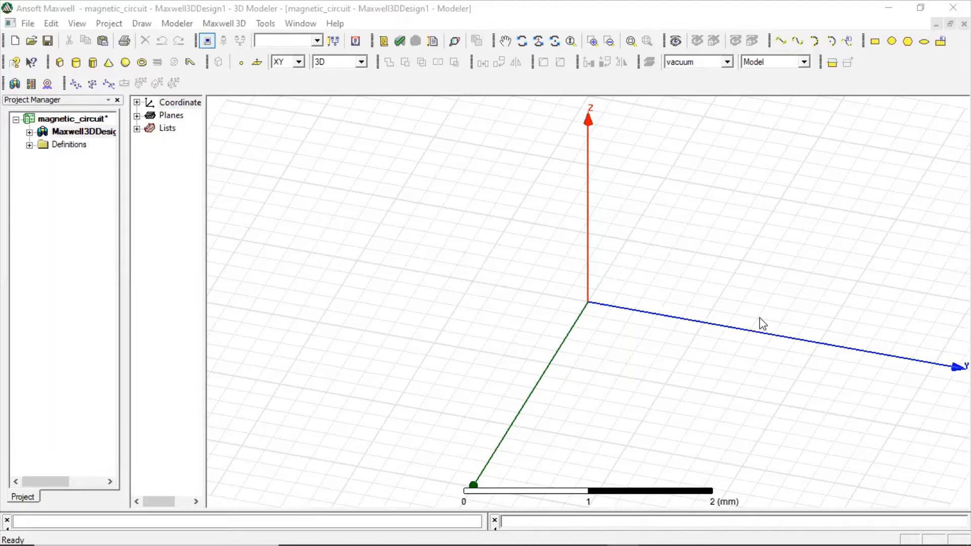
# Finish the hollow core frame and start a relative coordinate system from the Modeler menu
pyautogui.click(631, 40)
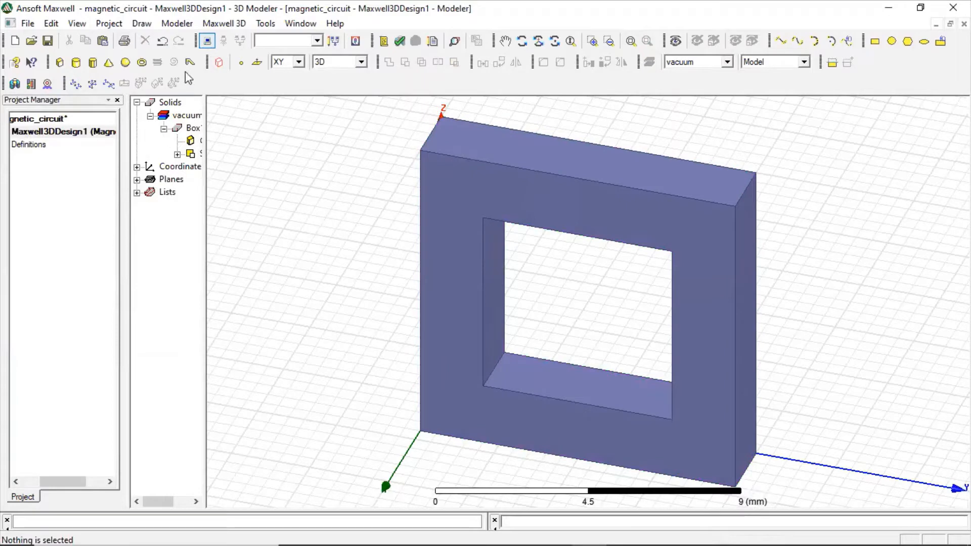
pyautogui.click(177, 23)
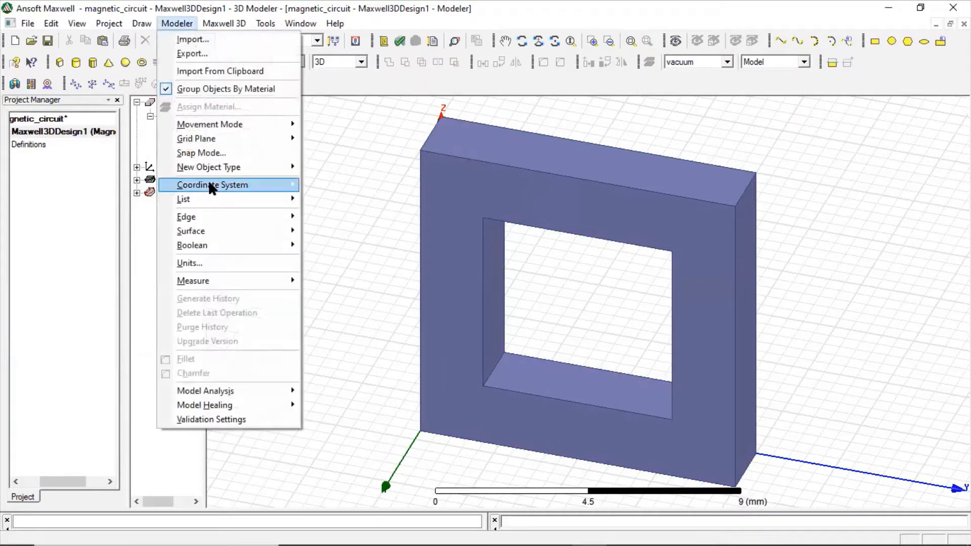
pyautogui.moveTo(211, 184)
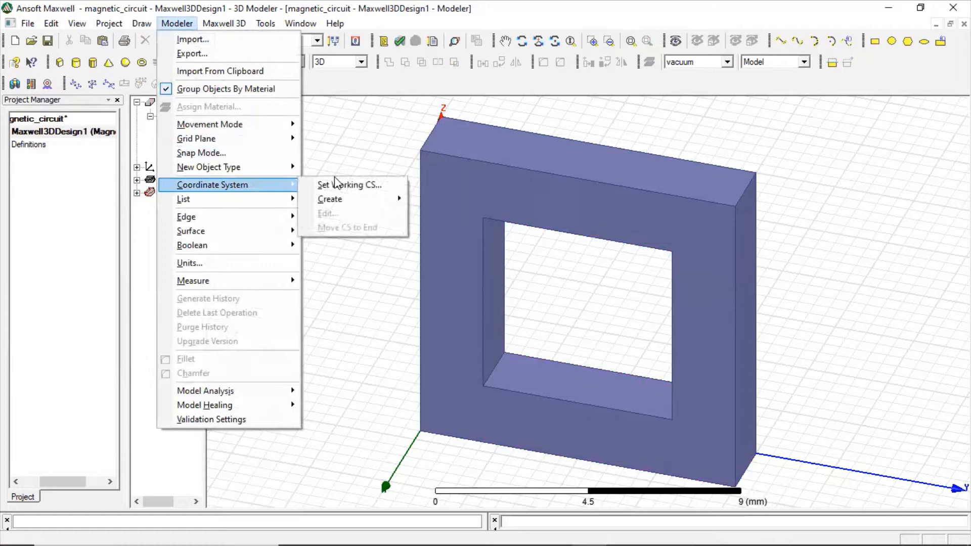
pyautogui.moveTo(330, 199)
pyautogui.write('5')
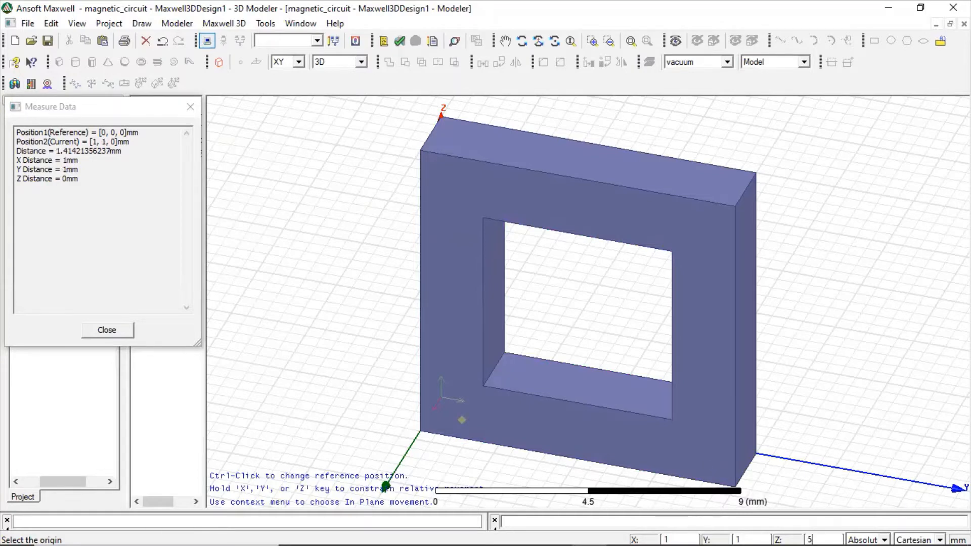
# Place the new CS origin and draw a torus coil ring of radius 1.5 around the core's left leg
pyautogui.click(106, 330)
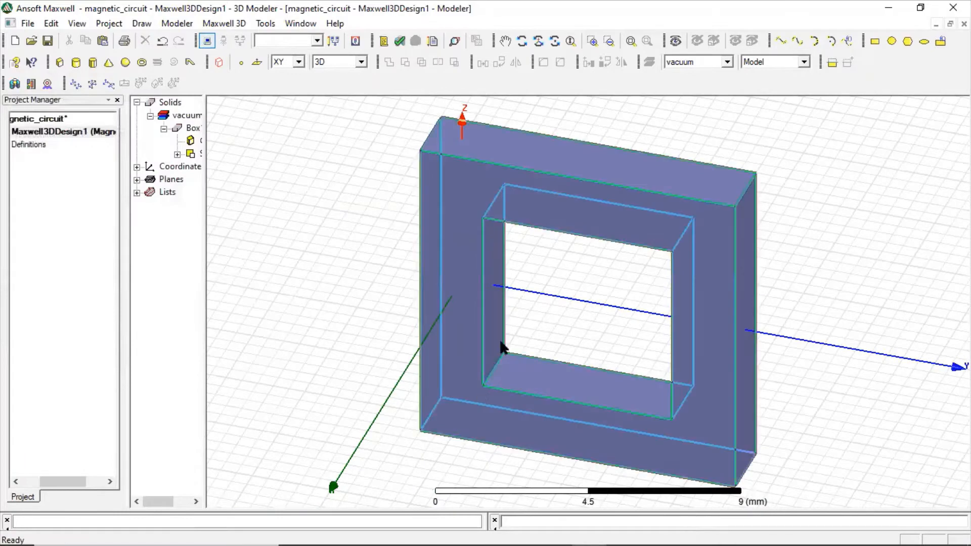
pyautogui.click(313, 187)
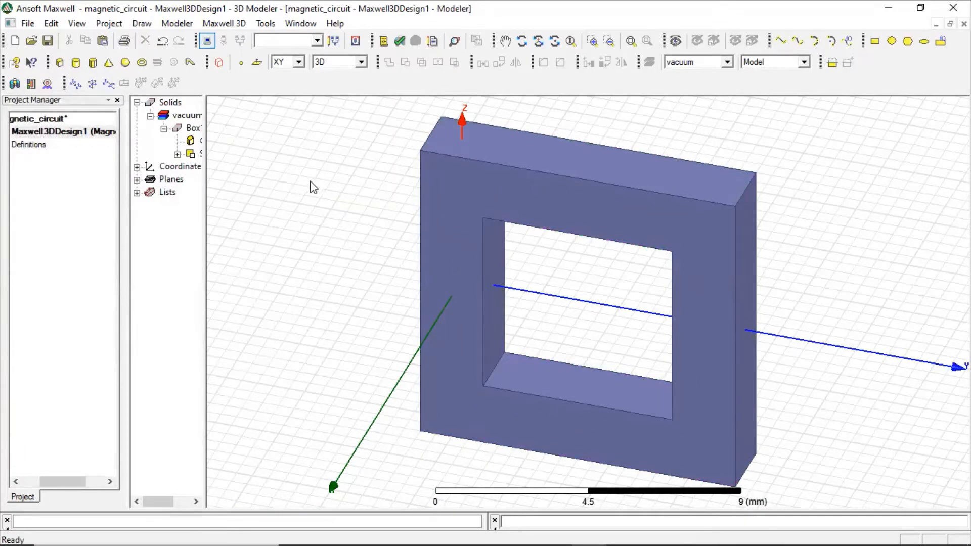
pyautogui.moveTo(338, 181)
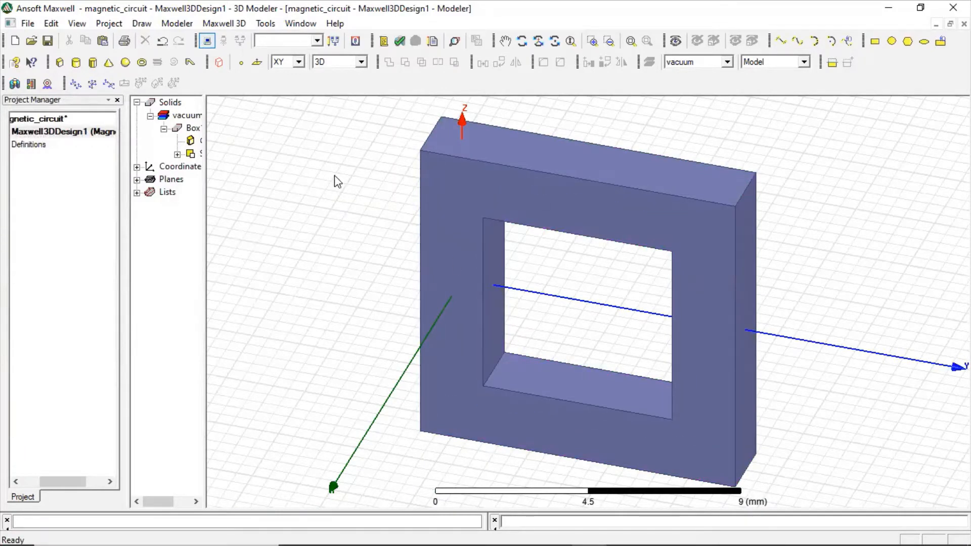
pyautogui.moveTo(276, 142)
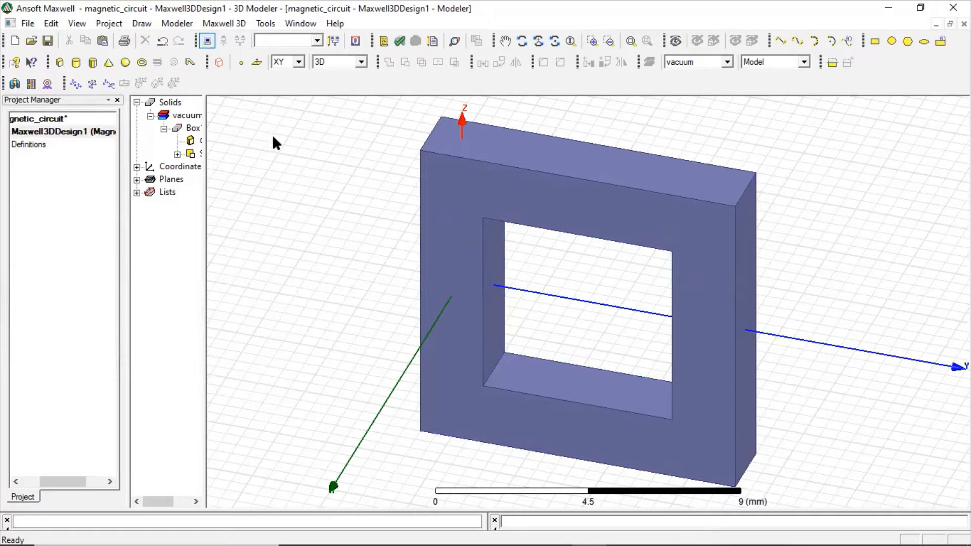
pyautogui.moveTo(145, 79)
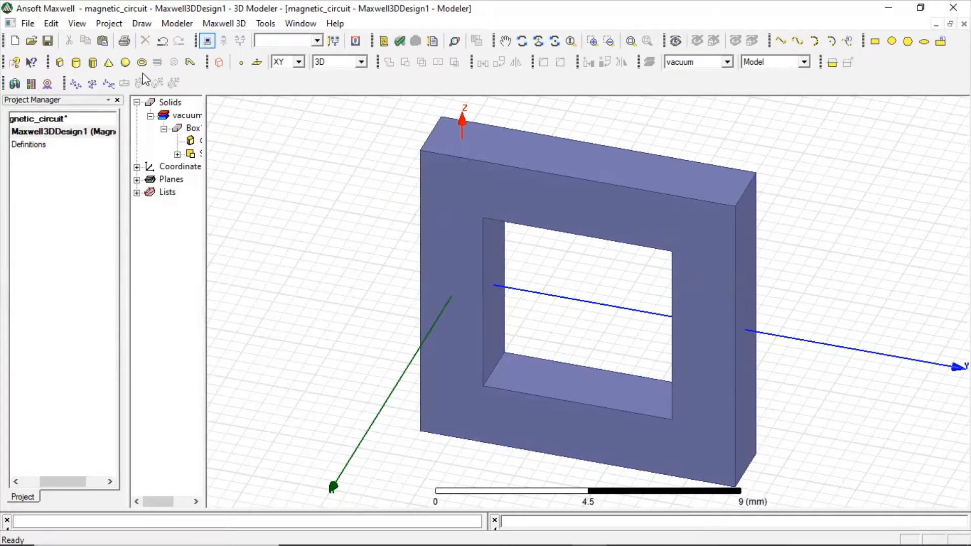
pyautogui.click(140, 61)
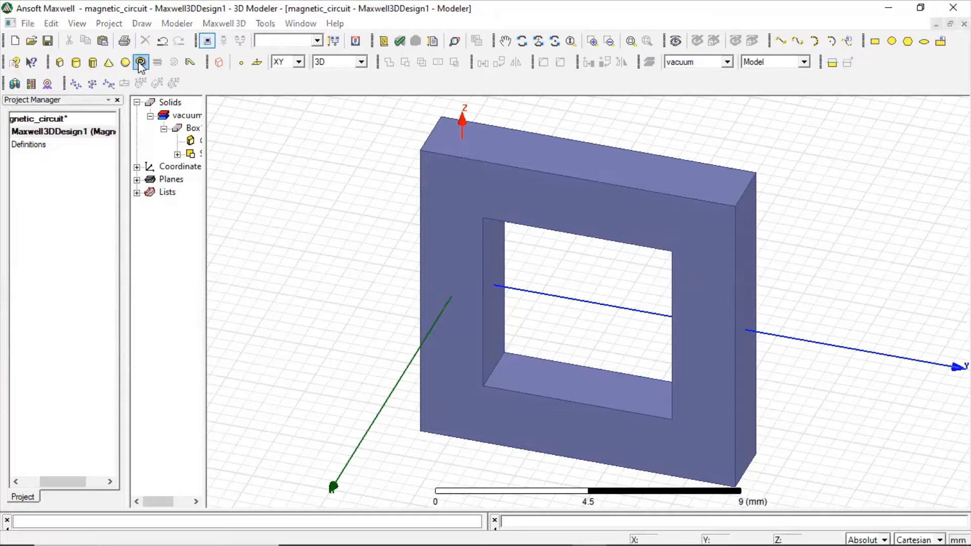
pyautogui.click(139, 62)
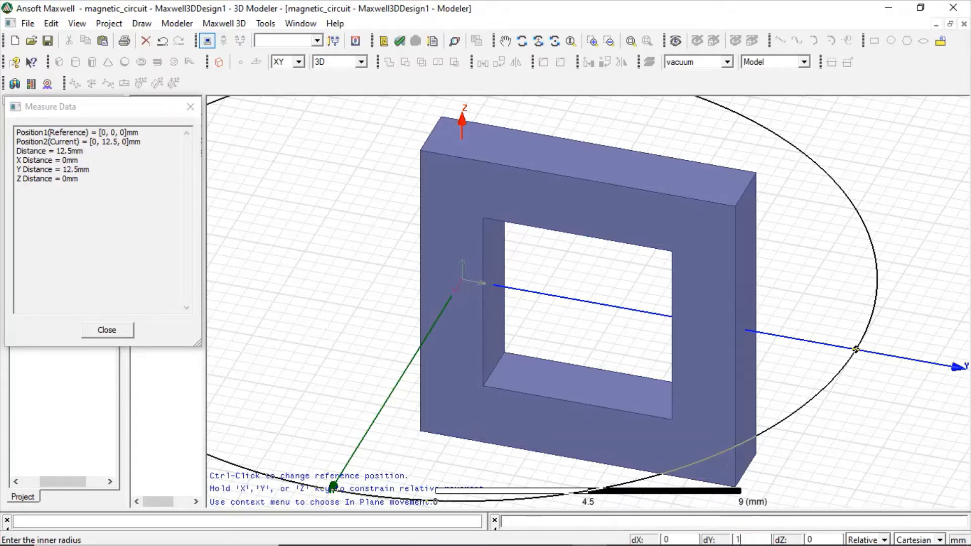
pyautogui.write('1.5')
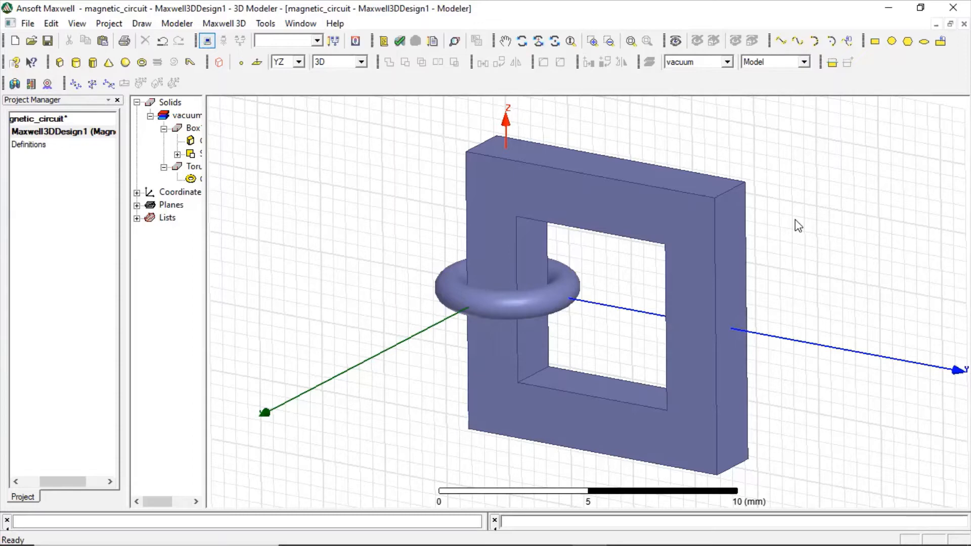
pyautogui.moveTo(849, 117)
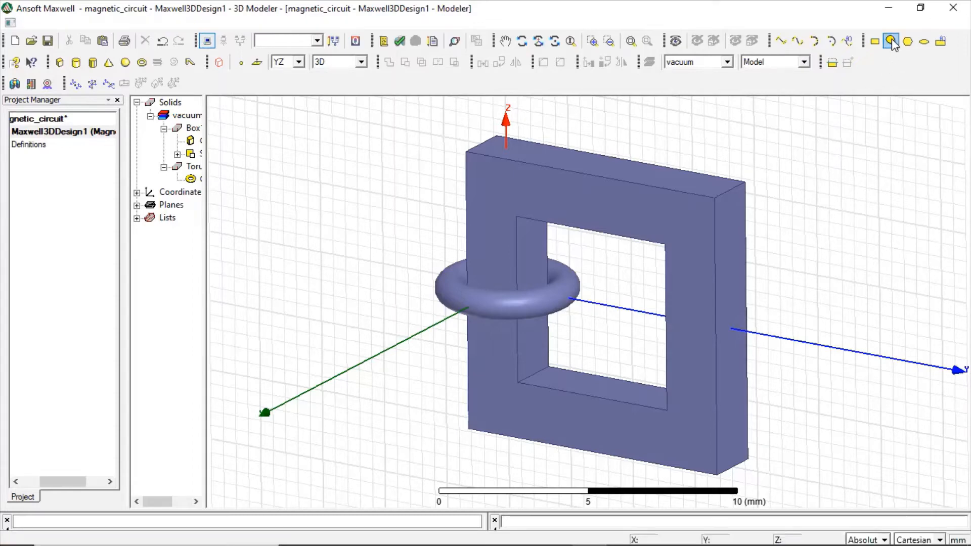
# Draw the circular sheet Circle1 through the torus cross-section
pyautogui.click(894, 41)
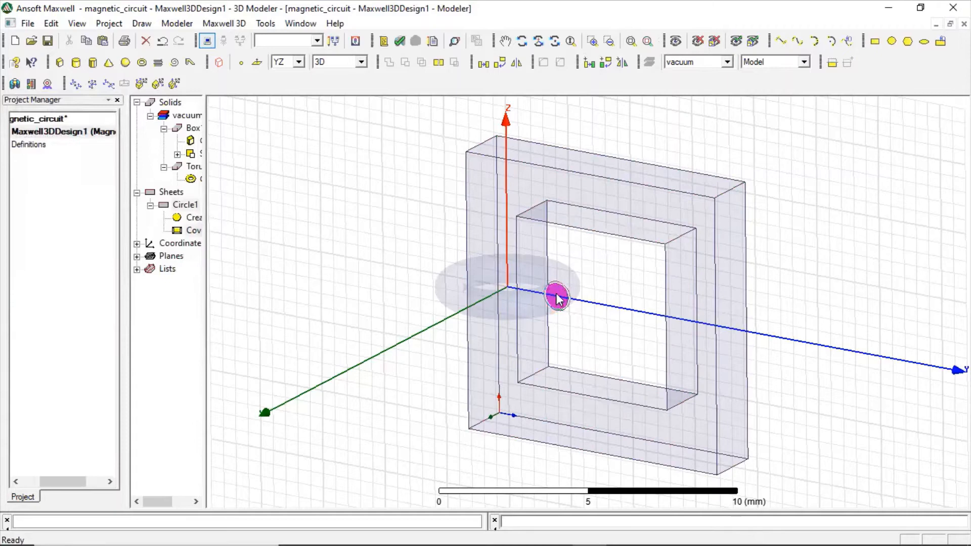
pyautogui.moveTo(600, 320)
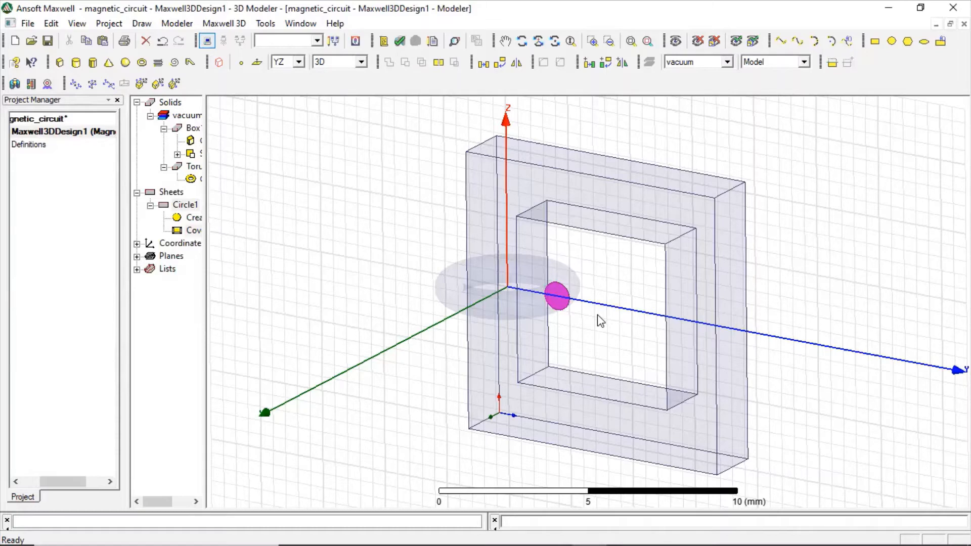
pyautogui.moveTo(560, 300)
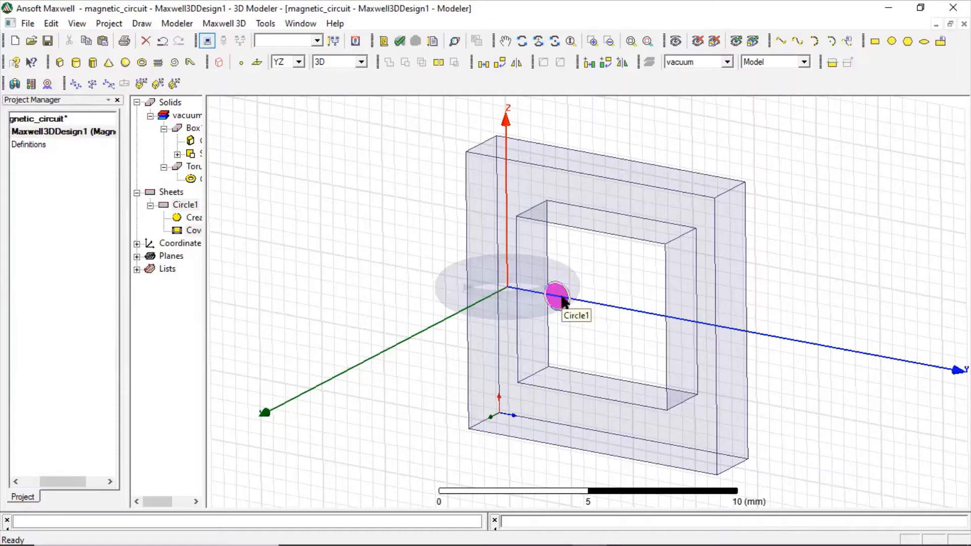
# Assign a 100 A current excitation to the circular sheet
pyautogui.rightClick(559, 302)
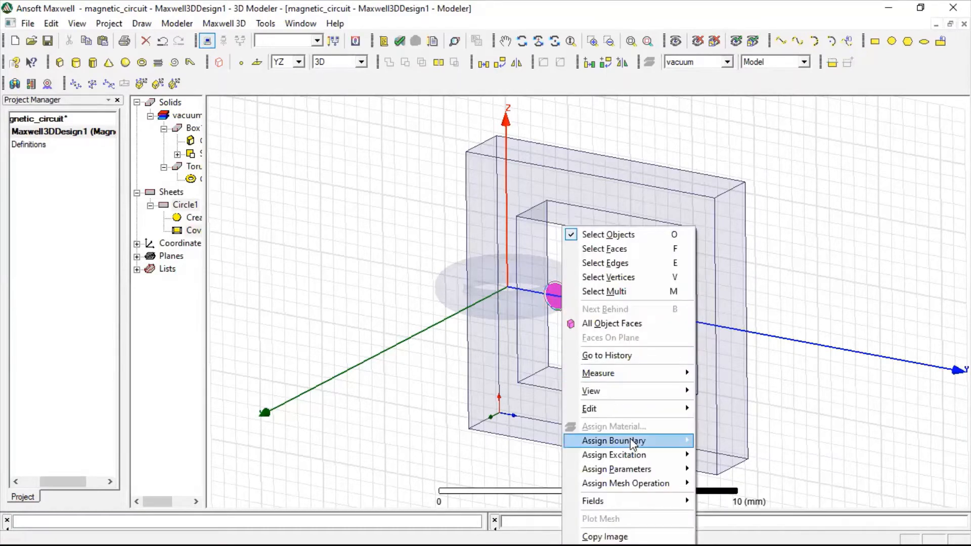
pyautogui.moveTo(616, 454)
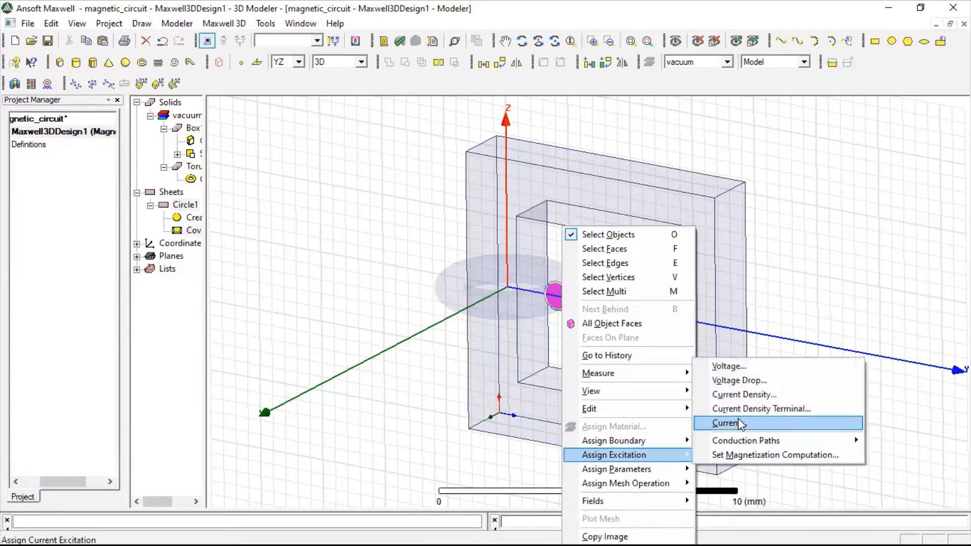
pyautogui.click(727, 423)
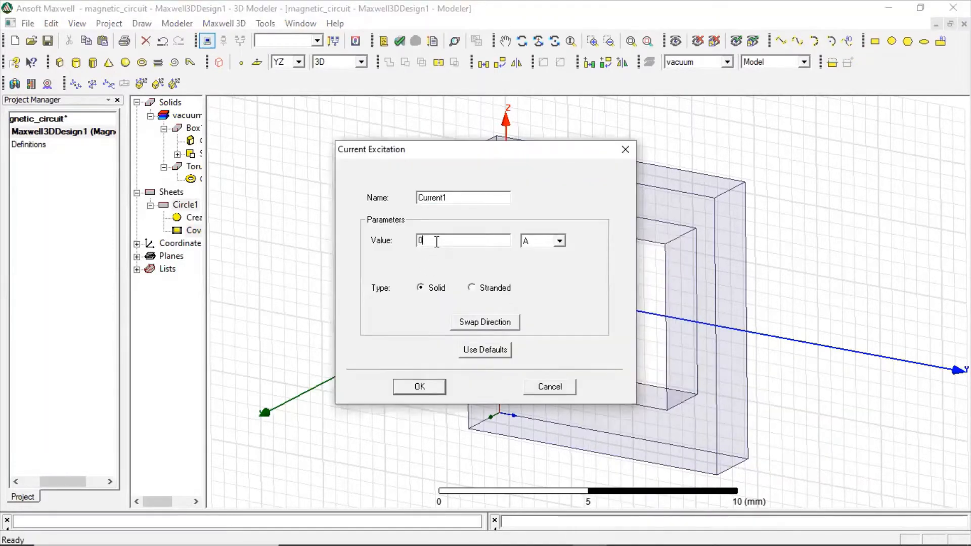
pyautogui.write('100')
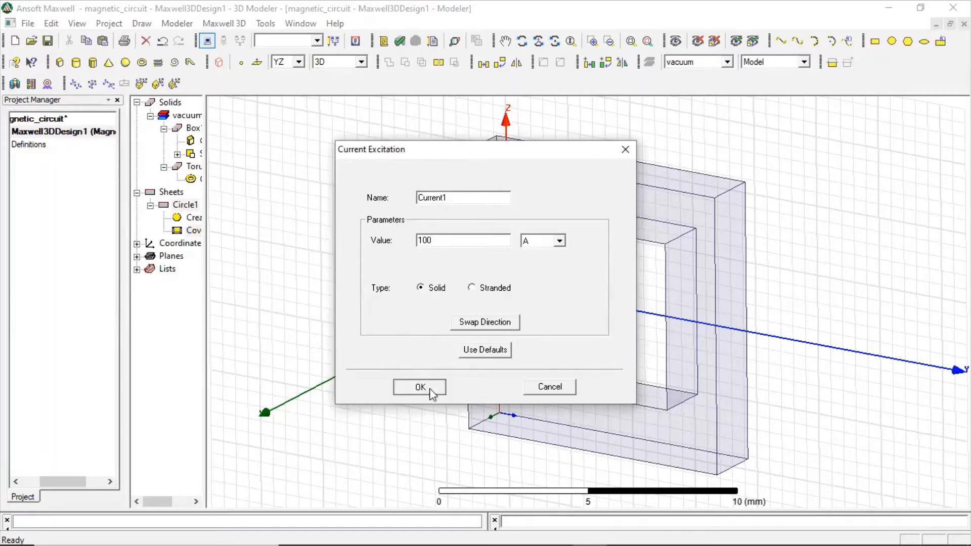
pyautogui.click(419, 387)
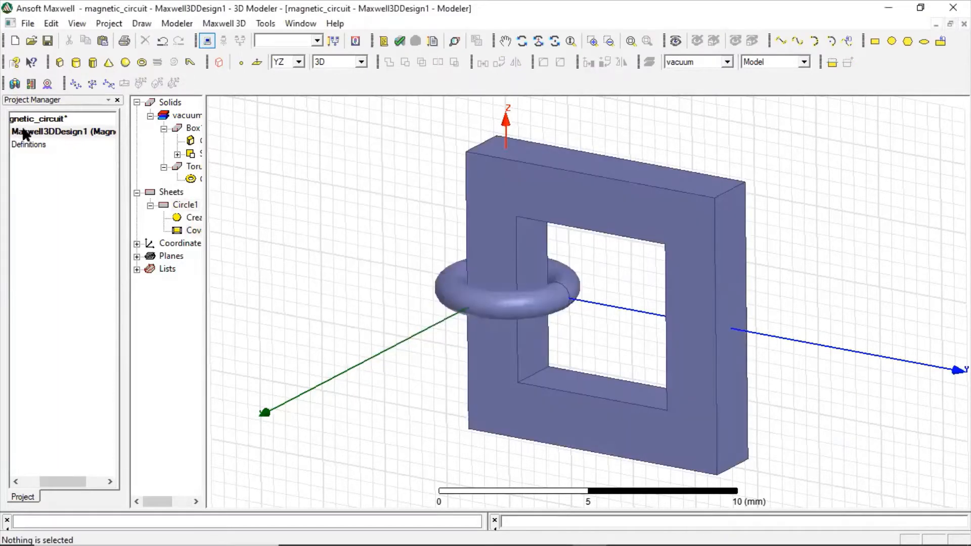
# Expand the design tree to show Current1 under Excitations
pyautogui.click(62, 131)
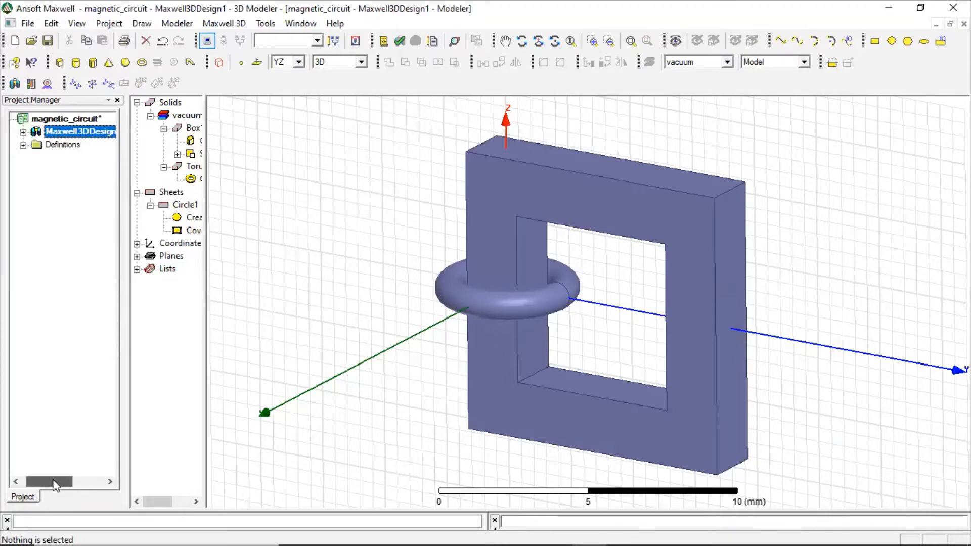
pyautogui.click(23, 132)
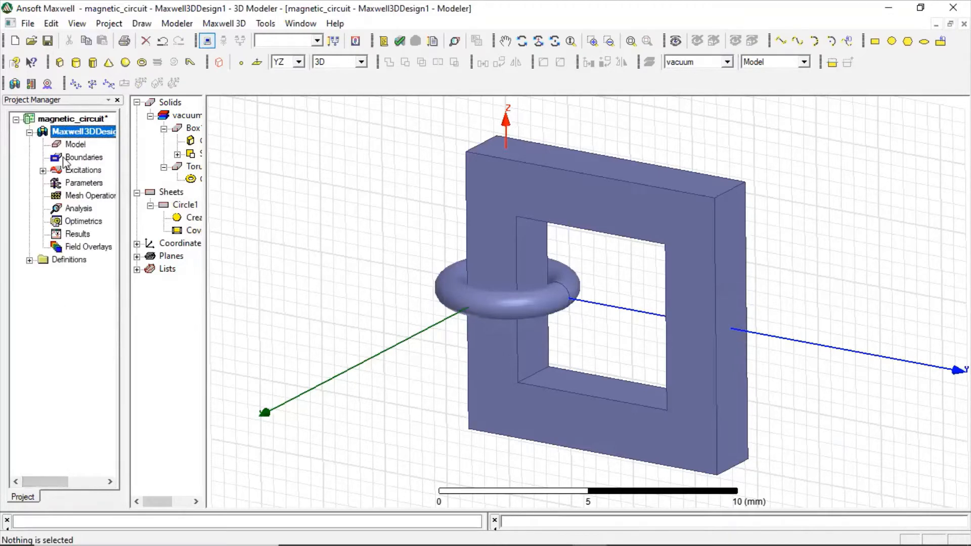
pyautogui.click(43, 170)
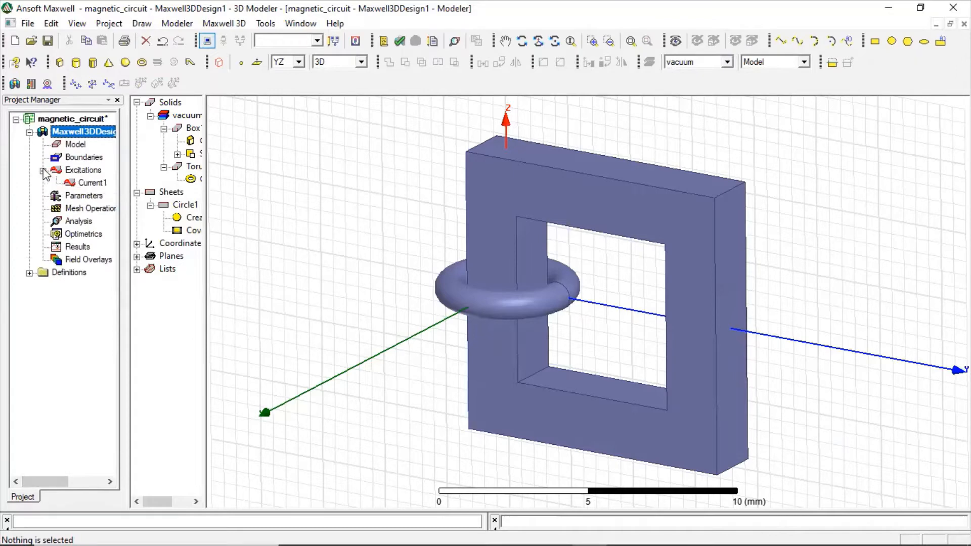
pyautogui.click(92, 182)
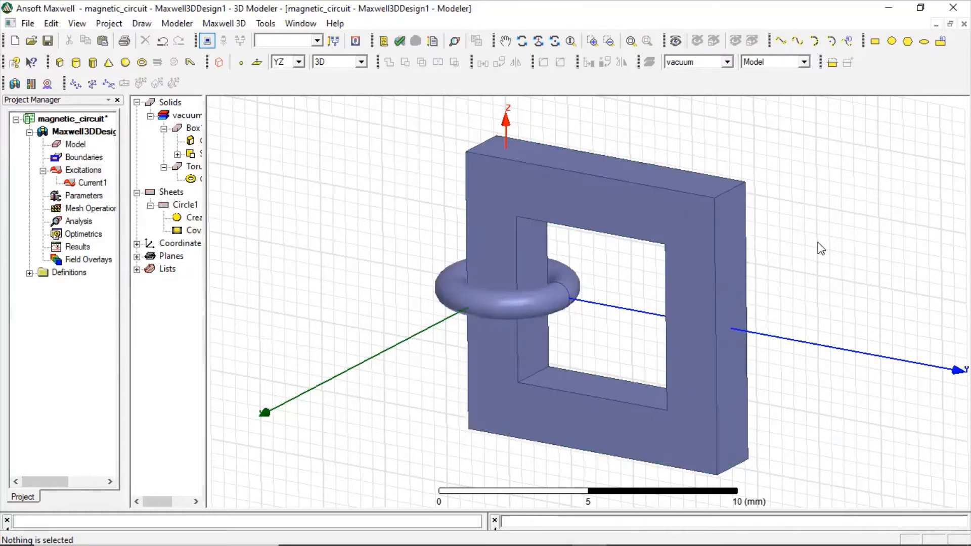
pyautogui.moveTo(691, 205)
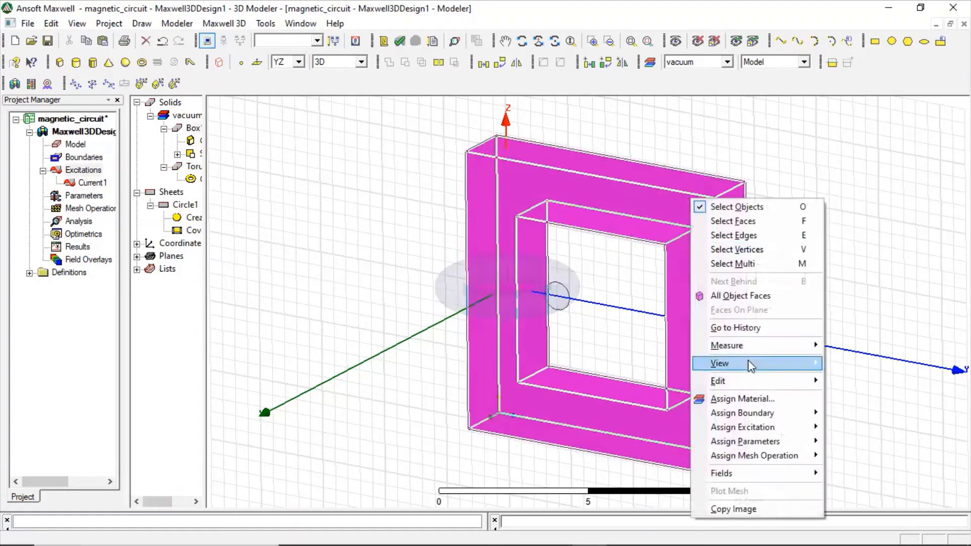
# Assign iron as the material of the frame core
pyautogui.click(742, 399)
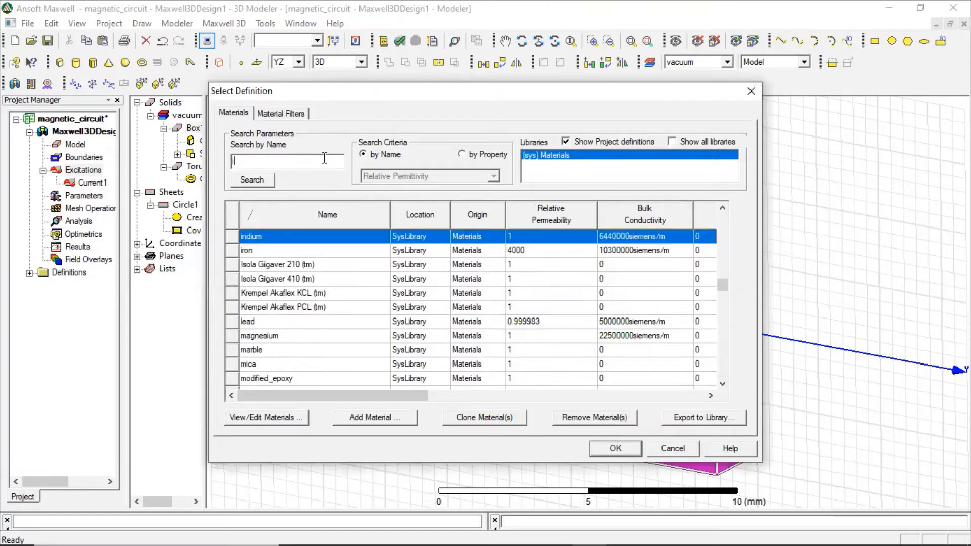
pyautogui.write('iron')
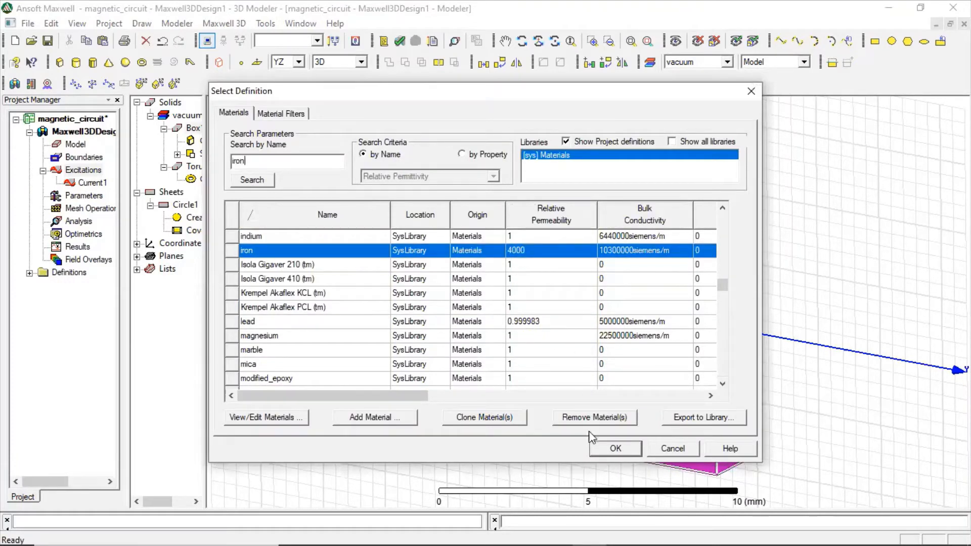
pyautogui.click(615, 448)
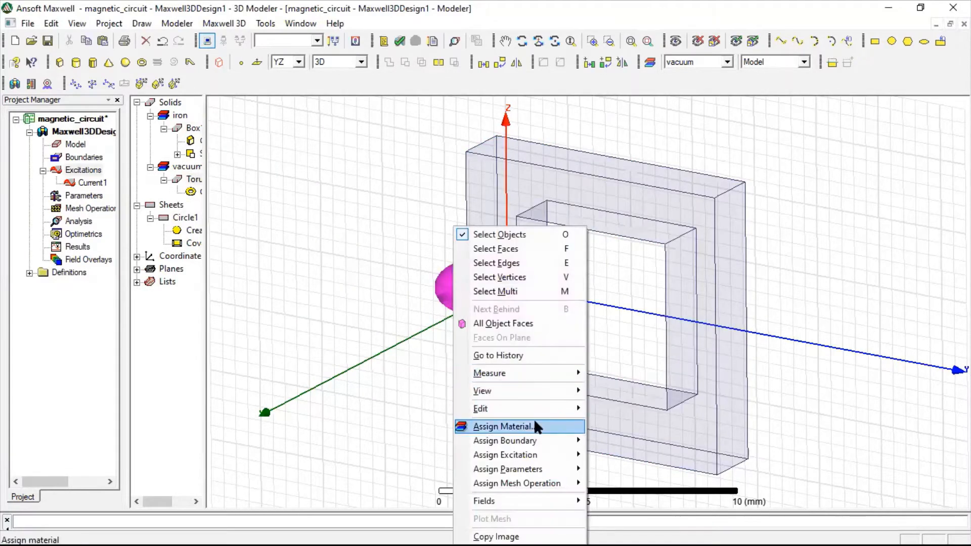
# Search the materials by name for 'c' and assign copper to the coil ring
pyautogui.click(504, 427)
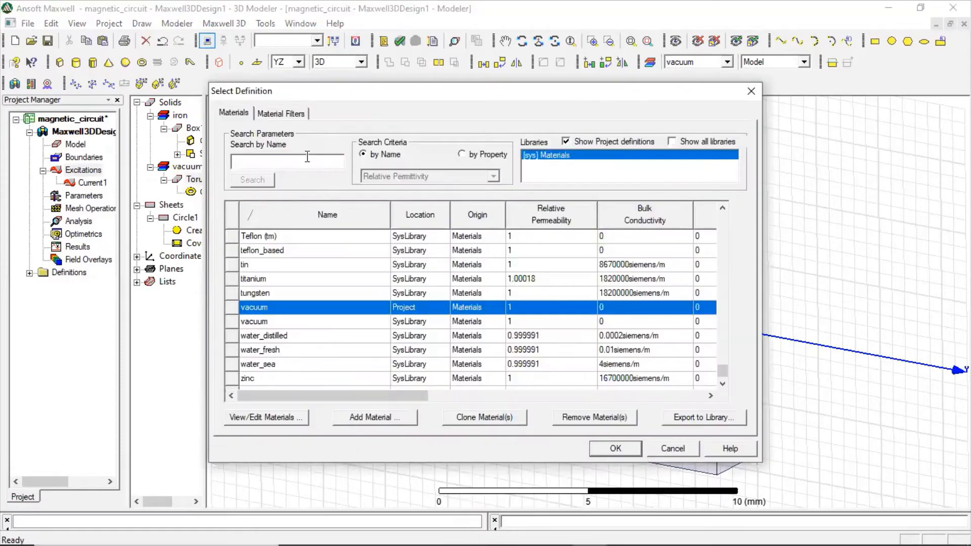
pyautogui.write('c')
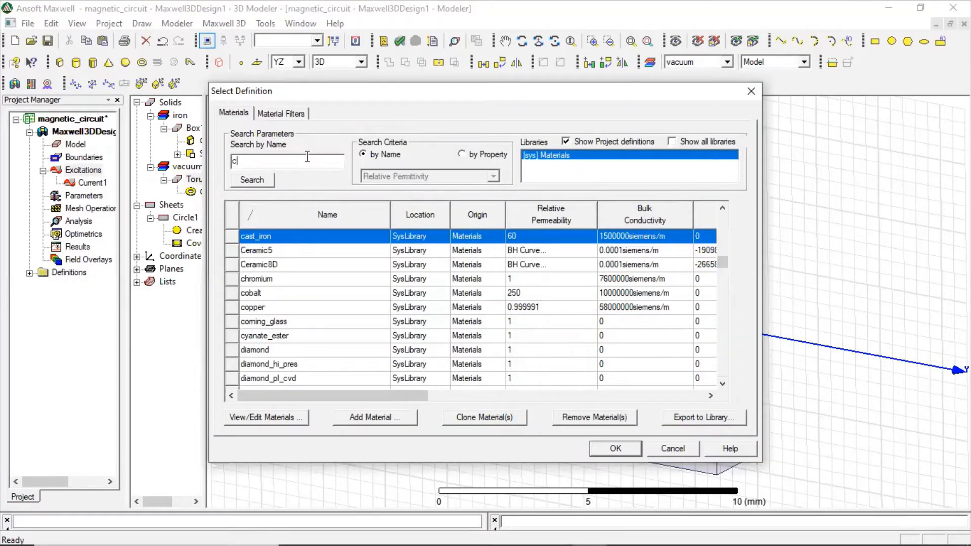
pyautogui.click(253, 308)
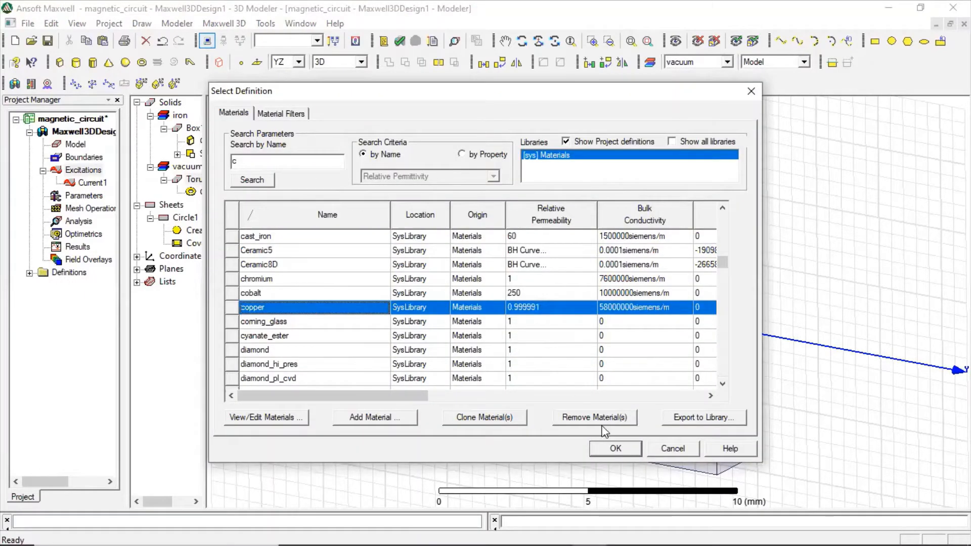
pyautogui.click(614, 449)
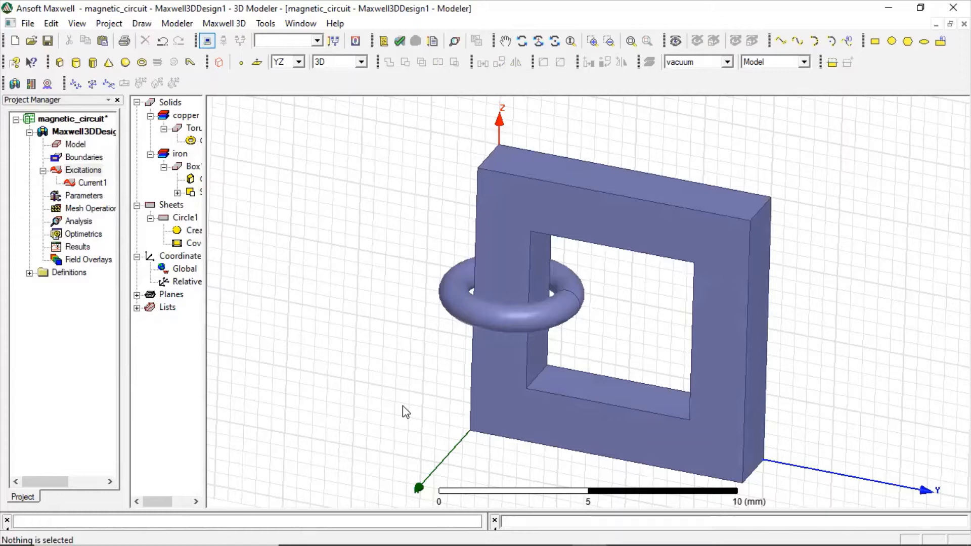
pyautogui.moveTo(59, 94)
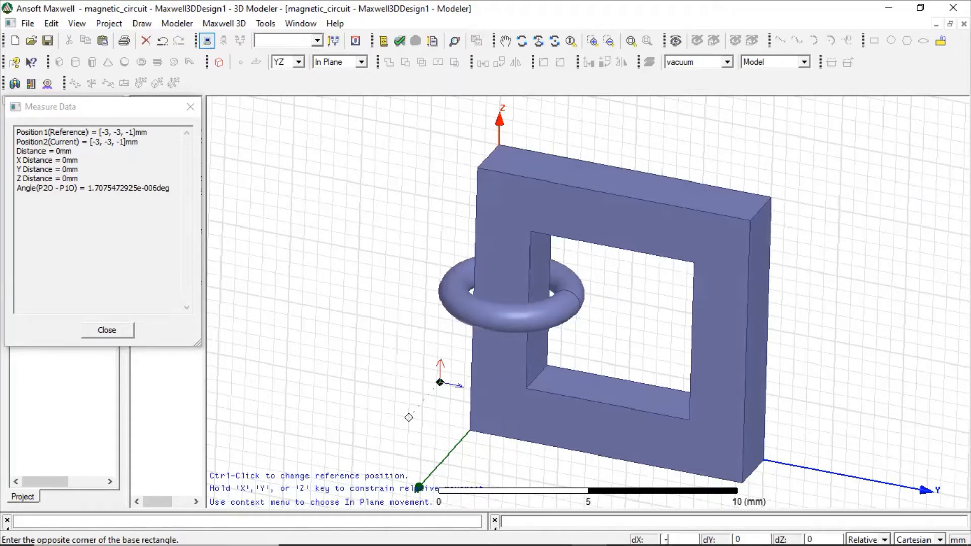
# Draw the enclosing vacuum box with dX 6, dY 14 and ZSize 12
pyautogui.write('6')
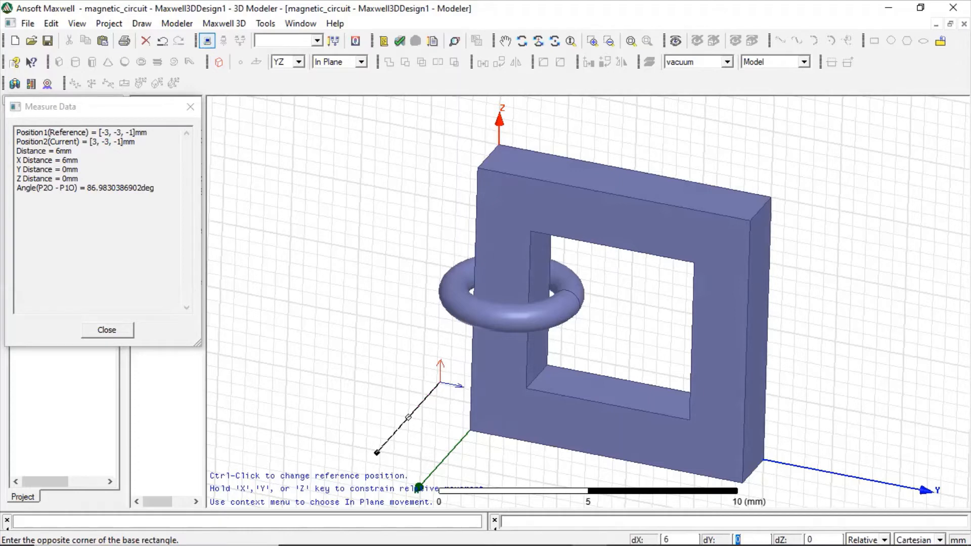
pyautogui.write('14')
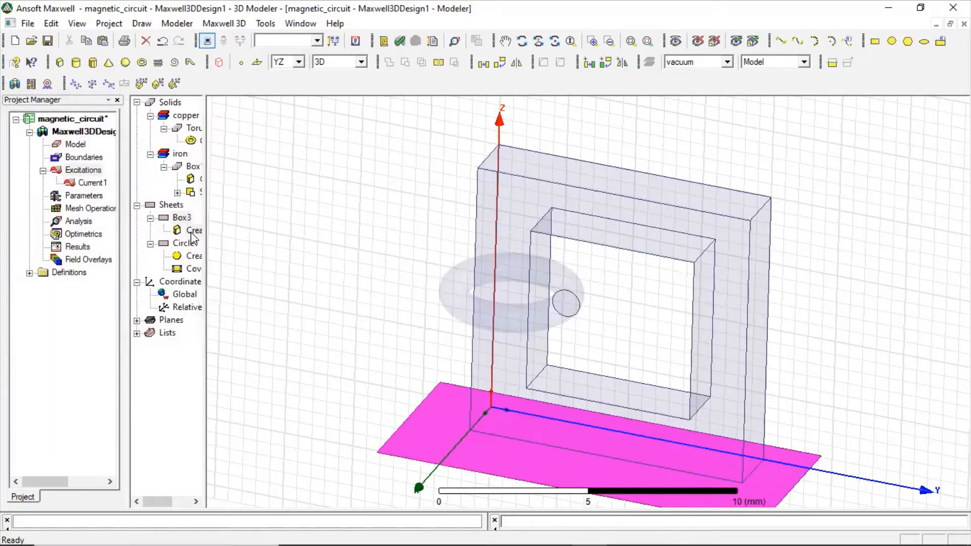
pyautogui.doubleClick(194, 230)
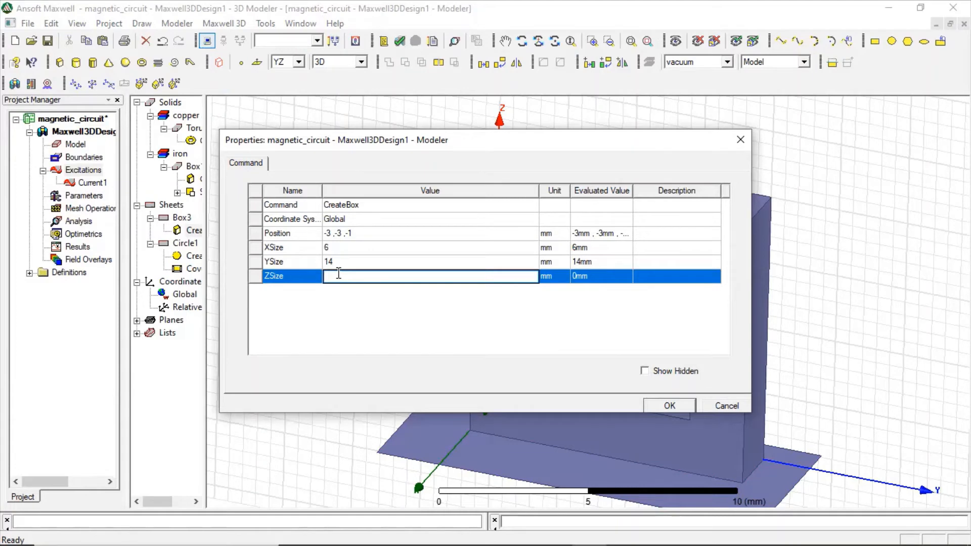
pyautogui.write('12')
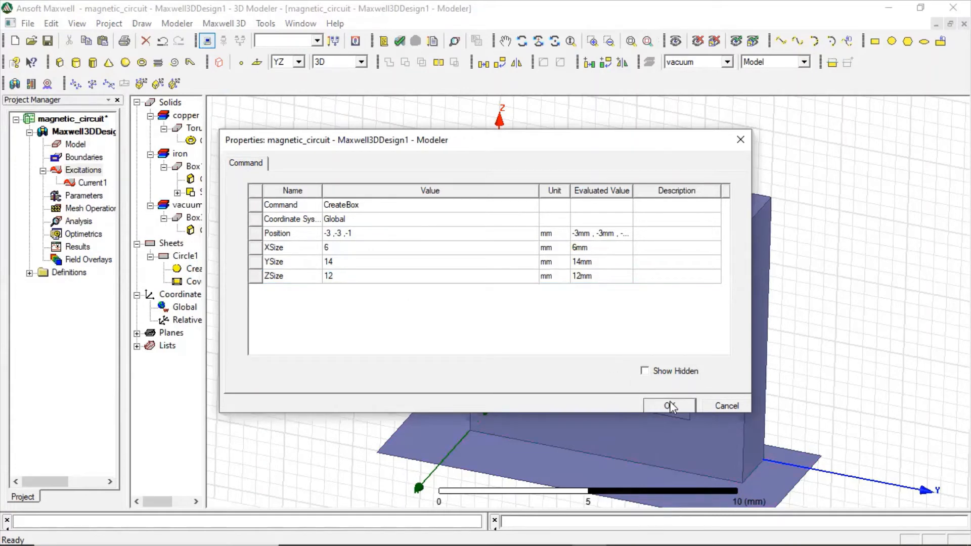
pyautogui.click(669, 406)
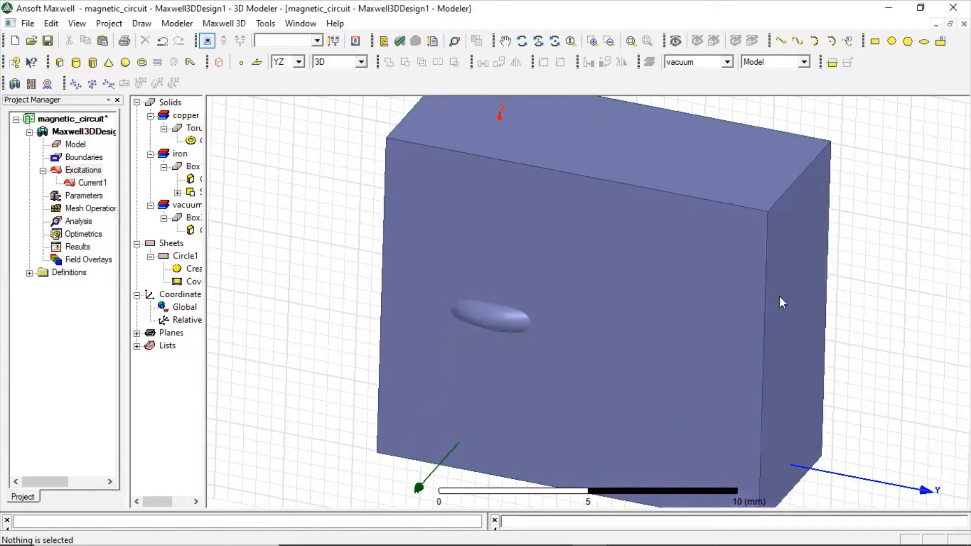
pyautogui.moveTo(434, 191)
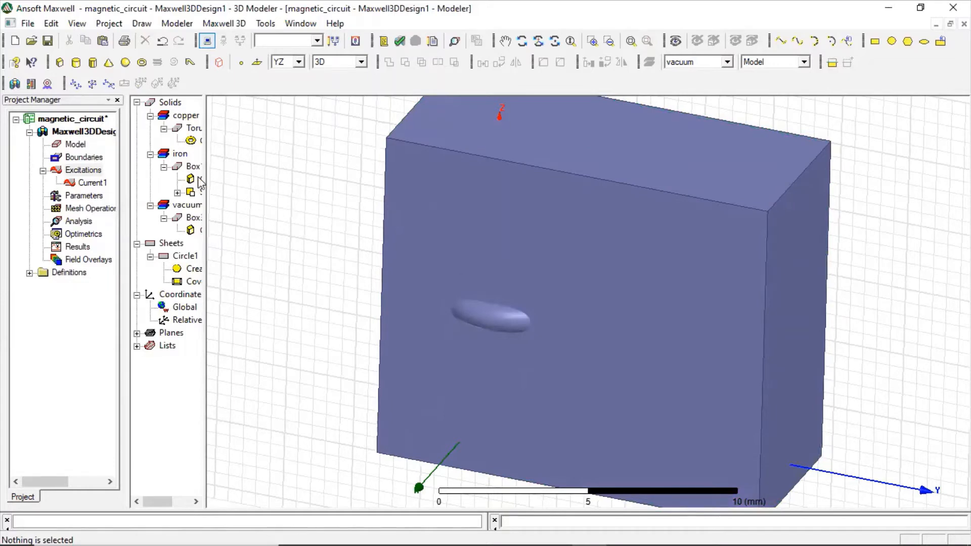
pyautogui.moveTo(192, 179)
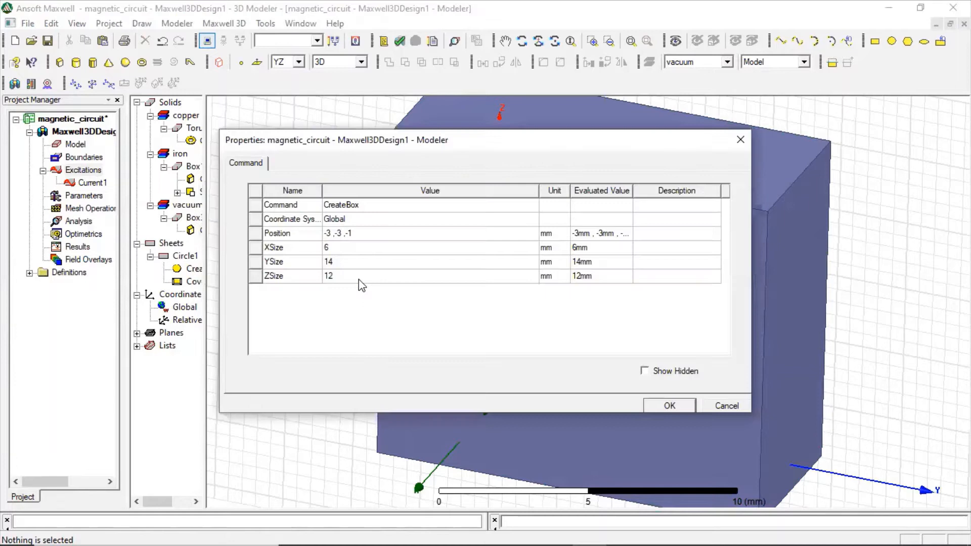
pyautogui.moveTo(340, 255)
pyautogui.write('8')
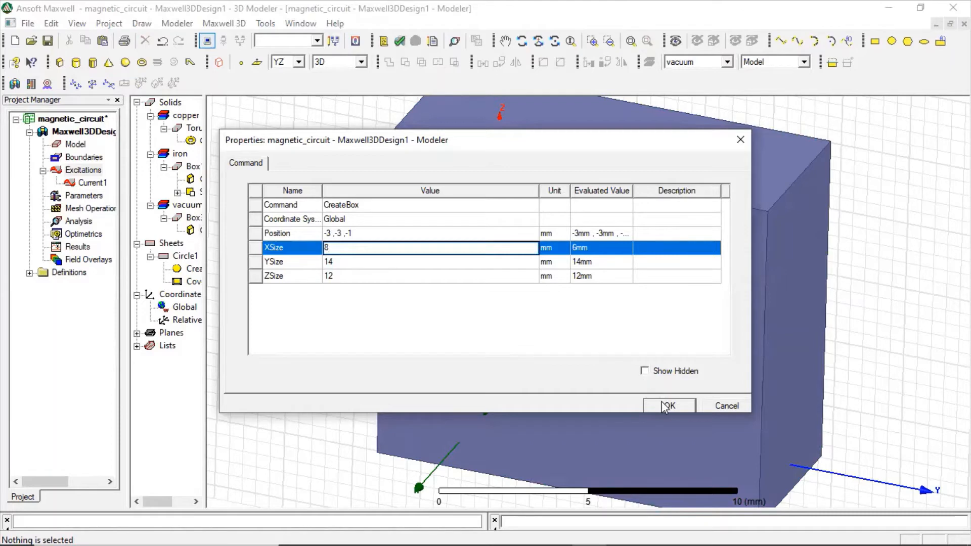
pyautogui.click(668, 406)
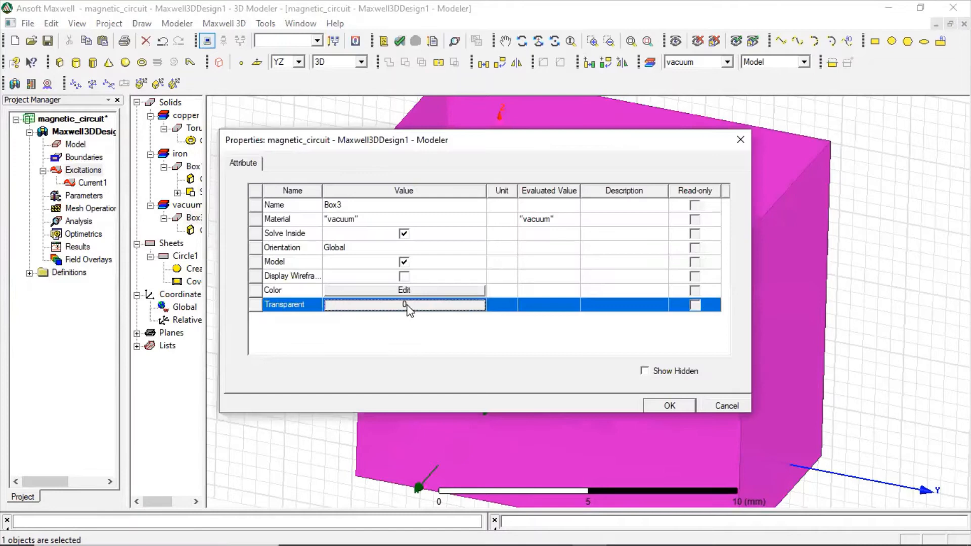
# Set Box3 transparency to 0.82 so the core and coil show through
pyautogui.click(405, 305)
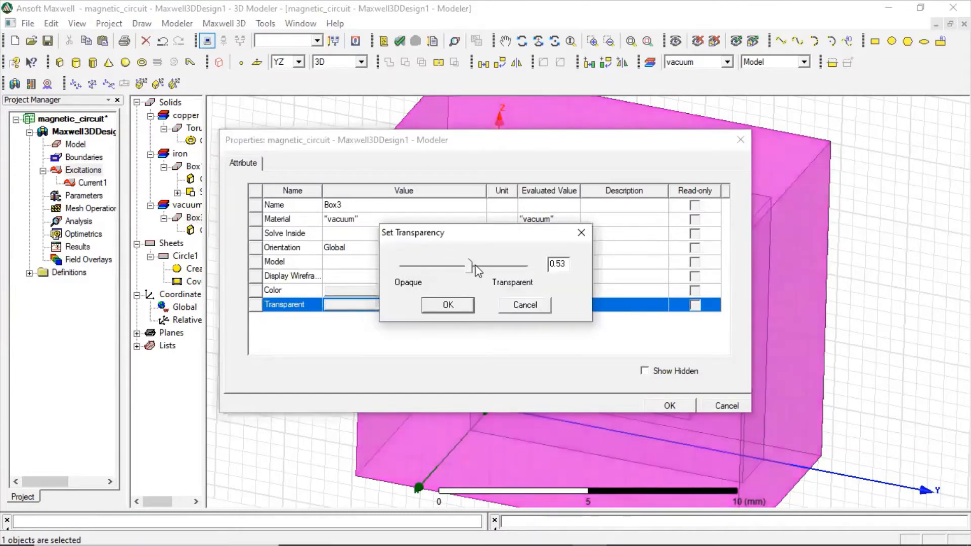
pyautogui.moveTo(470, 266); pyautogui.dragTo(506, 266)
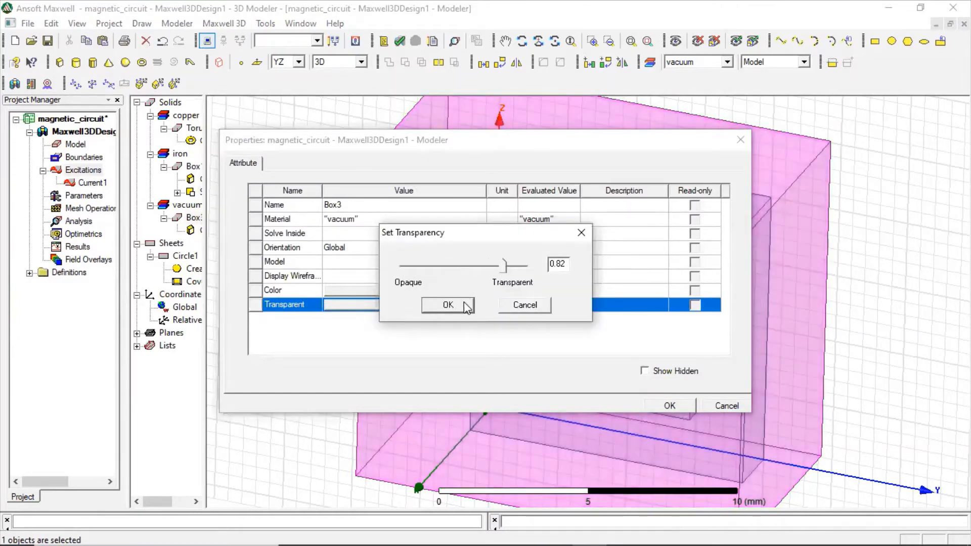
pyautogui.click(448, 304)
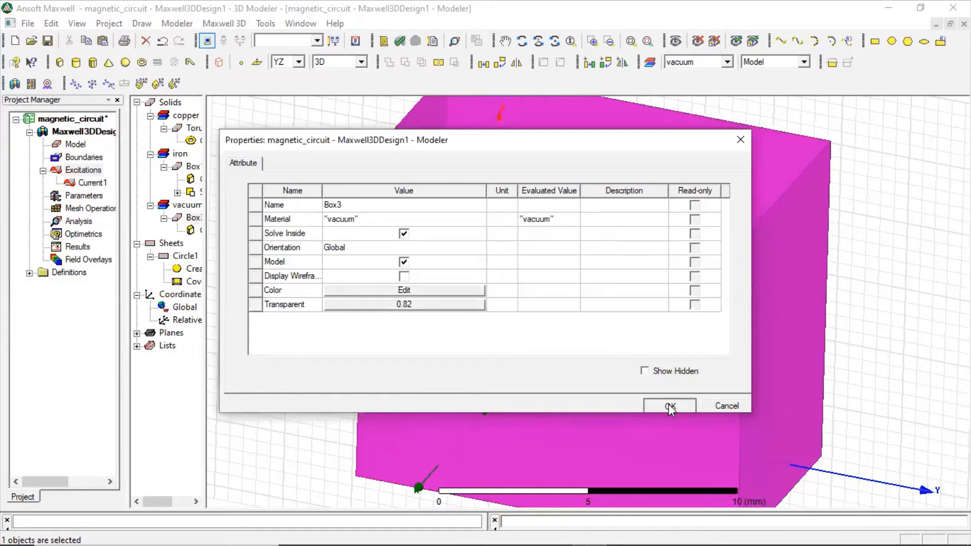
pyautogui.click(670, 405)
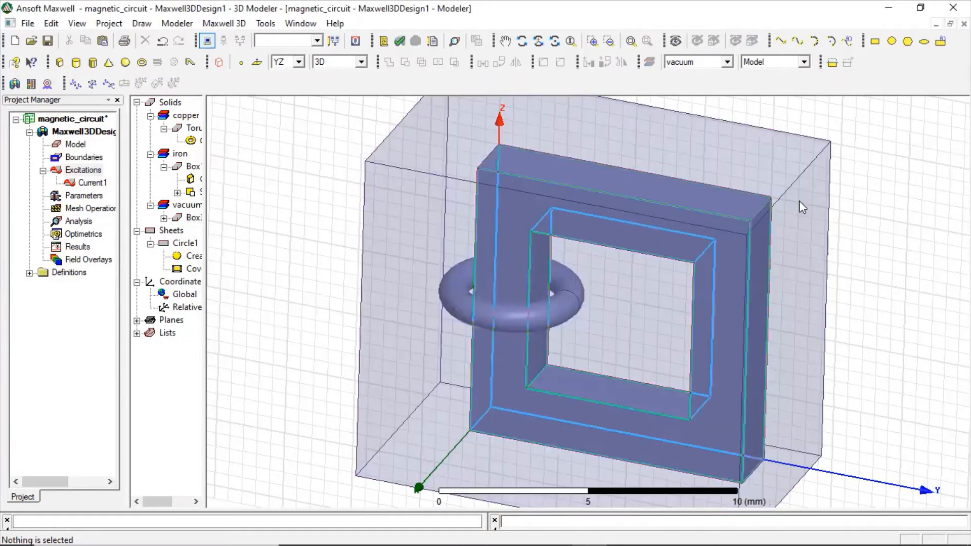
pyautogui.moveTo(661, 191)
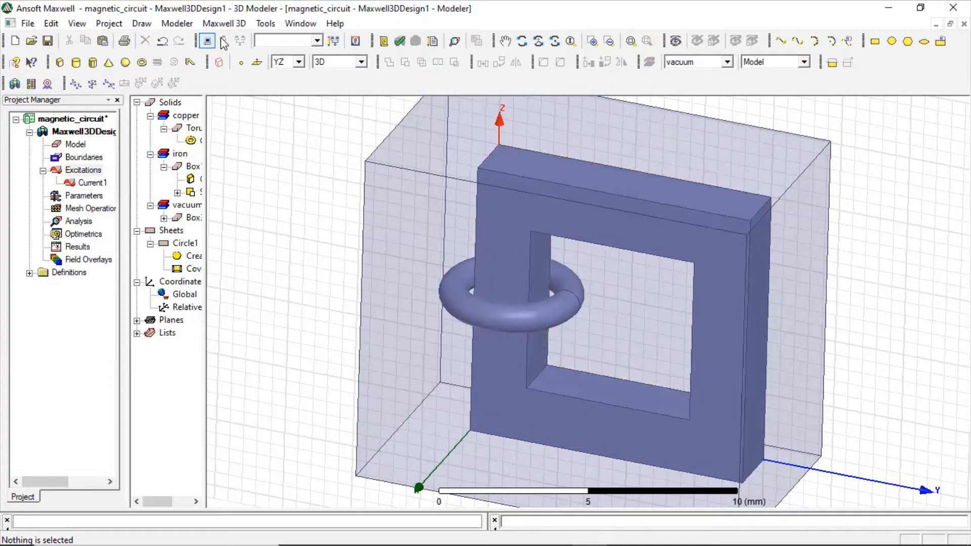
pyautogui.click(225, 23)
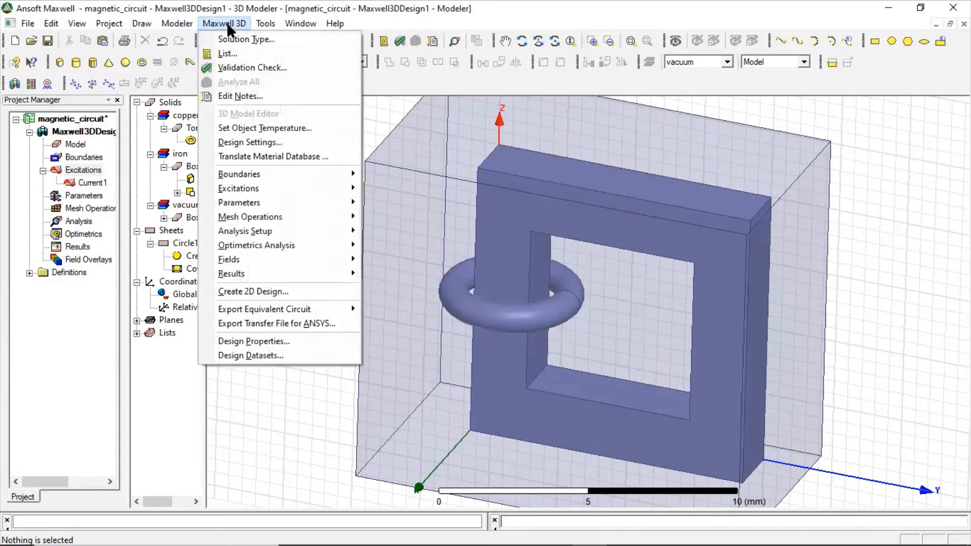
pyautogui.moveTo(243, 230)
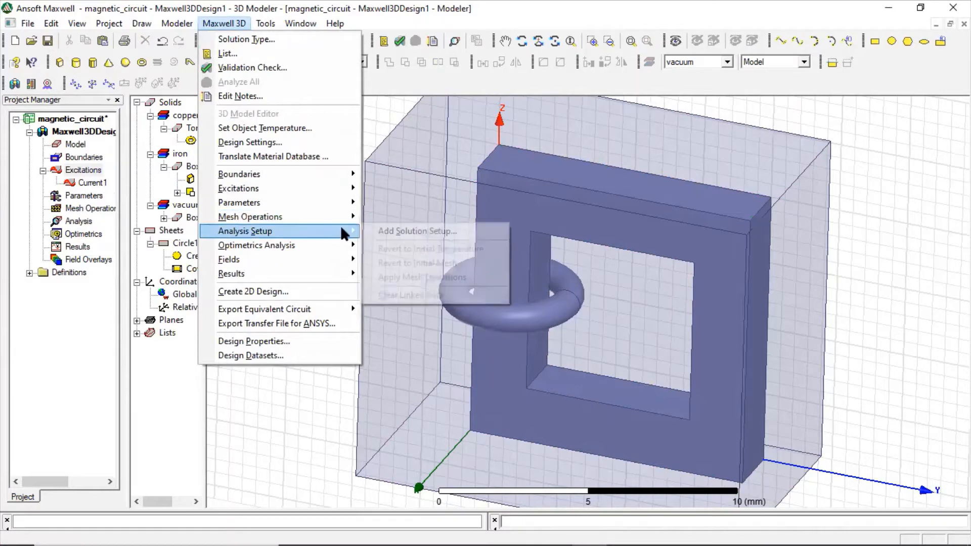
# Add solution Setup1 with the default 10 passes and 1 percent error
pyautogui.click(418, 231)
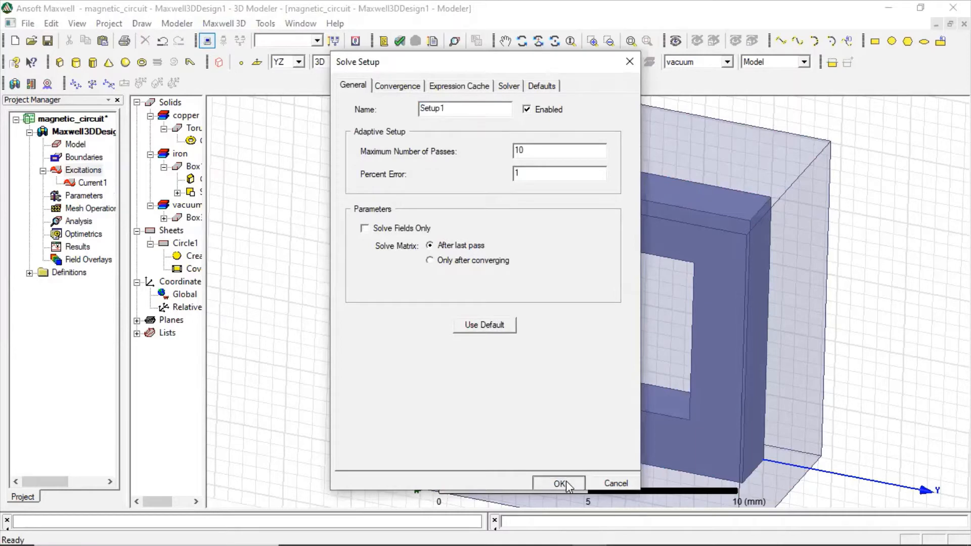
pyautogui.click(558, 483)
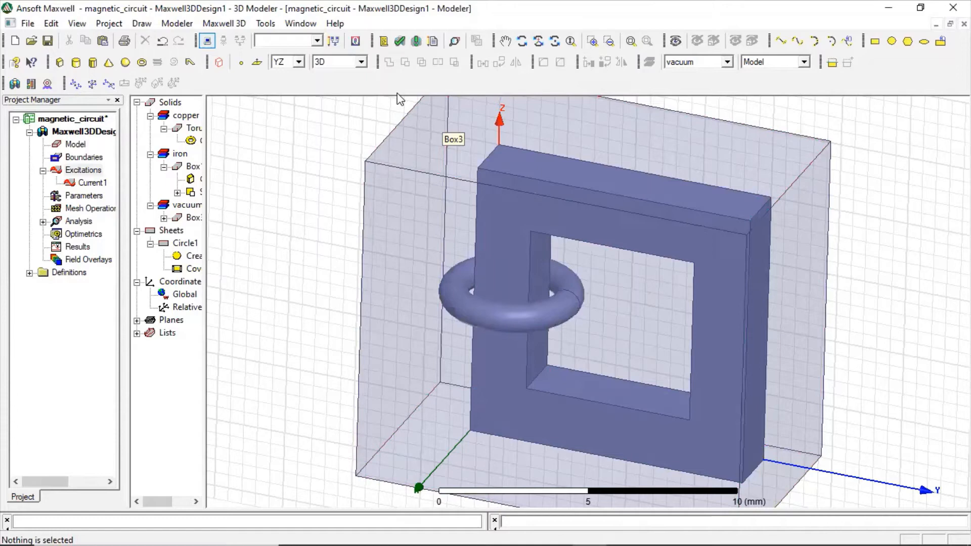
# Run the validation check, review the all-green results and close it
pyautogui.click(400, 40)
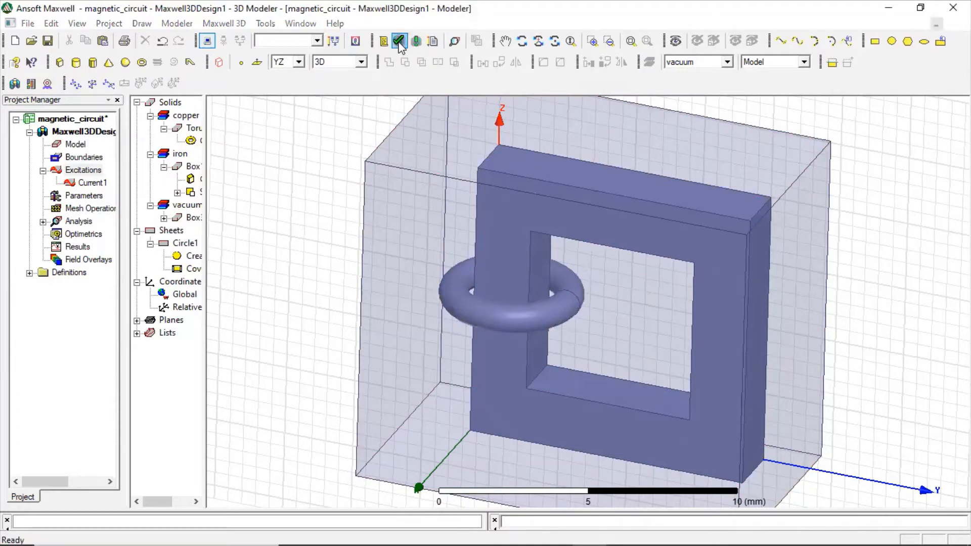
pyautogui.click(399, 40)
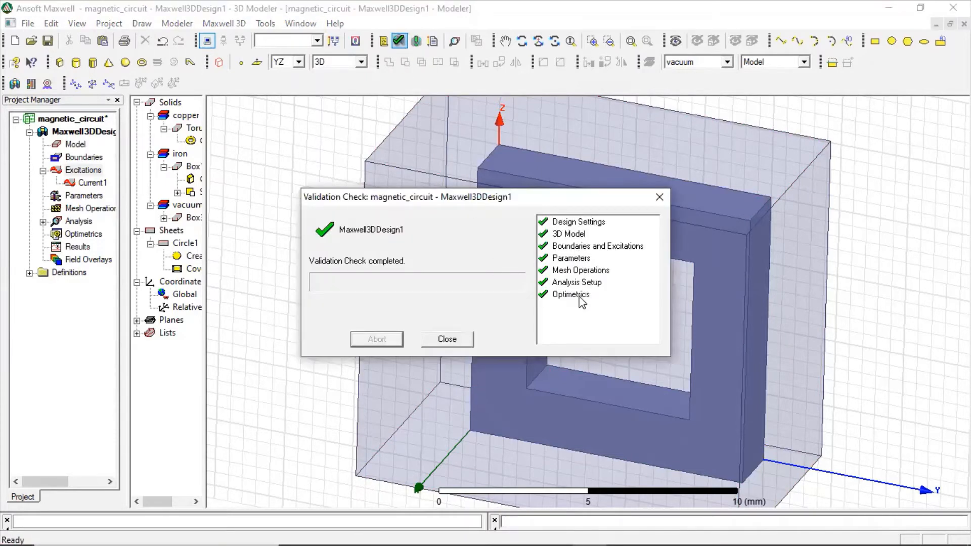
pyautogui.moveTo(446, 330)
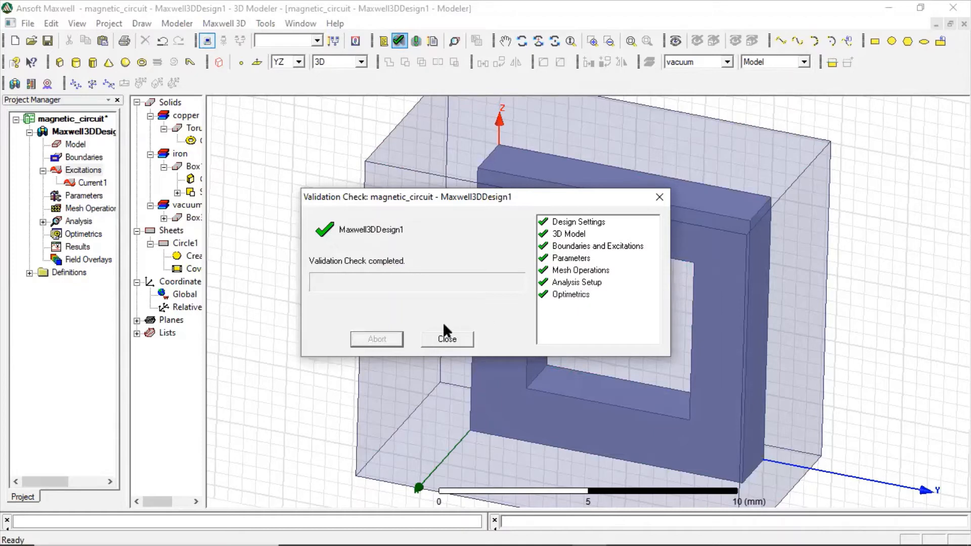
pyautogui.click(446, 339)
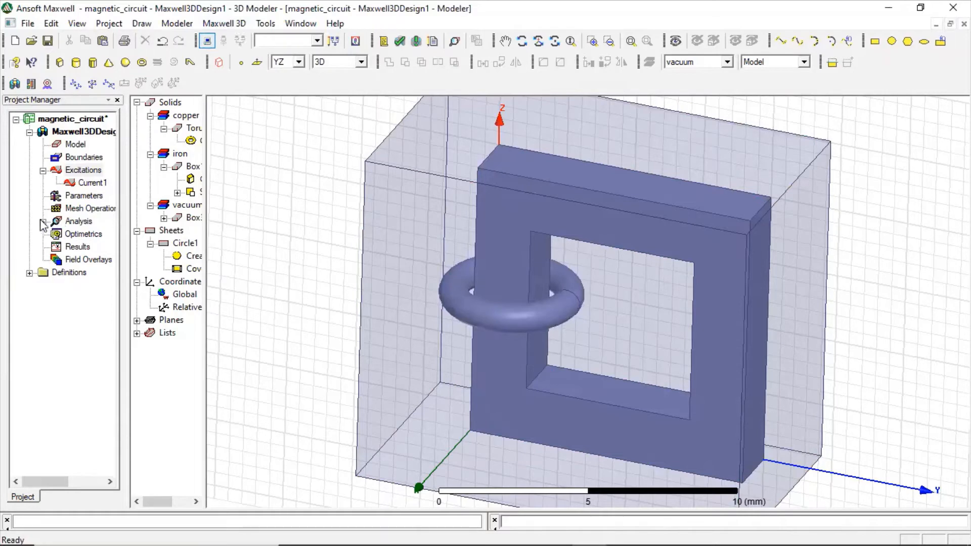
# Expand Analysis and analyze Setup1 to run the simulation
pyautogui.click(42, 221)
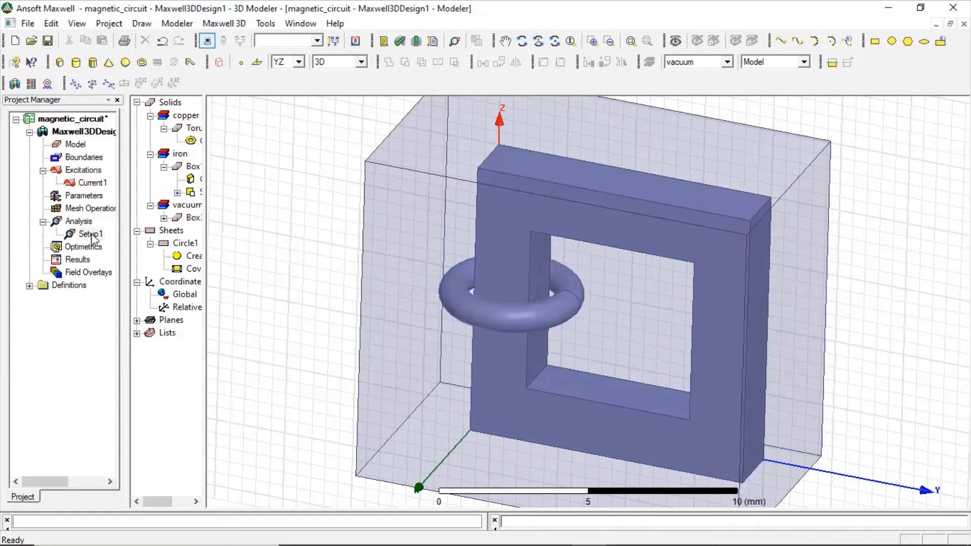
pyautogui.rightClick(91, 234)
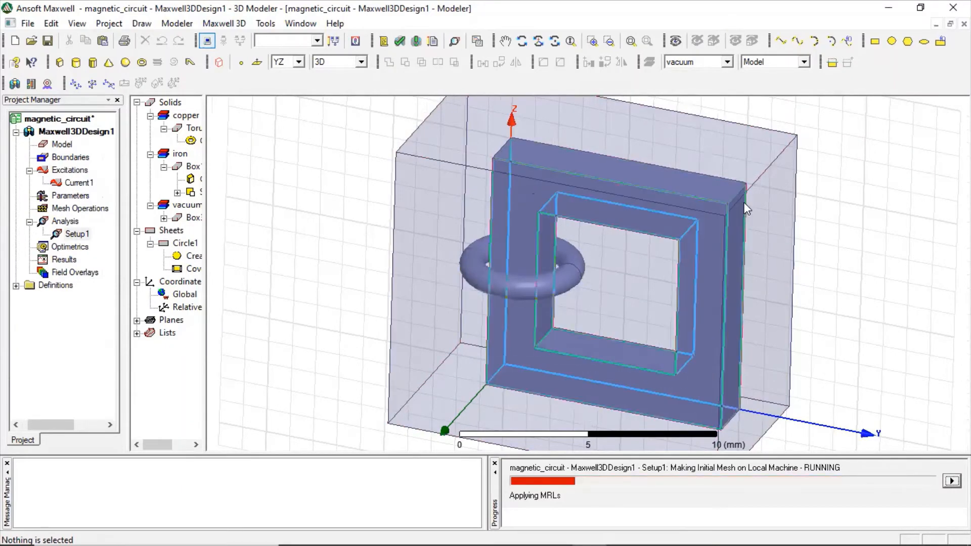
pyautogui.click(629, 40)
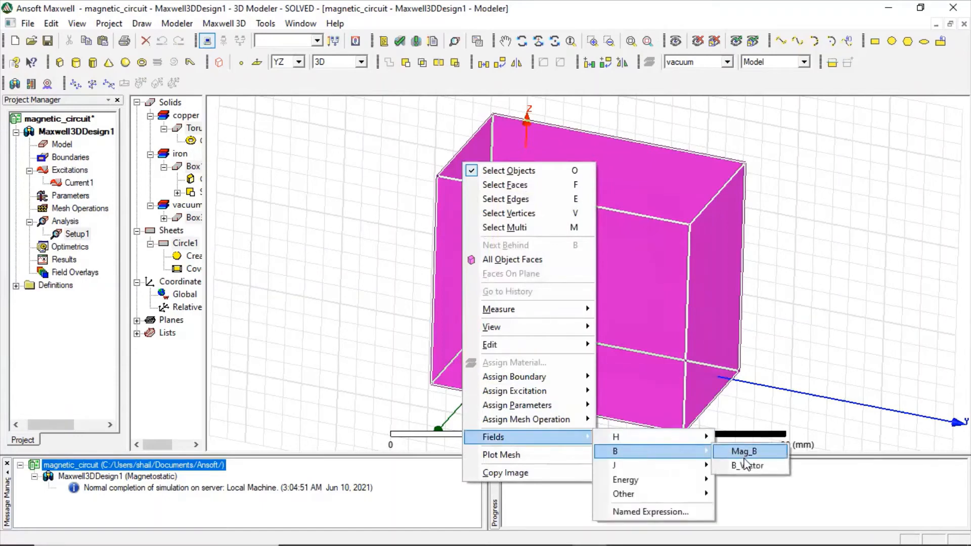
# Create a B_Vector flux density field plot over AllObjects
pyautogui.click(747, 465)
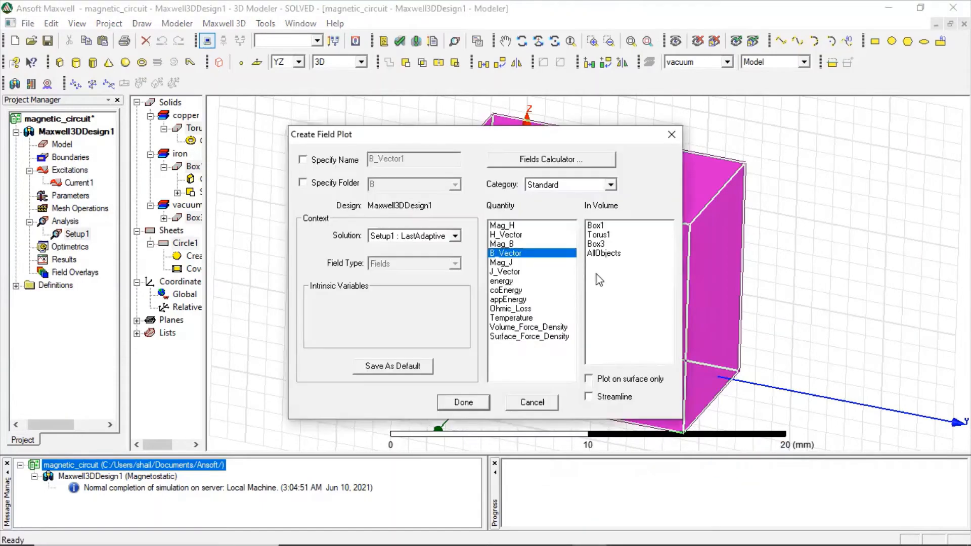
pyautogui.click(603, 253)
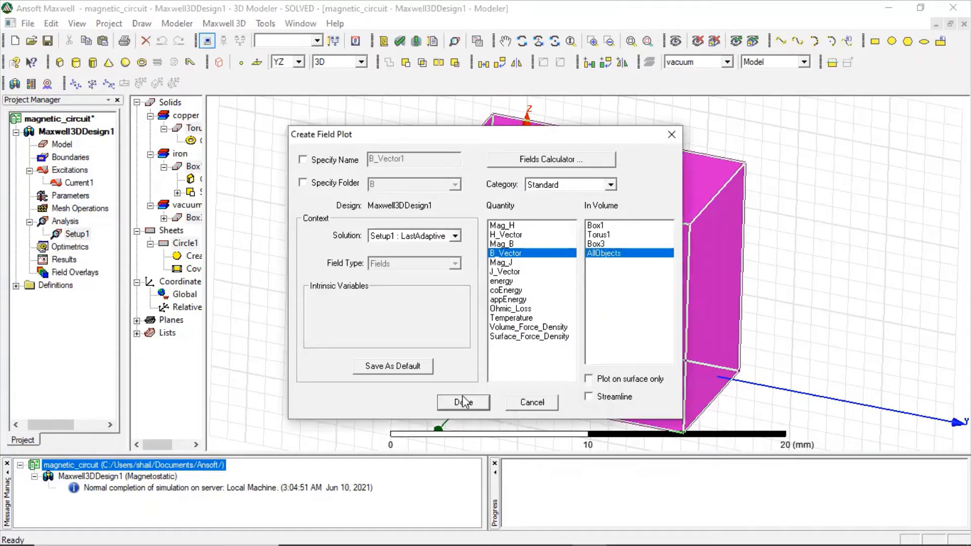
pyautogui.click(463, 402)
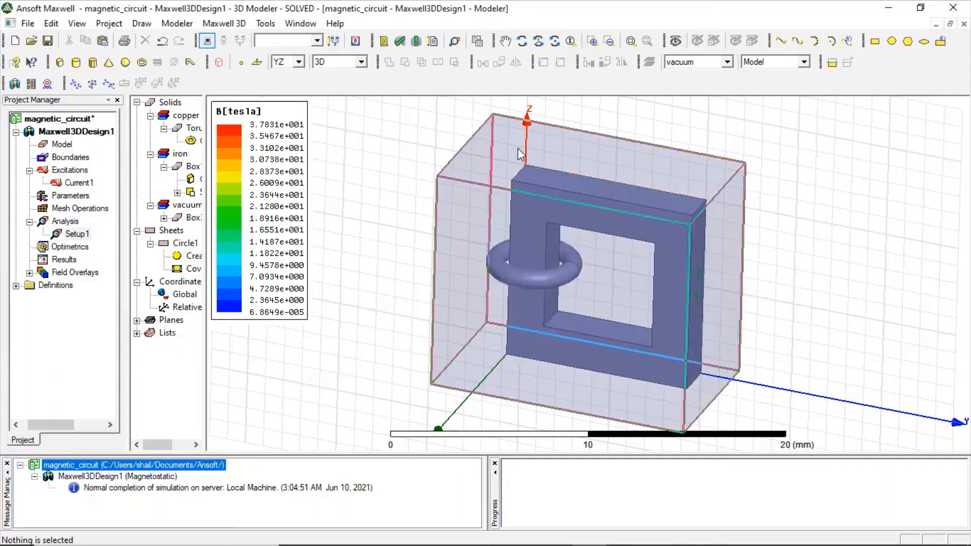
# Hide the vacuum box and rotate and zoom in on the top of the core
pyautogui.click(483, 155)
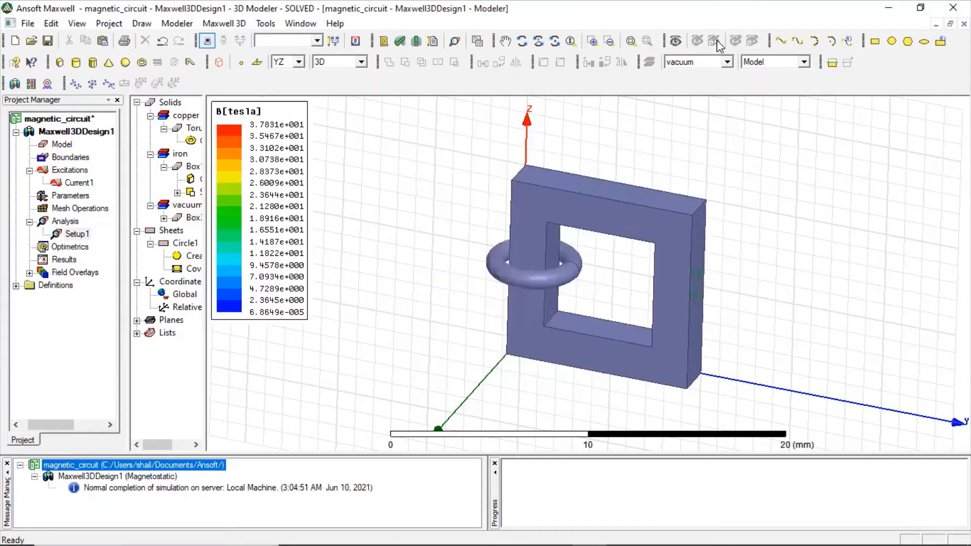
pyautogui.moveTo(535, 49)
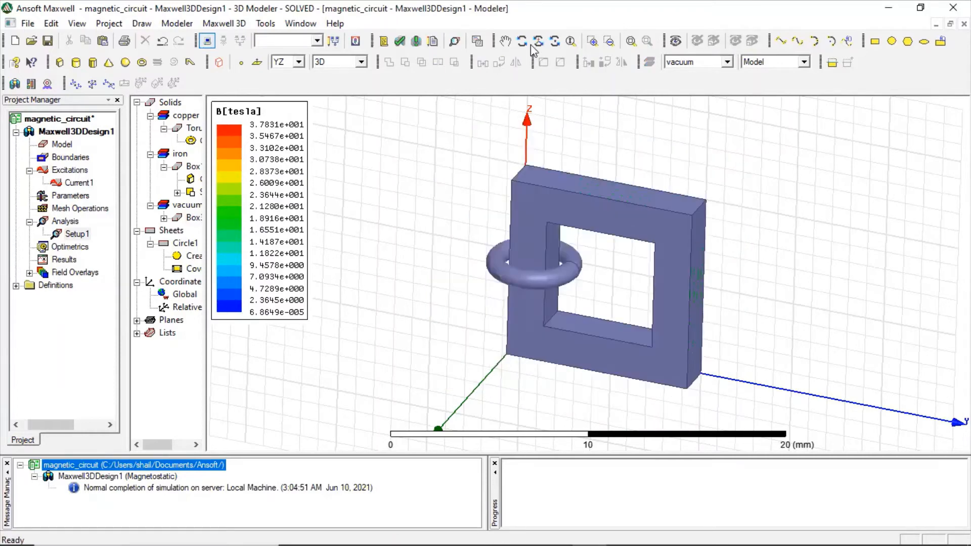
pyautogui.click(522, 41)
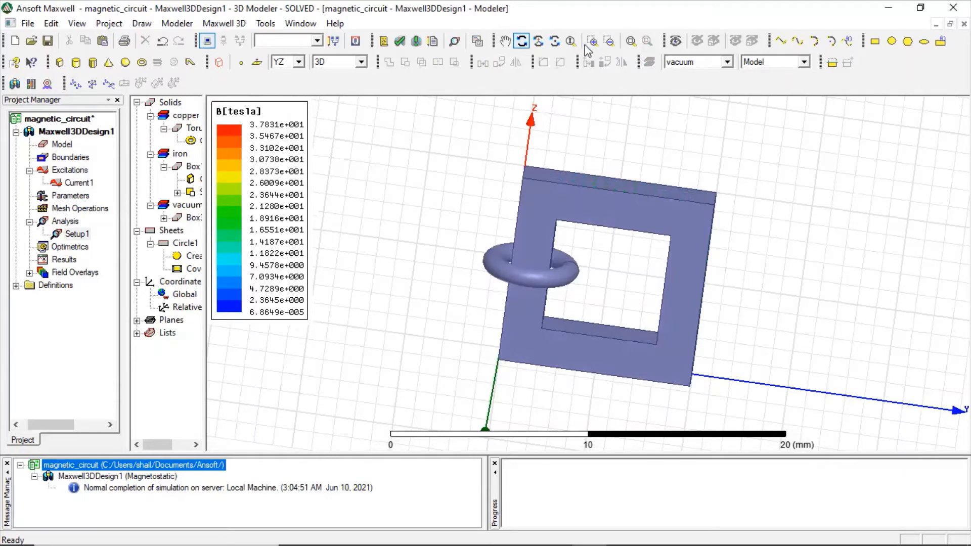
pyautogui.click(592, 41)
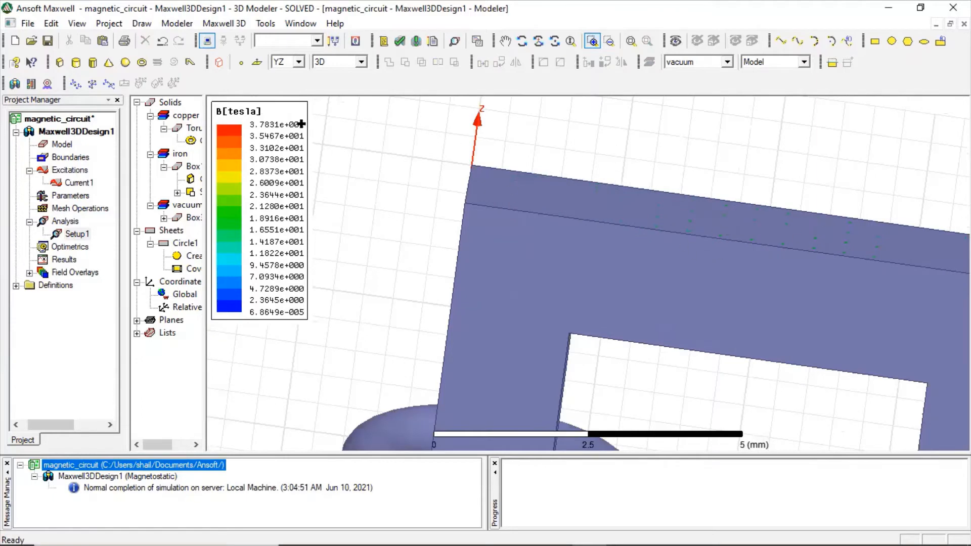
# Hide the B[tesla] flux density legend from the field plot
pyautogui.rightClick(275, 131)
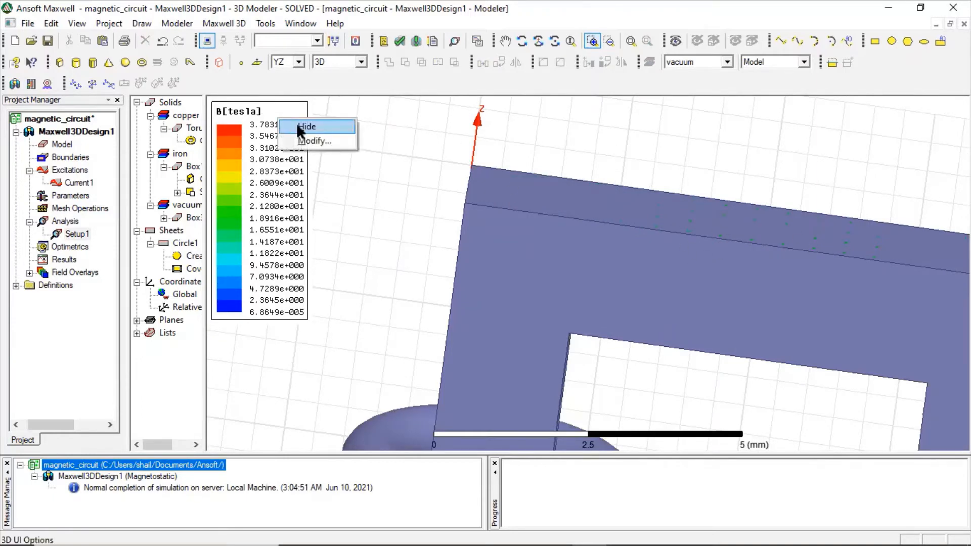
pyautogui.click(307, 126)
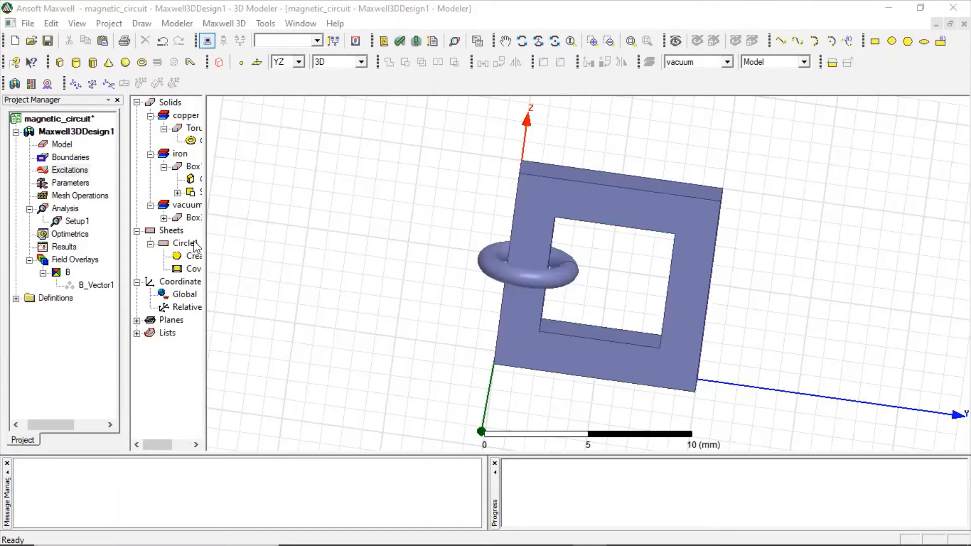
# Assign a current density terminal excitation, CurrentDensityTerminal1, to the Circle1 sheet
pyautogui.click(184, 243)
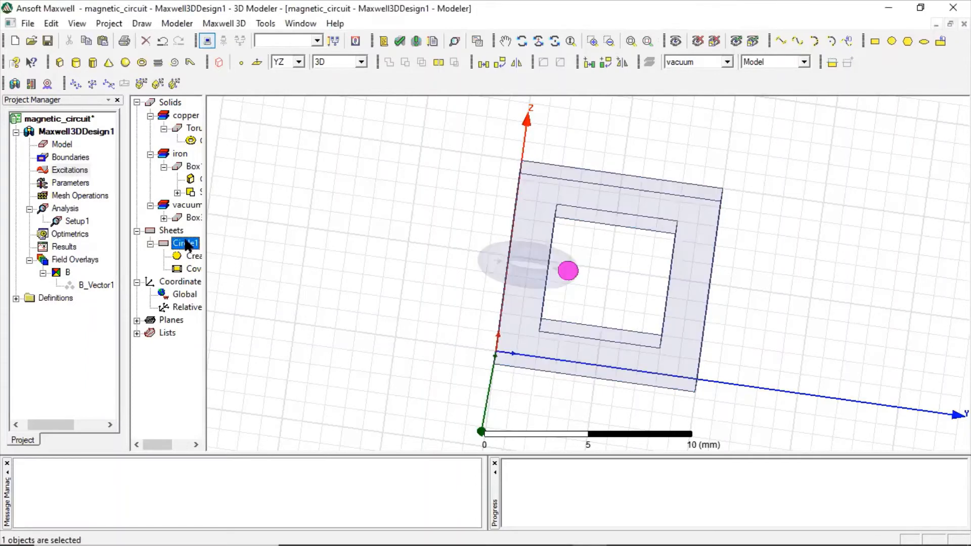
pyautogui.rightClick(183, 243)
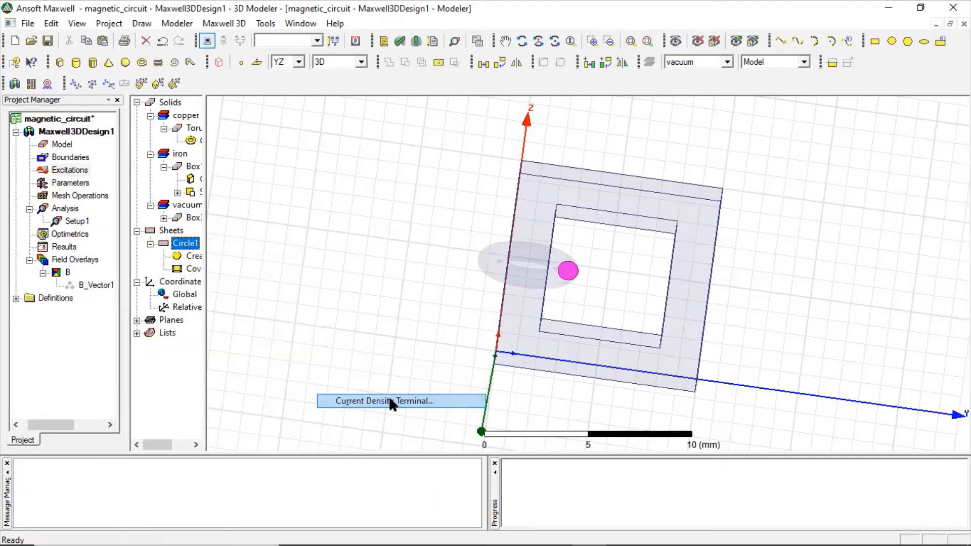
pyautogui.click(385, 400)
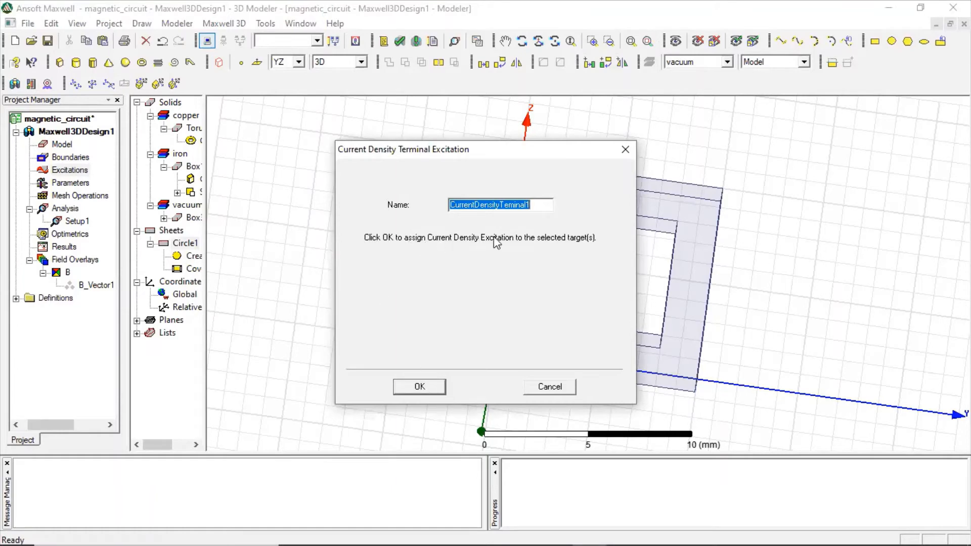
pyautogui.moveTo(440, 336)
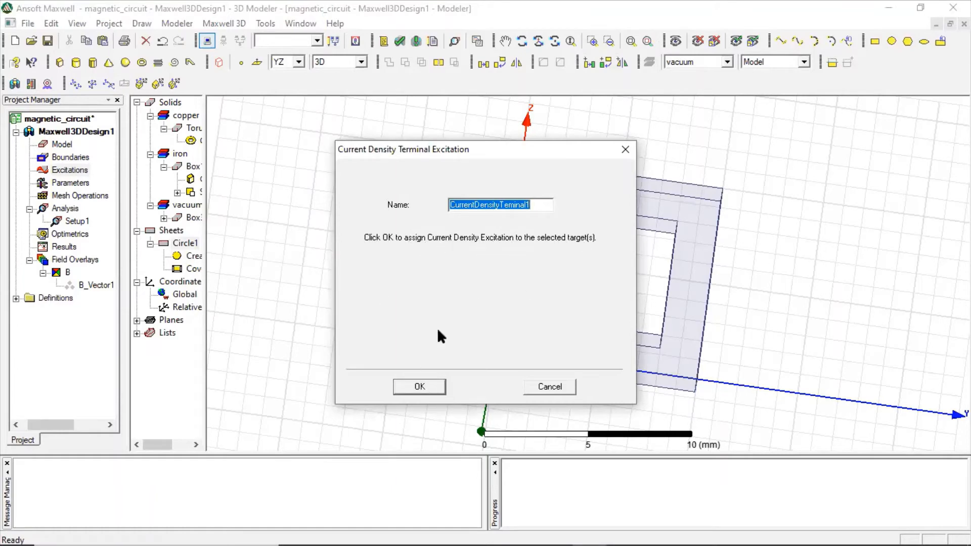
pyautogui.click(419, 386)
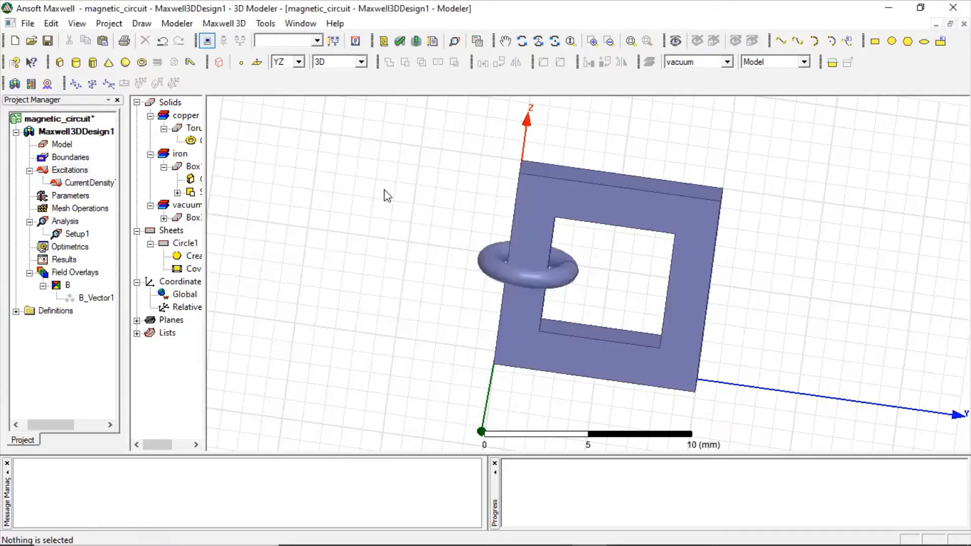
pyautogui.moveTo(481, 260)
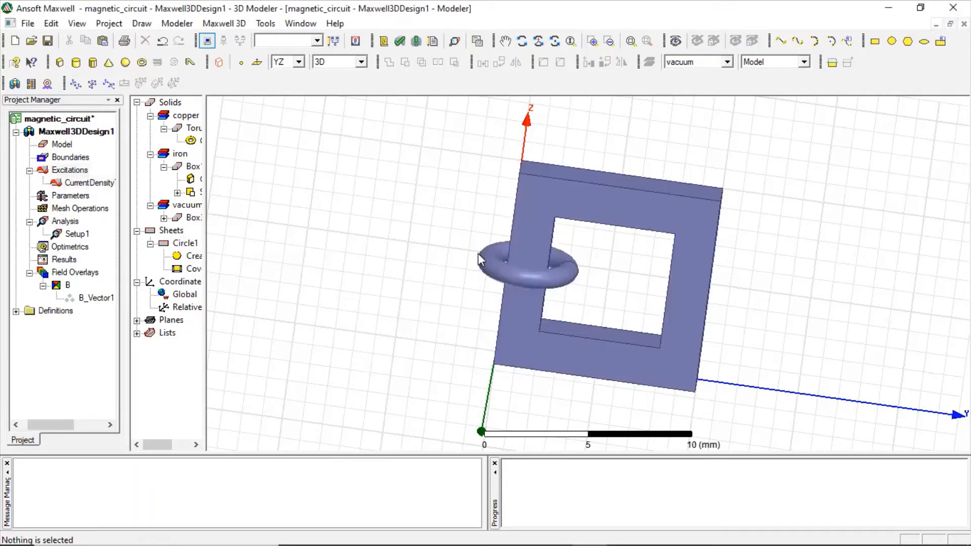
# Select the copper coil torus and bring up its assignment options
pyautogui.click(523, 267)
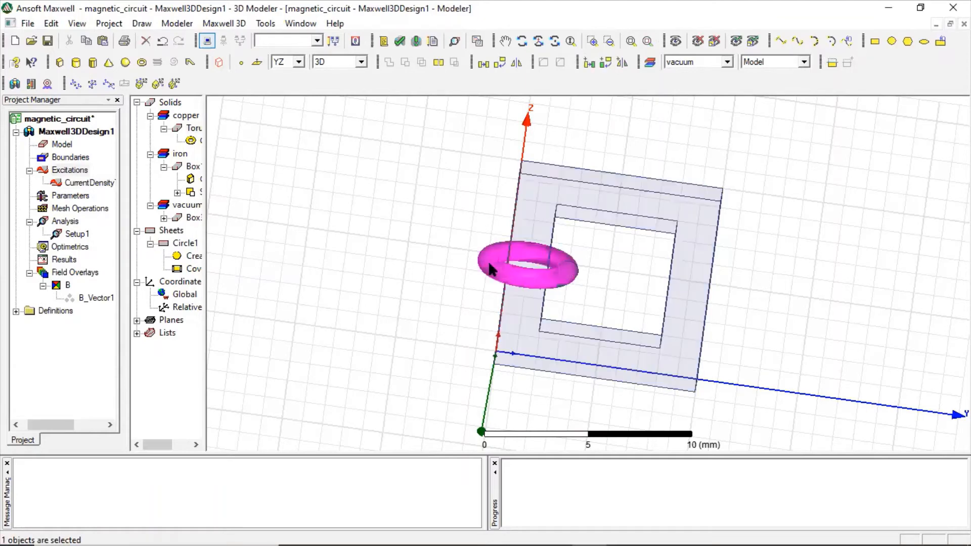
pyautogui.rightClick(526, 266)
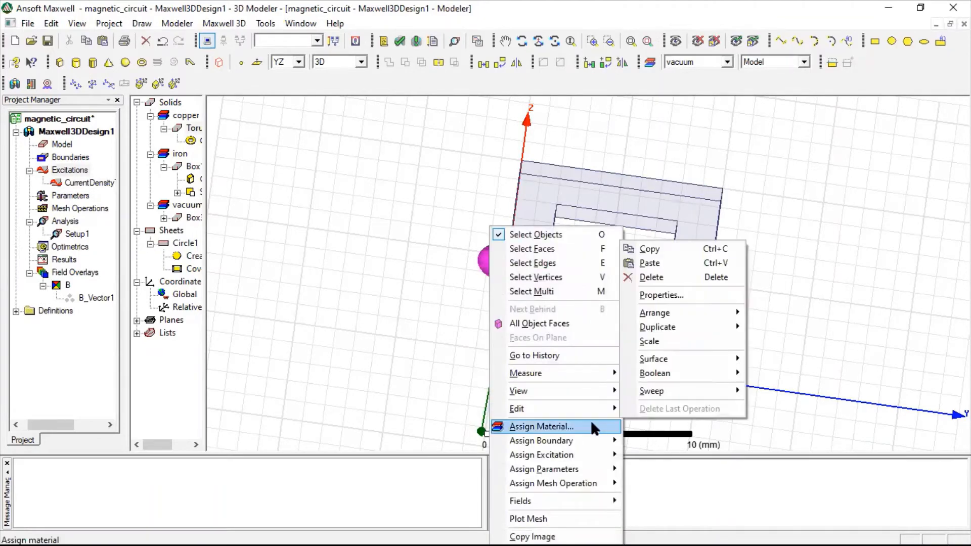
pyautogui.moveTo(540, 454)
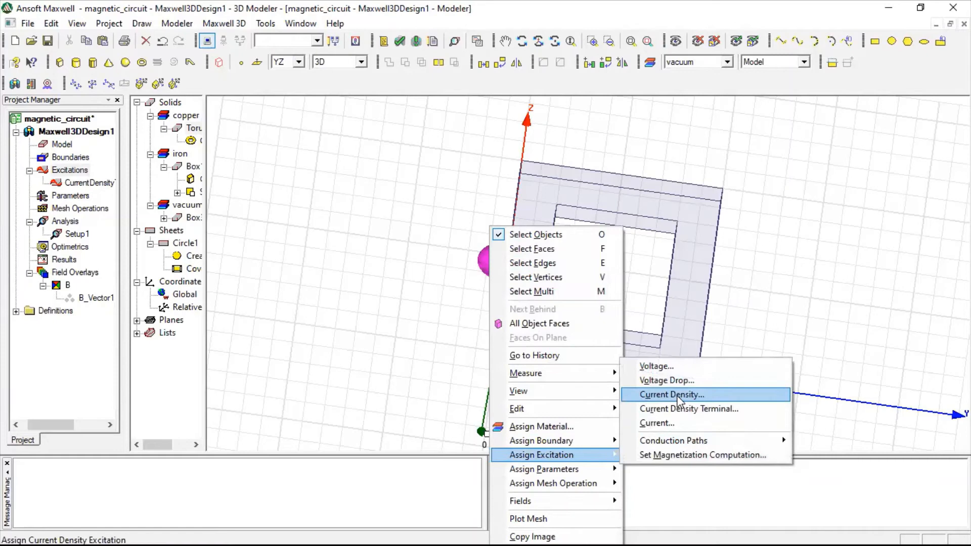
pyautogui.moveTo(683, 399)
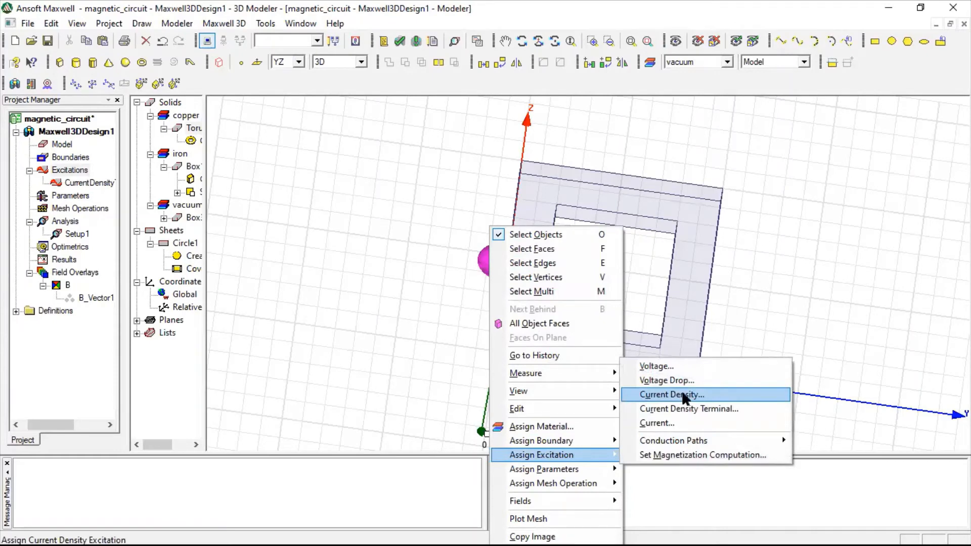
# Add a current density excitation on the coil with X component -10 A/m^2
pyautogui.click(671, 395)
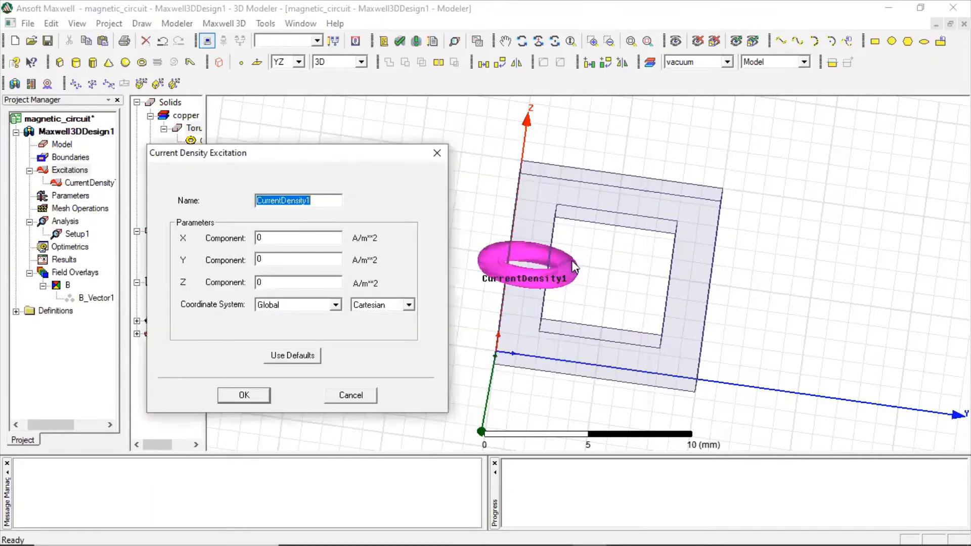
pyautogui.moveTo(576, 249)
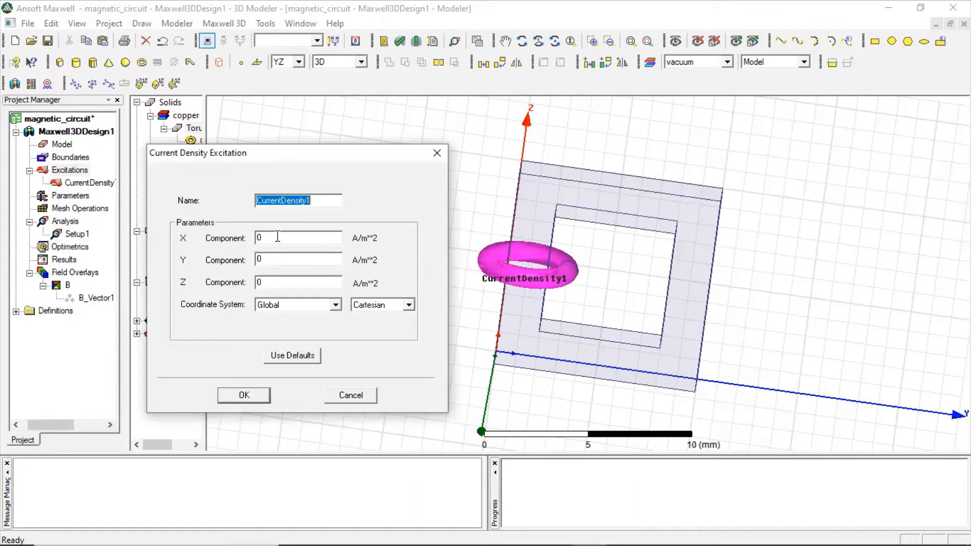
pyautogui.write('-10')
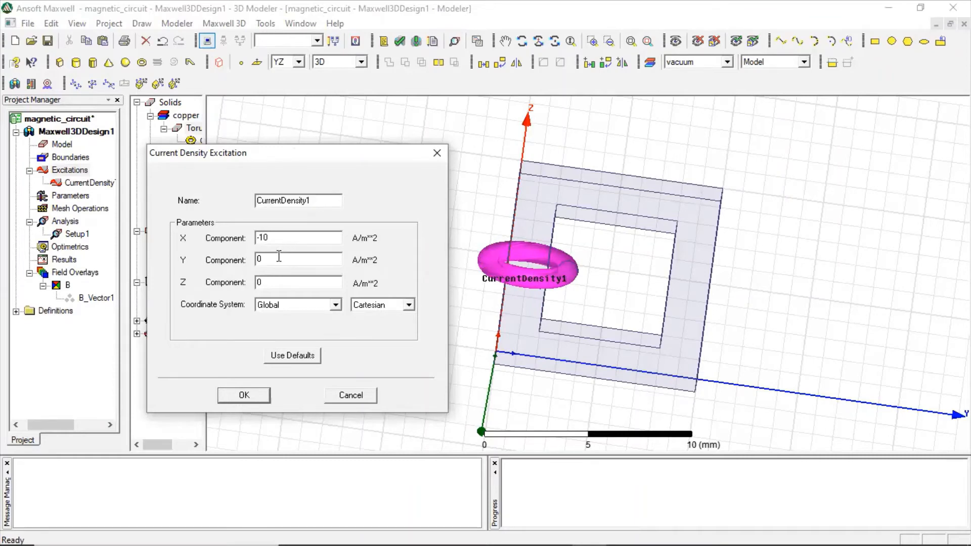
pyautogui.moveTo(369, 250)
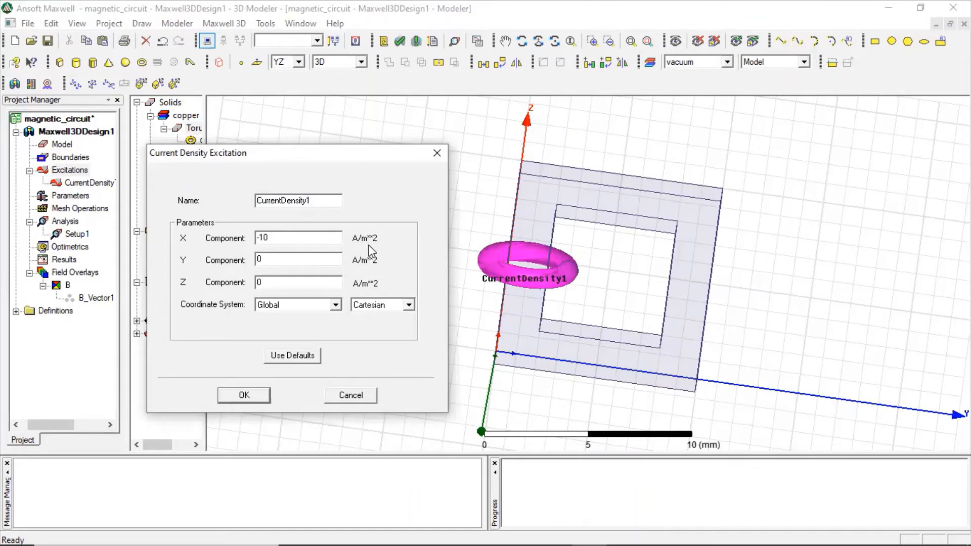
pyautogui.moveTo(389, 237)
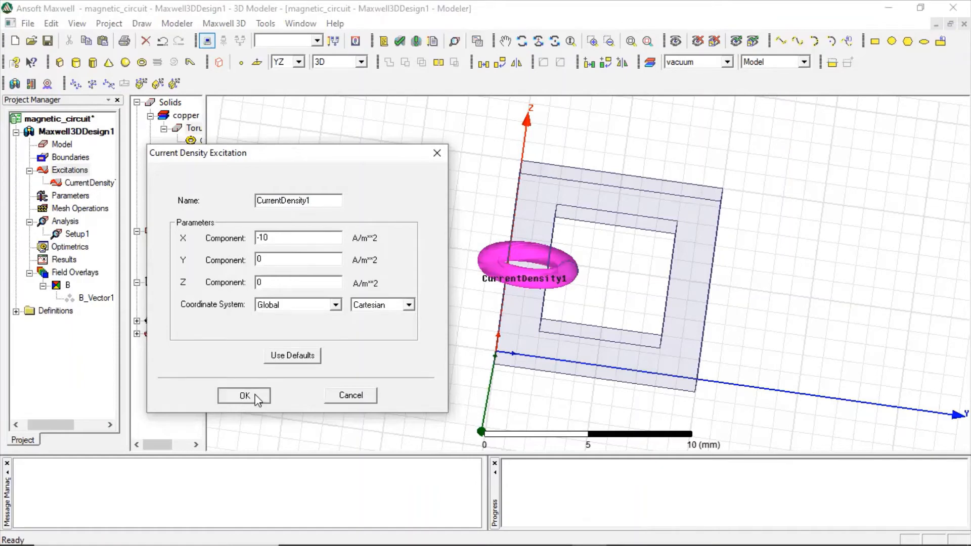
# Confirm CurrentDensity1 on the coil and run a passing validation check on the design
pyautogui.click(243, 396)
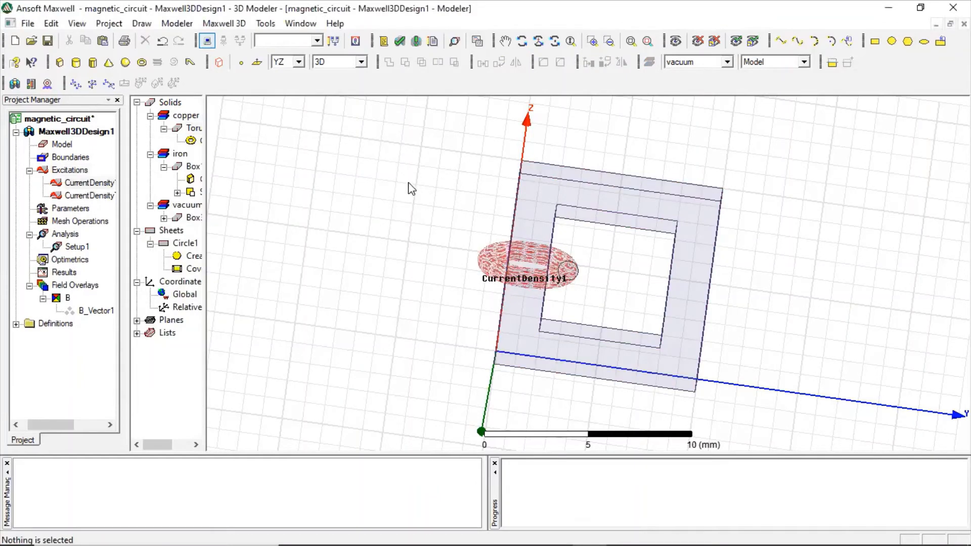
pyautogui.click(400, 41)
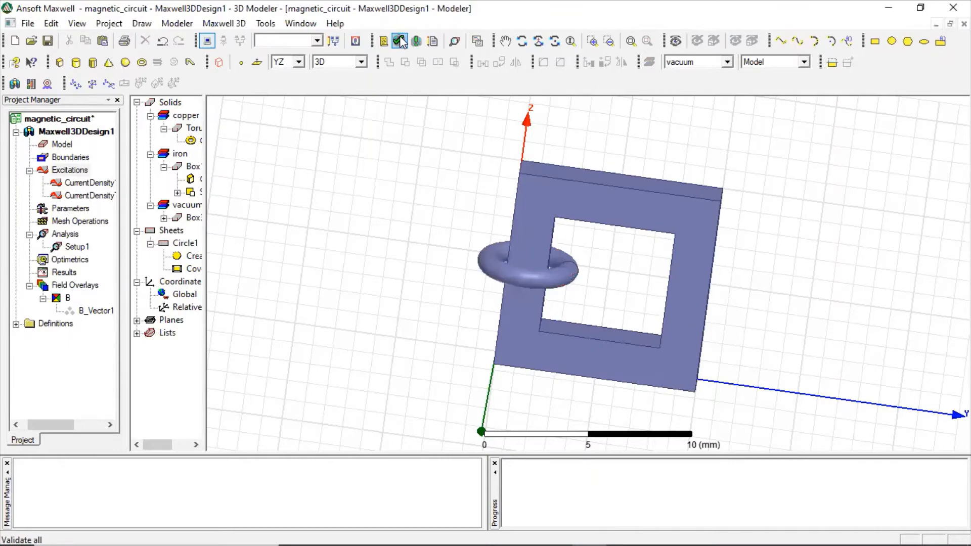
pyautogui.click(401, 40)
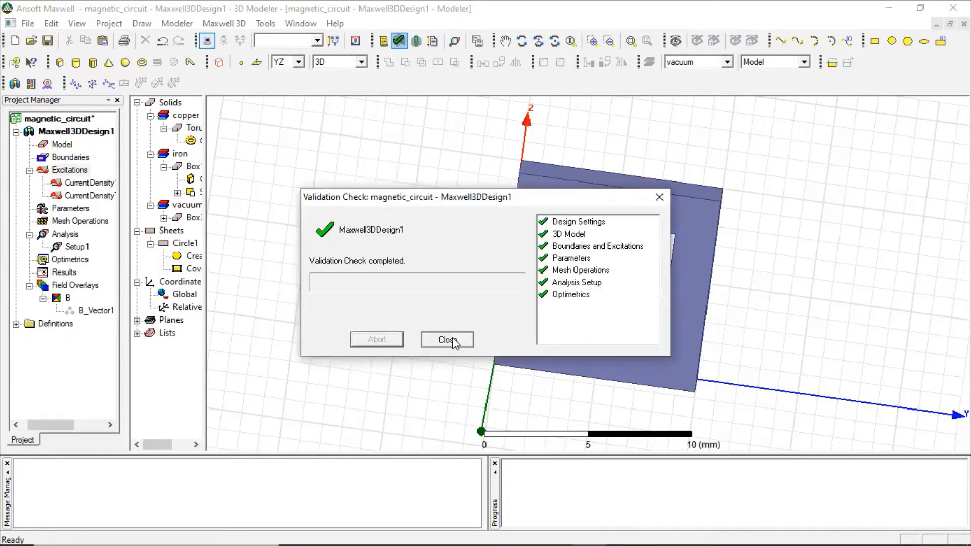
pyautogui.click(446, 340)
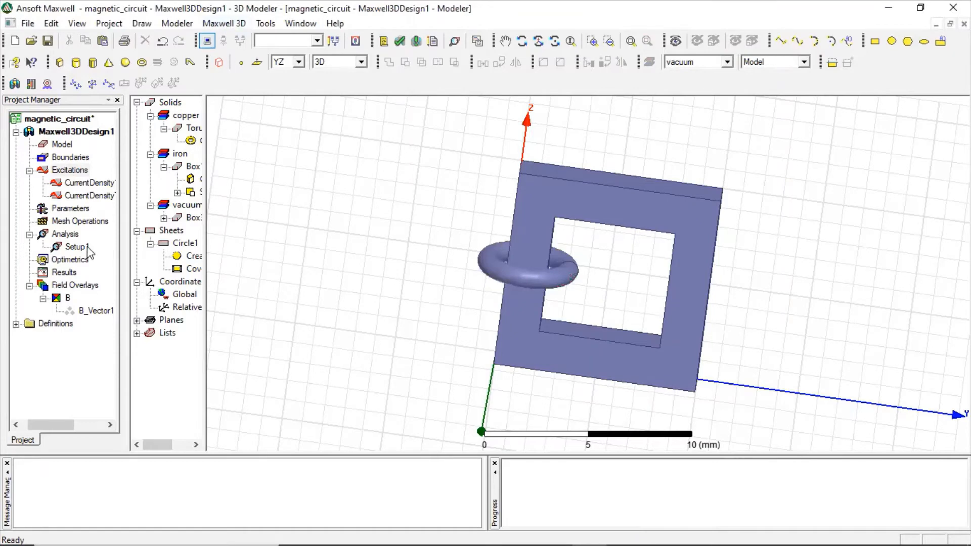
# Analyze Setup1 so its adaptive passes solve on the local machine
pyautogui.rightClick(73, 247)
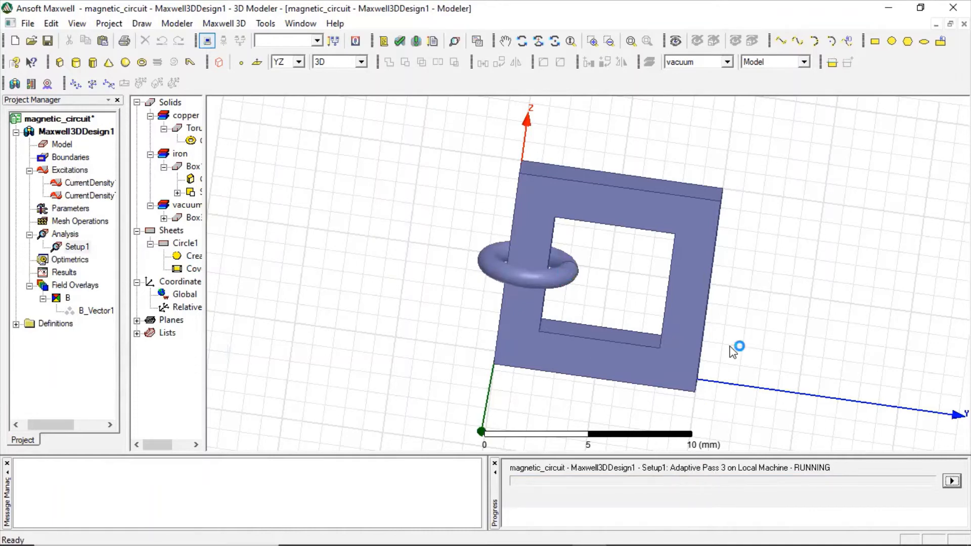
pyautogui.moveTo(804, 181)
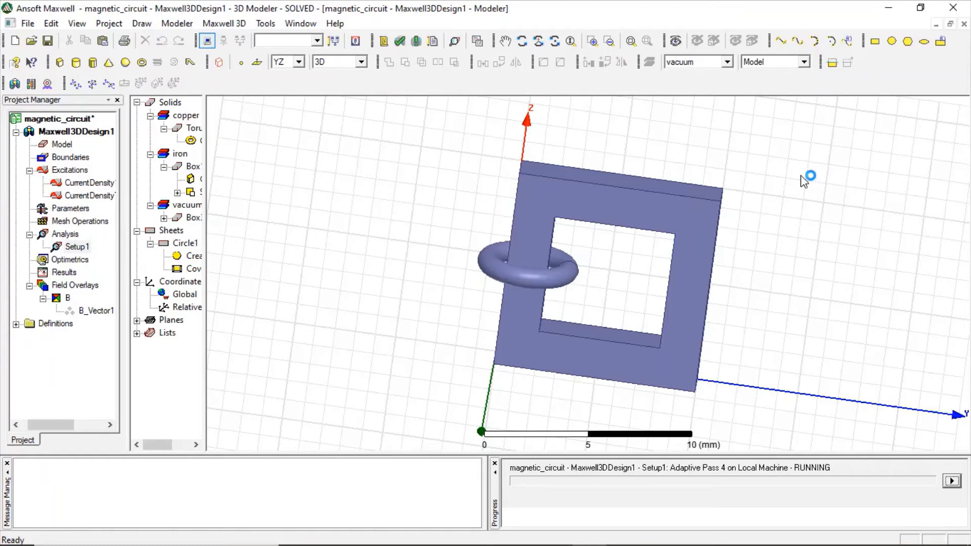
pyautogui.moveTo(805, 181)
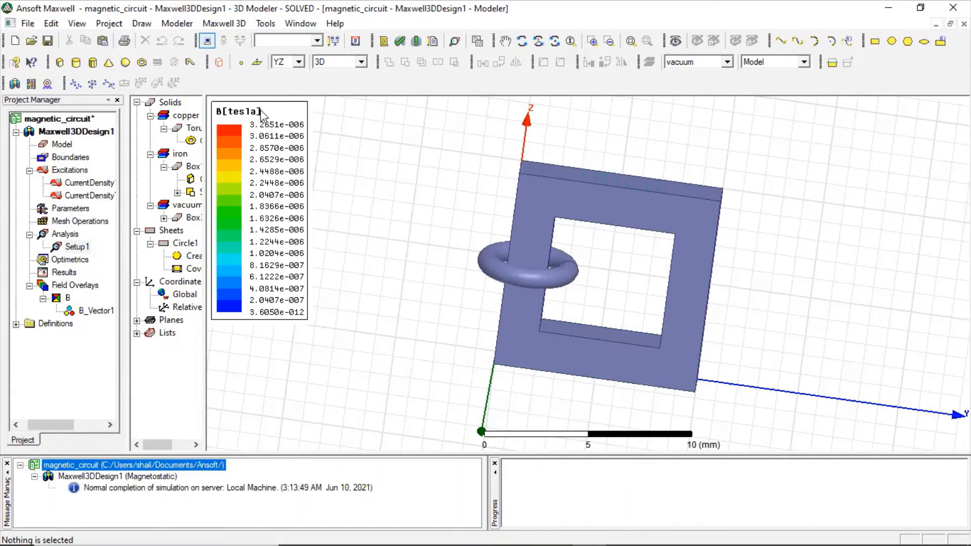
# Remove the B_Vector1 field overlay, leaving only the core and coil geometry
pyautogui.rightClick(275, 125)
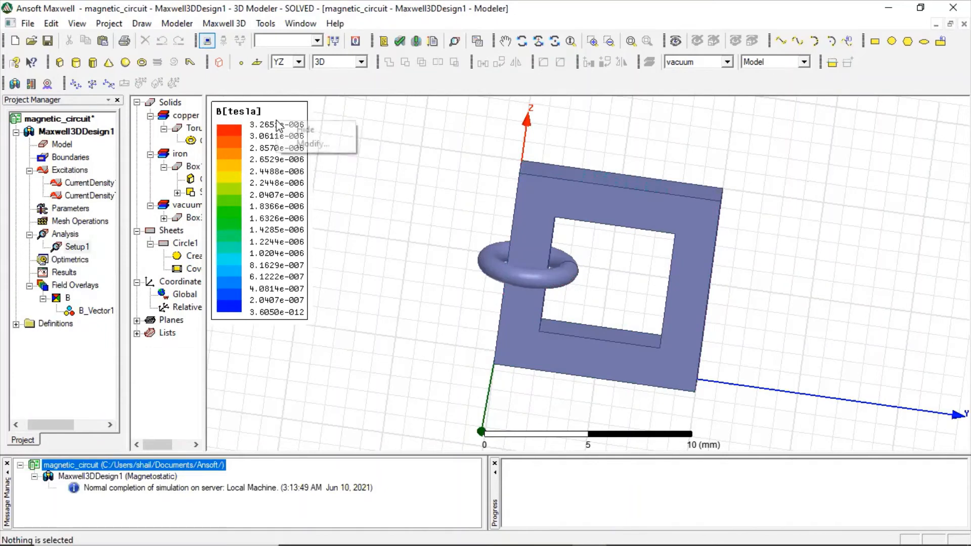
pyautogui.rightClick(239, 112)
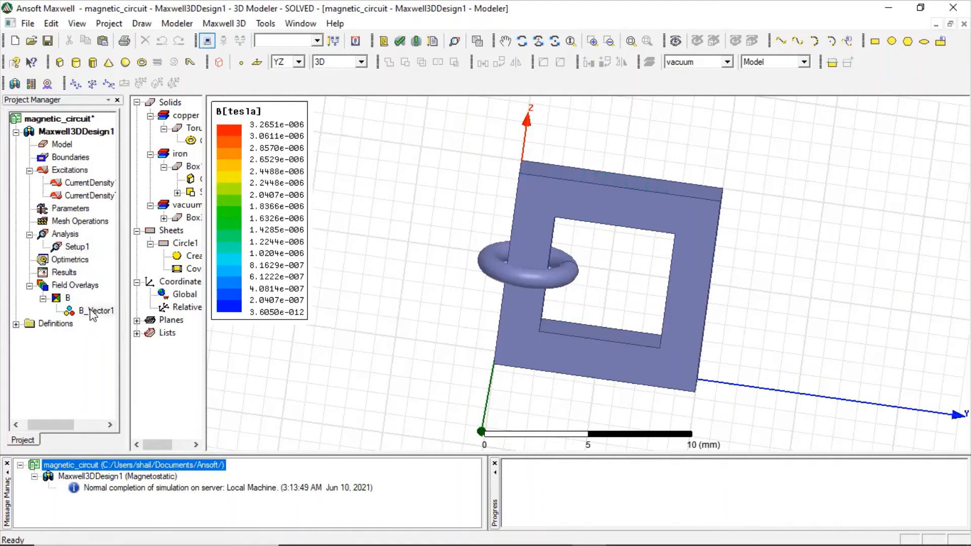
pyautogui.click(97, 311)
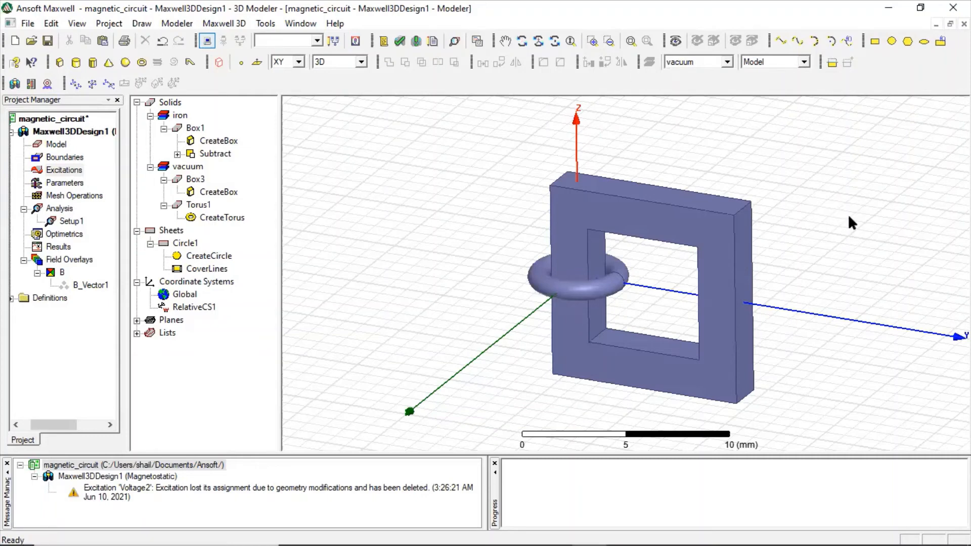
pyautogui.moveTo(849, 234)
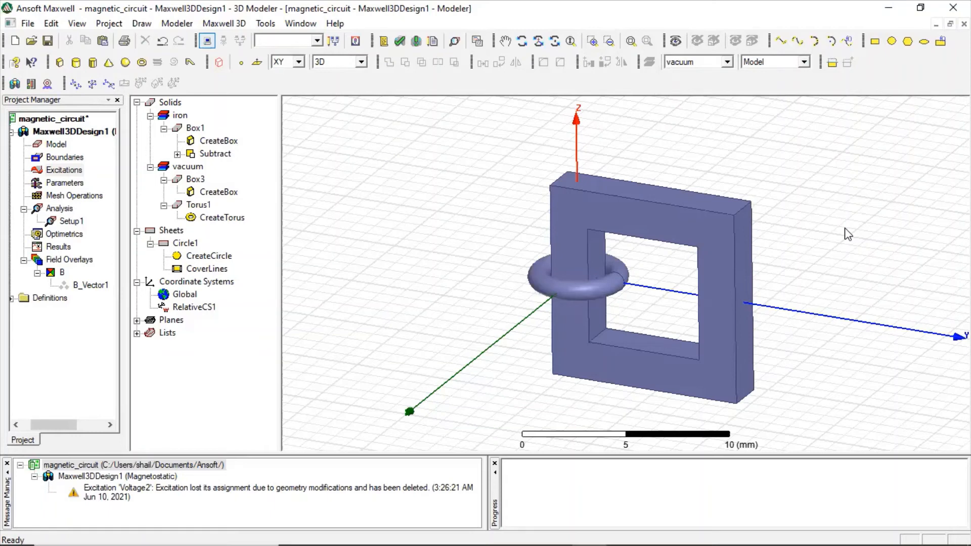
pyautogui.moveTo(614, 292)
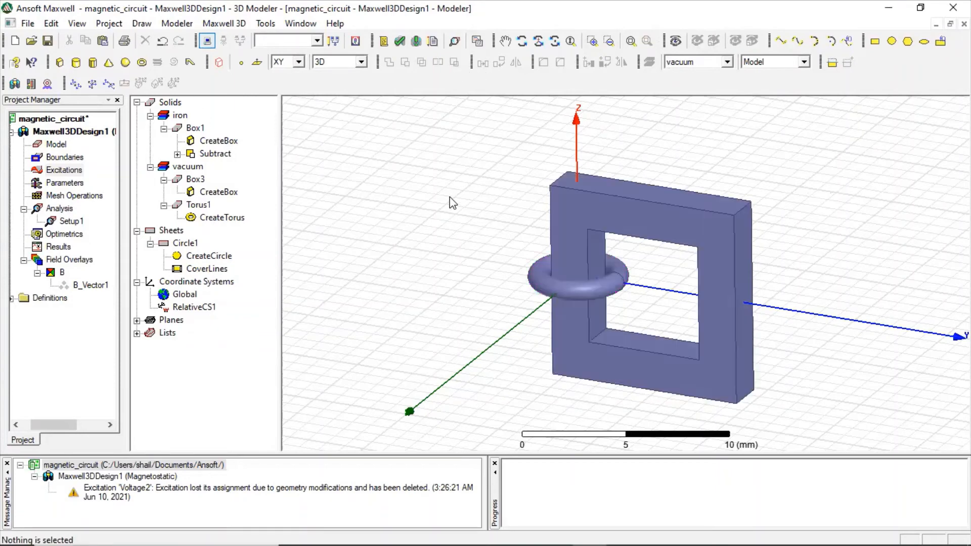
pyautogui.moveTo(529, 255)
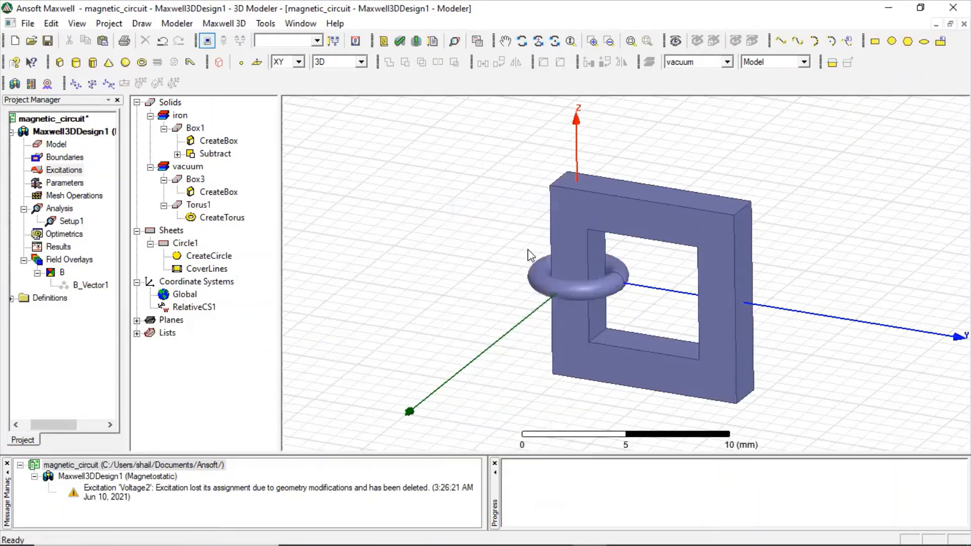
# Split Torus1 along the YZ plane, keeping only the negative-side half
pyautogui.click(575, 280)
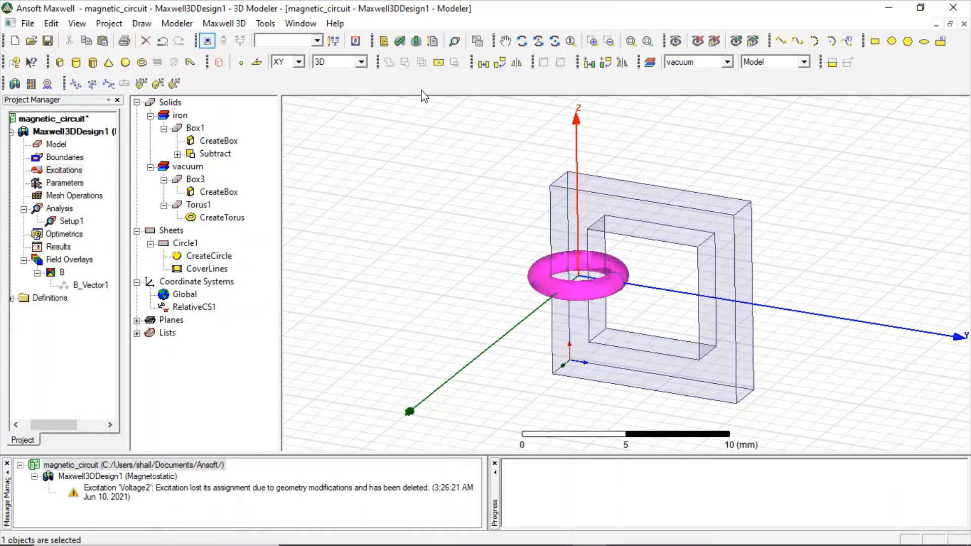
pyautogui.click(437, 62)
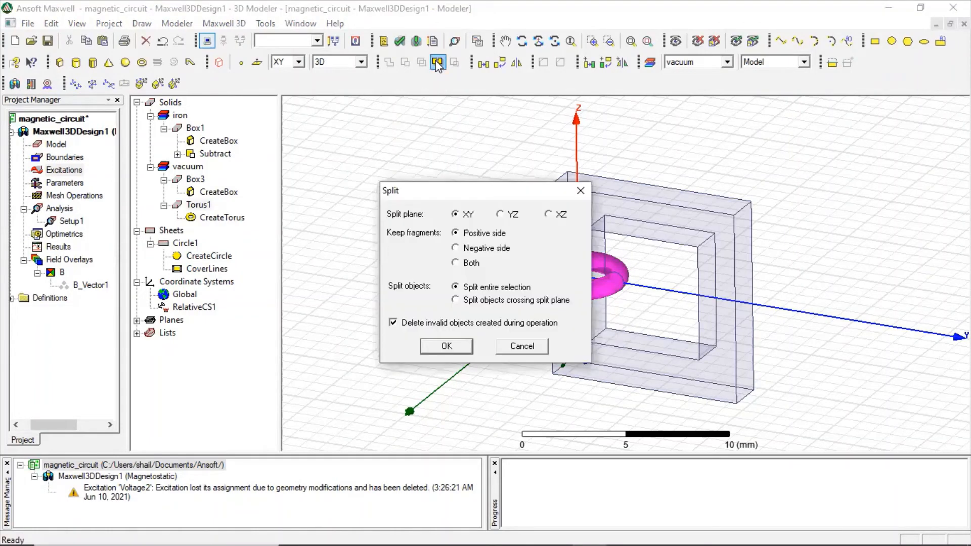
pyautogui.moveTo(494, 222)
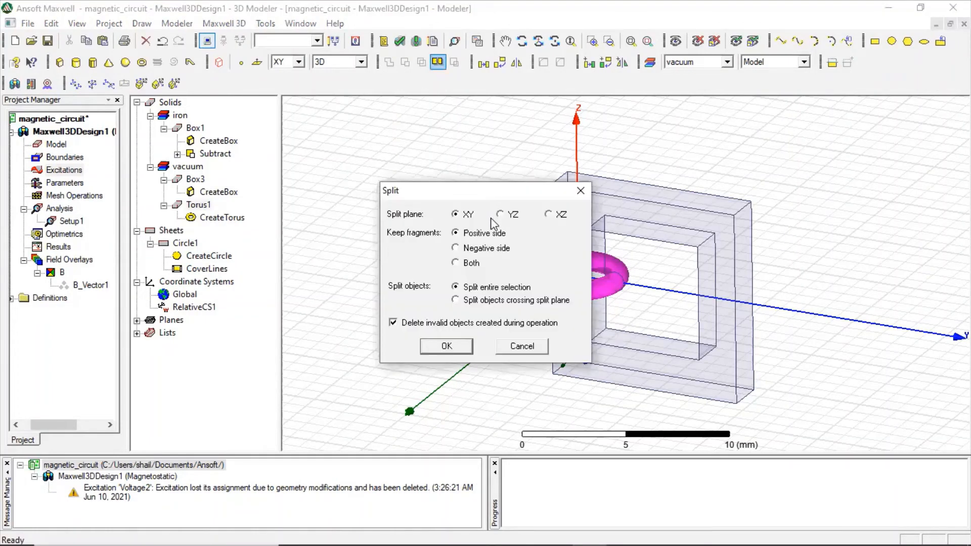
pyautogui.click(500, 214)
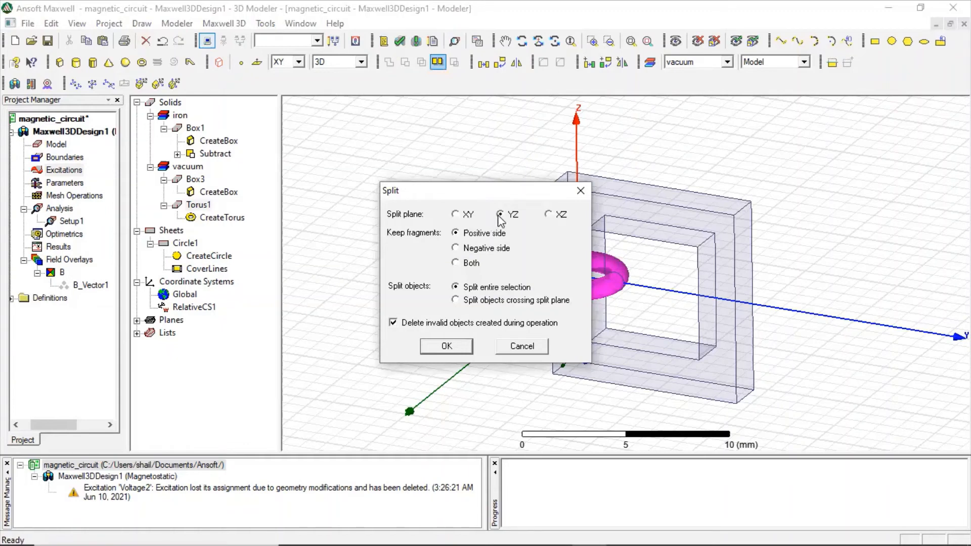
pyautogui.click(500, 214)
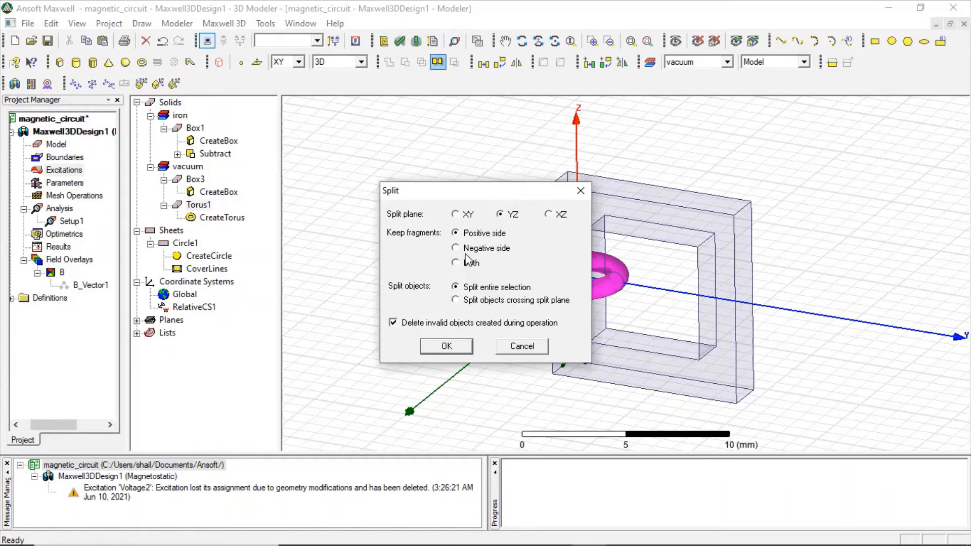
pyautogui.click(456, 248)
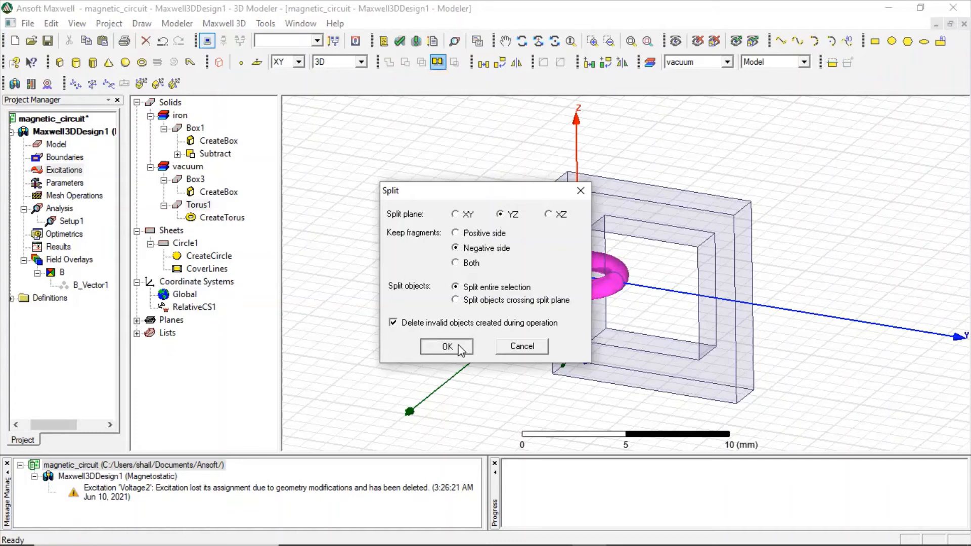
pyautogui.click(446, 346)
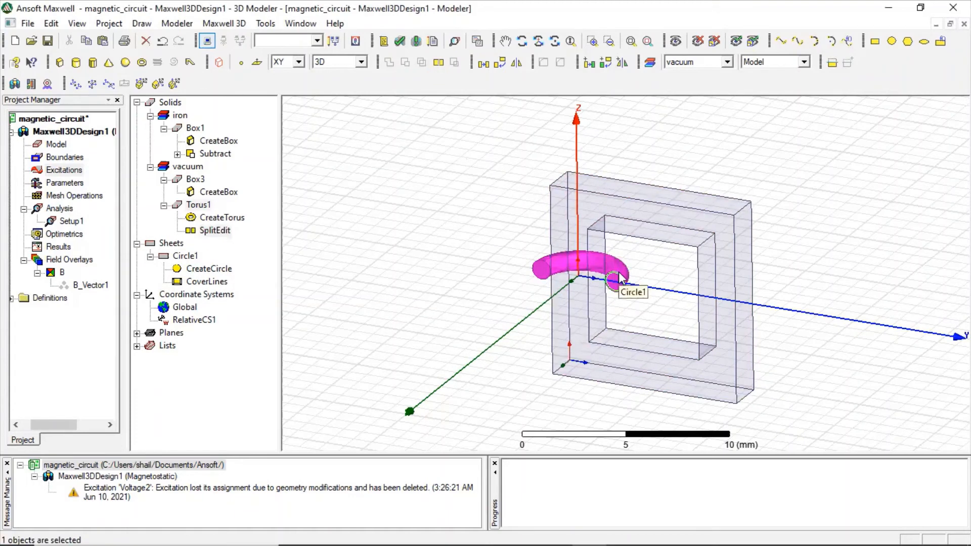
pyautogui.moveTo(618, 282)
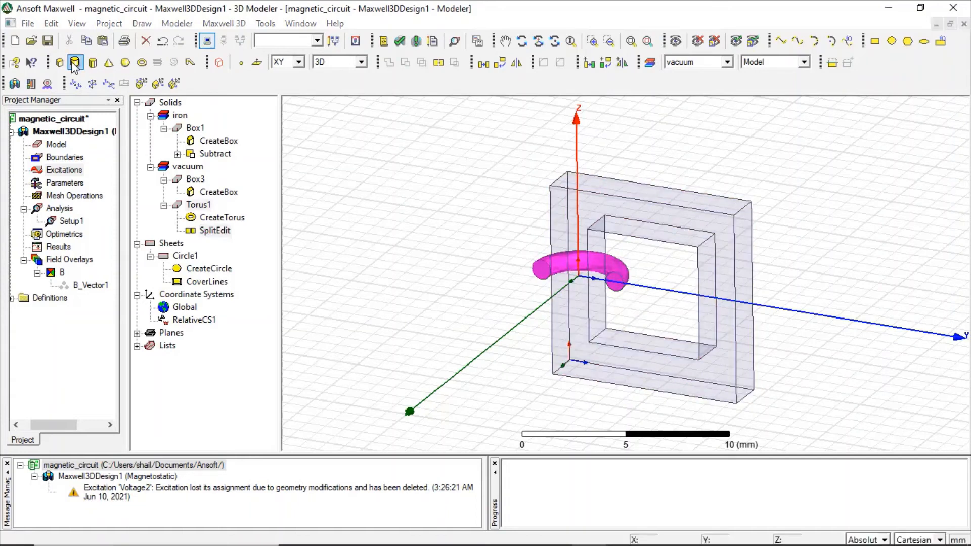
# Draw Cylinder1 in the YZ plane with its base centre at the half-torus cut end
pyautogui.click(74, 62)
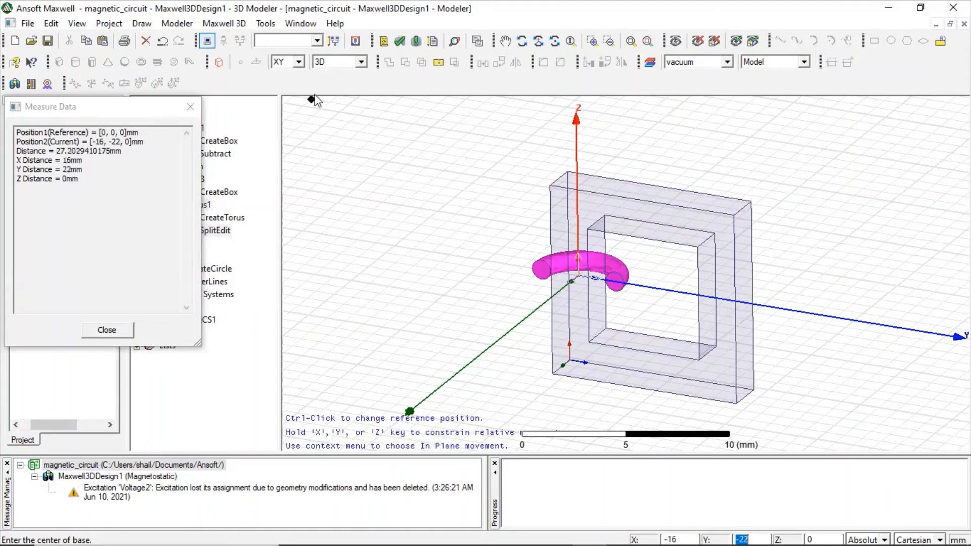
pyautogui.click(301, 62)
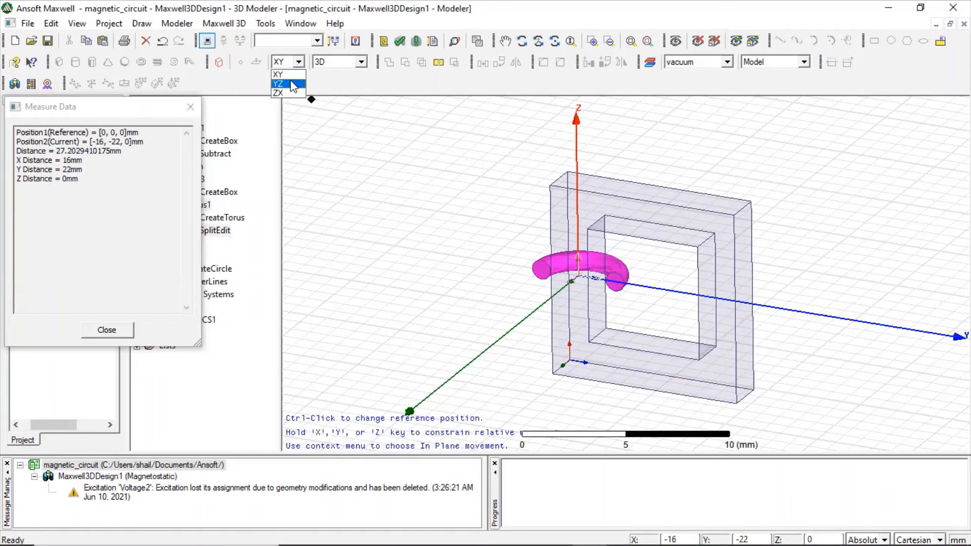
pyautogui.click(280, 84)
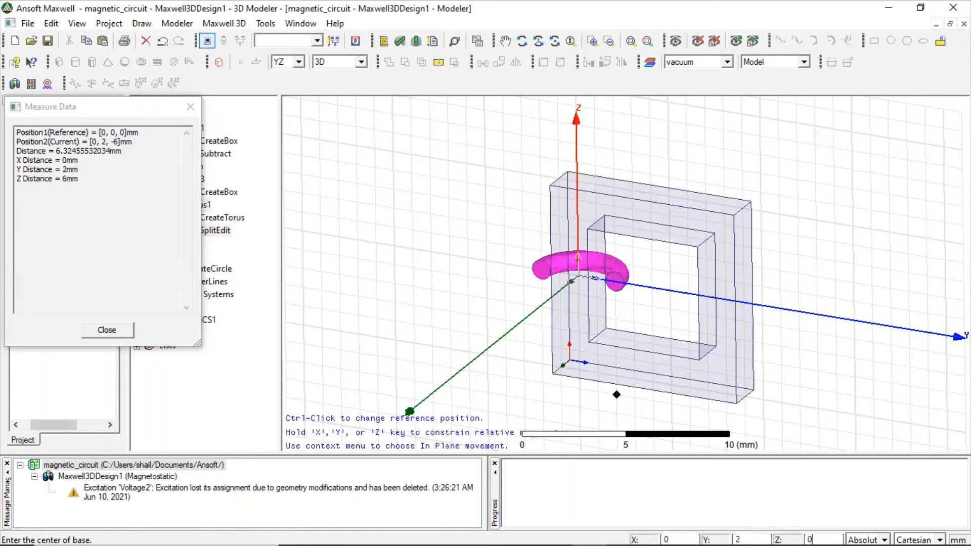
pyautogui.click(615, 280)
pyautogui.write('4')
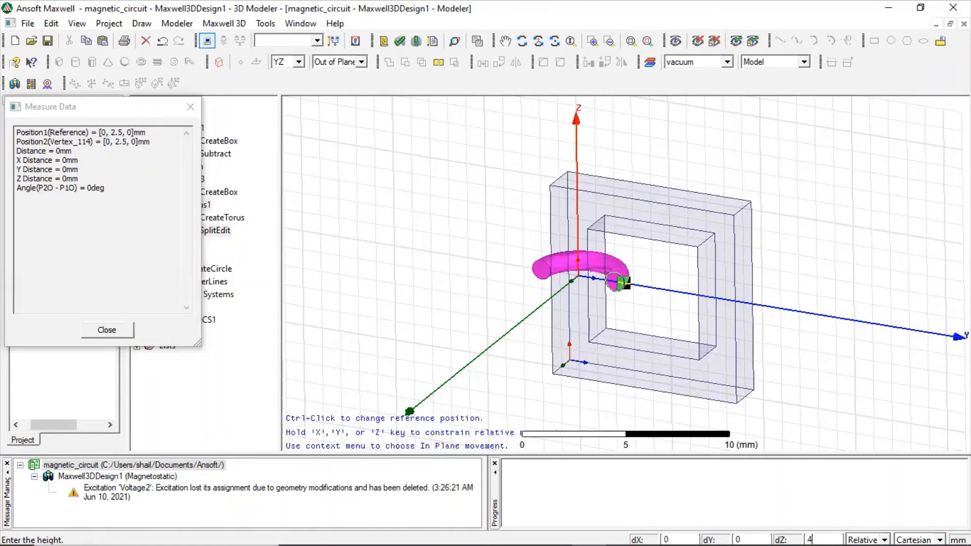
pyautogui.click(106, 330)
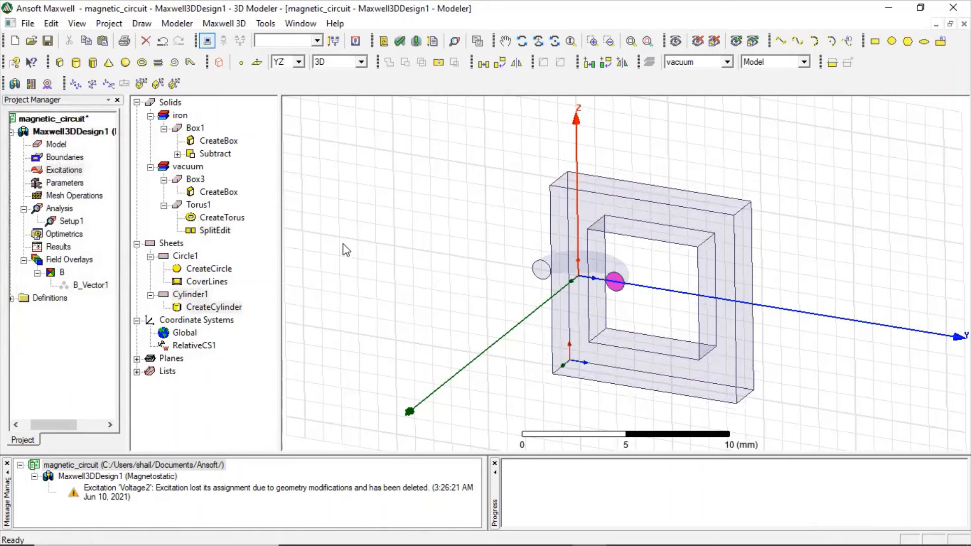
# Set Cylinder1's height to 4 mm in its CreateCylinder parameters
pyautogui.doubleClick(213, 307)
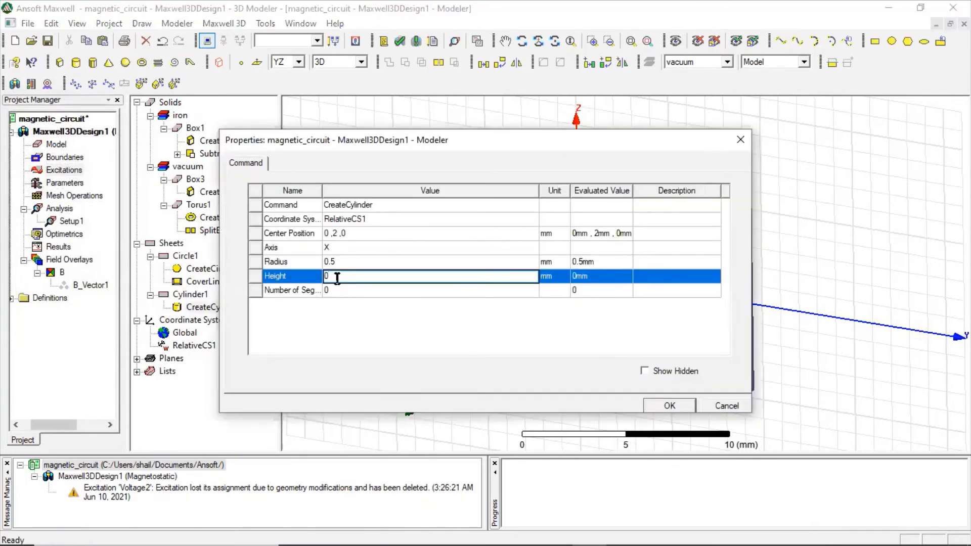
pyautogui.write('4')
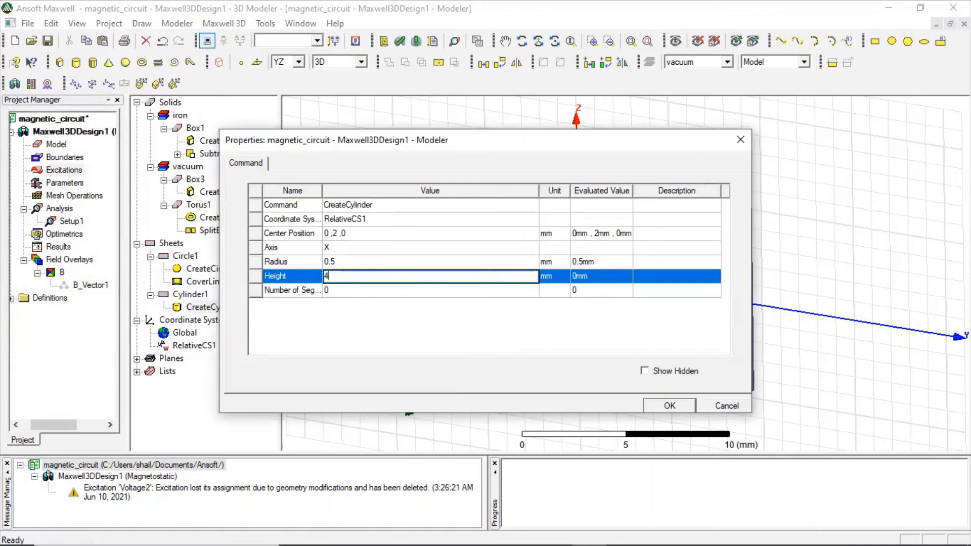
pyautogui.moveTo(675, 408)
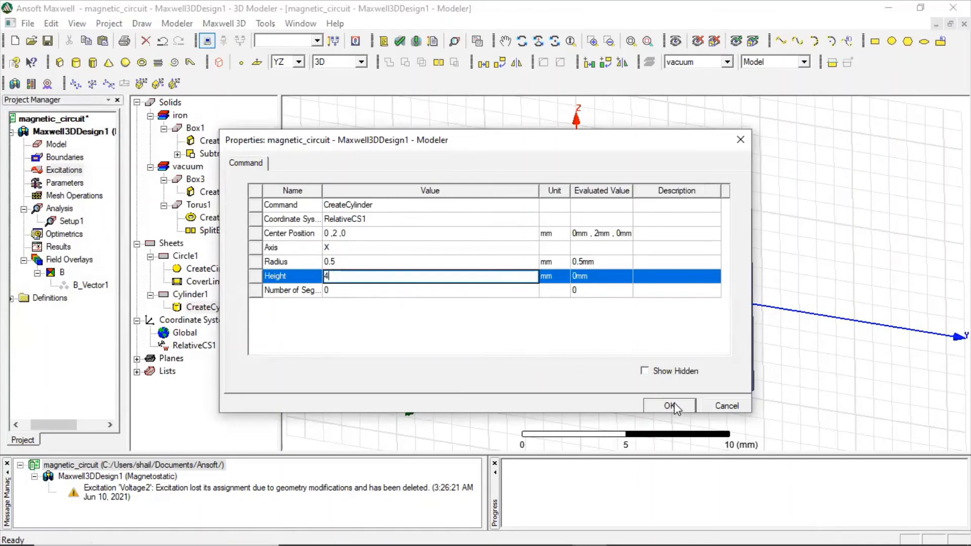
pyautogui.click(669, 406)
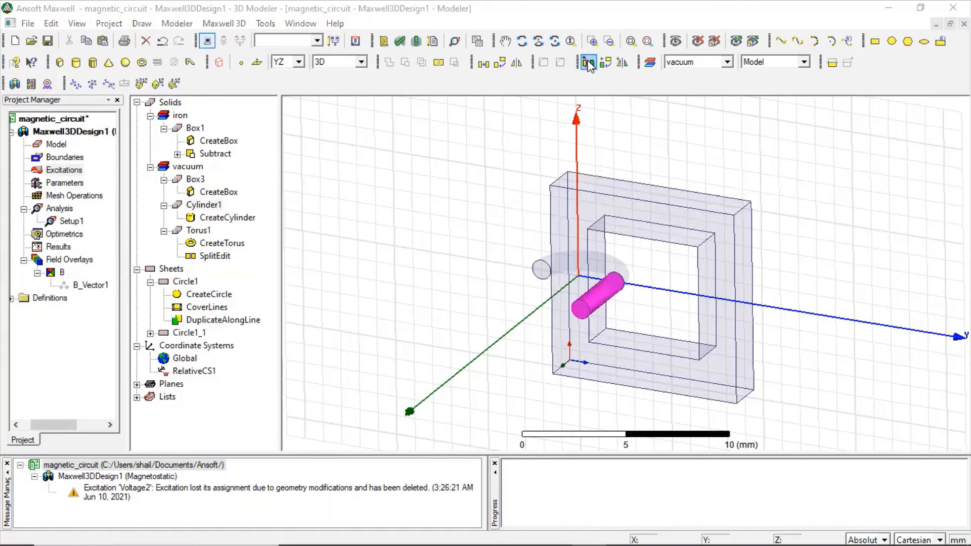
# Duplicate the cylinder along a line with dY -10 and total number 2, creating Cylinder1_1
pyautogui.click(587, 62)
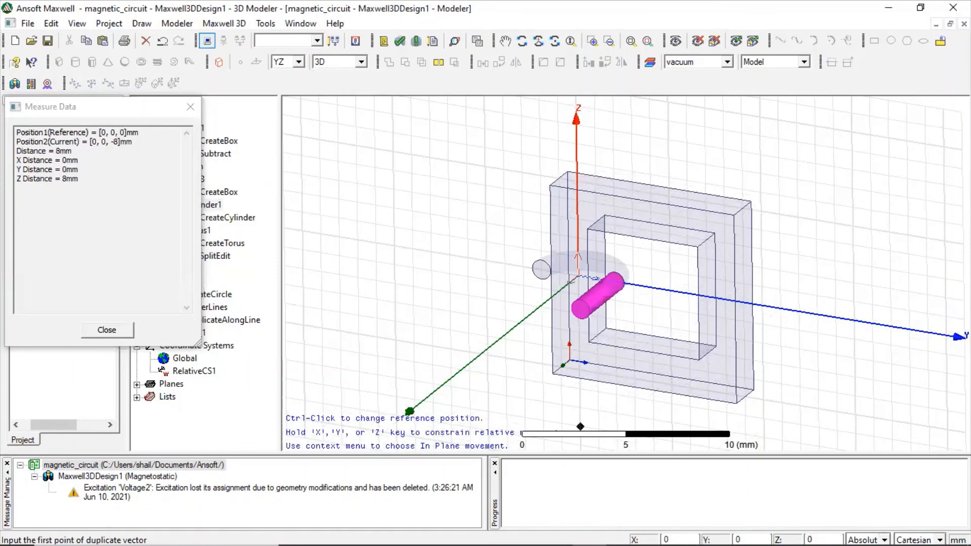
pyautogui.click(578, 276)
pyautogui.write('-10')
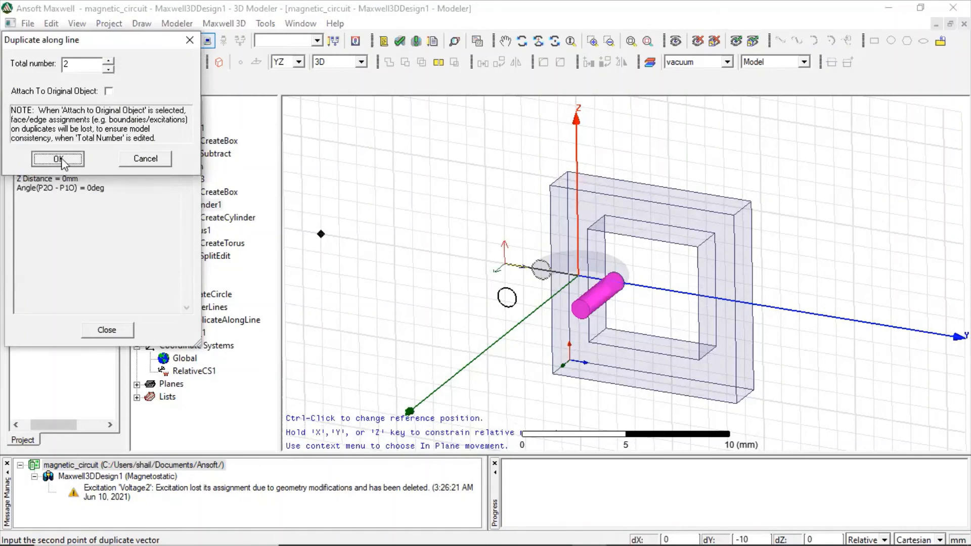
pyautogui.click(57, 159)
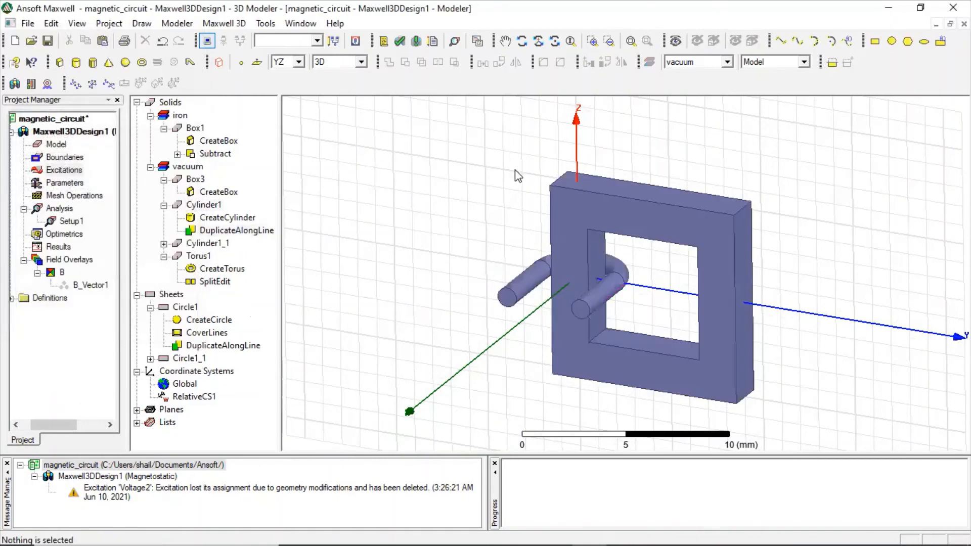
pyautogui.moveTo(336, 166)
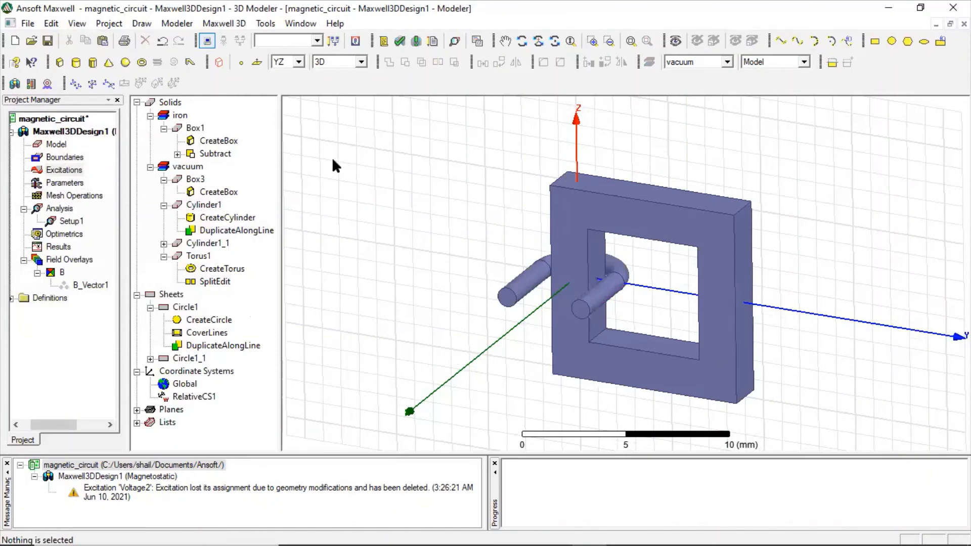
# Show the surrounding vacuum box and rotate the view of the core with both terminals
pyautogui.click(195, 179)
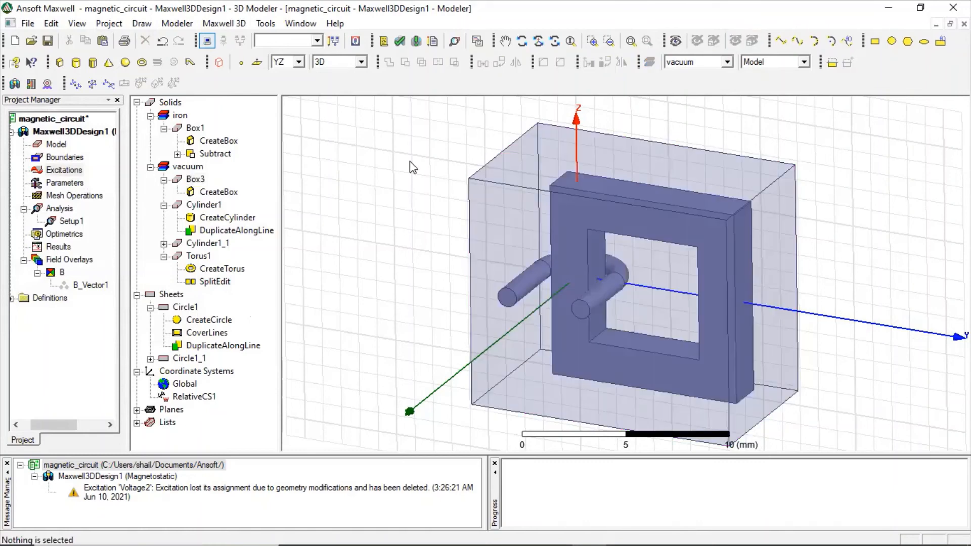
pyautogui.click(522, 40)
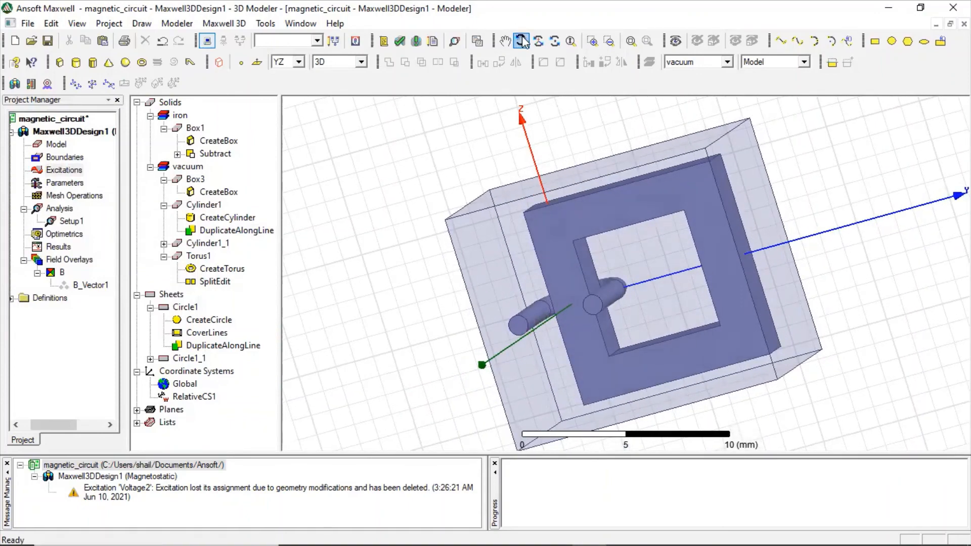
pyautogui.moveTo(593, 309)
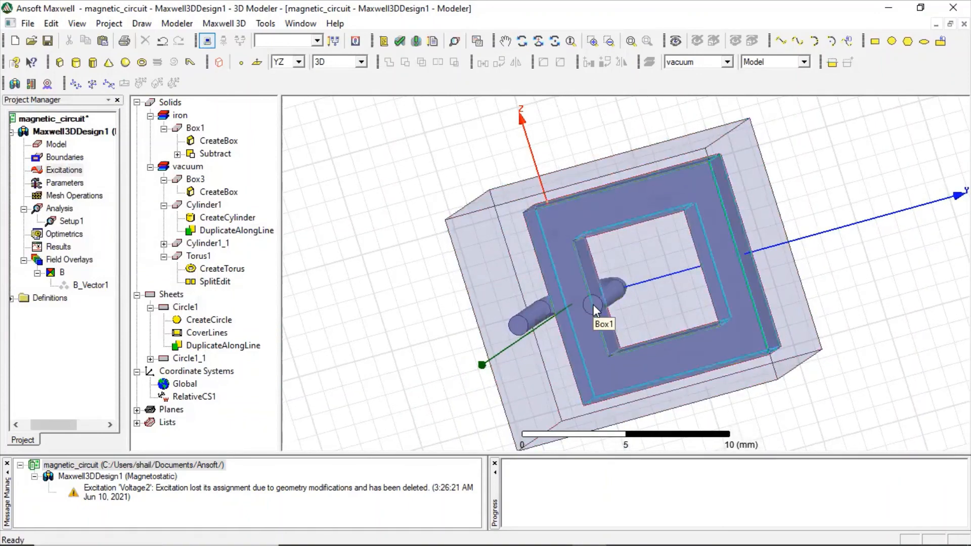
# Assign a 10 V voltage excitation to the picked end face of one cylinder terminal
pyautogui.rightClick(594, 309)
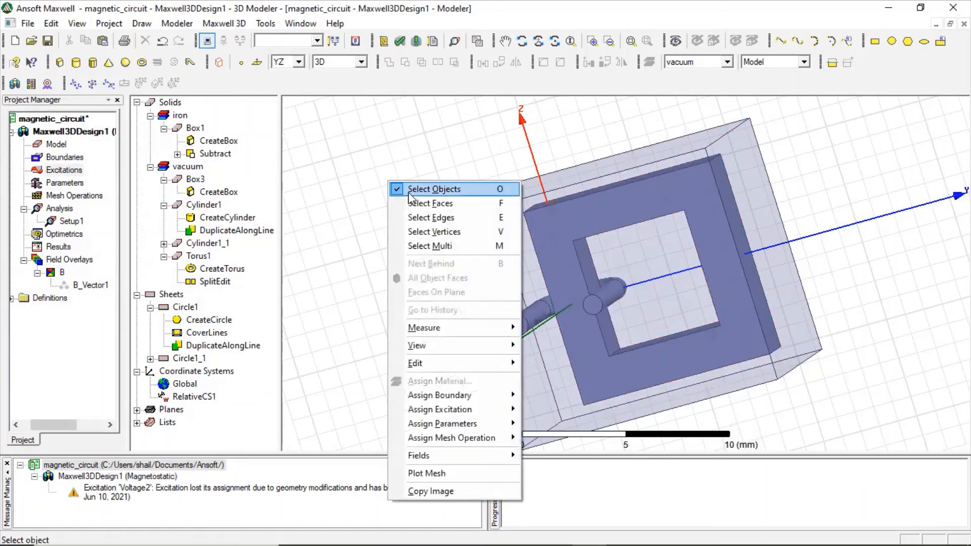
pyautogui.click(434, 189)
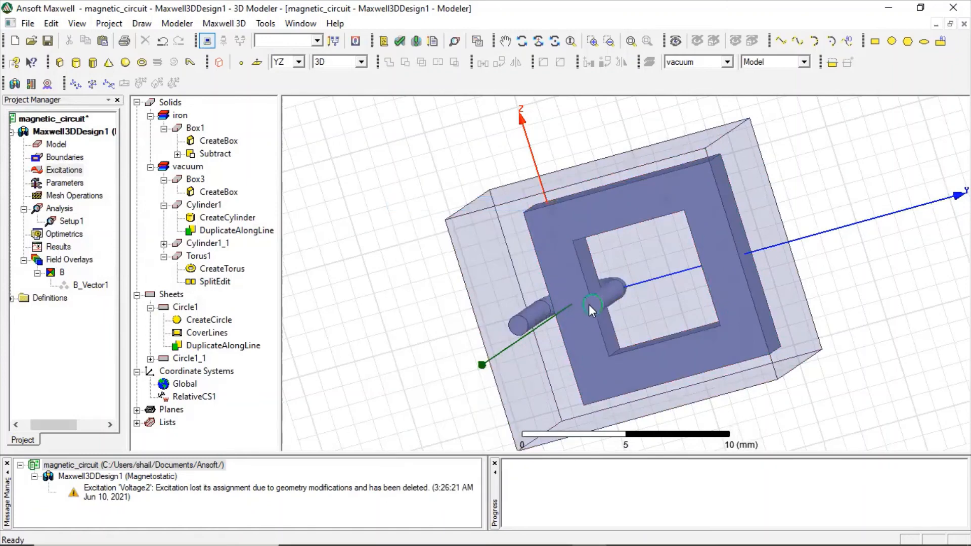
pyautogui.click(590, 305)
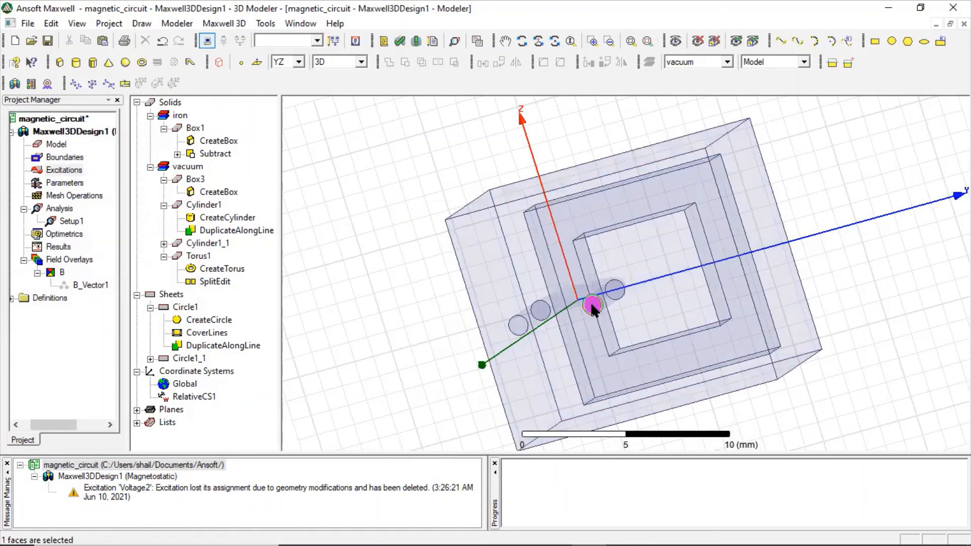
pyautogui.rightClick(592, 304)
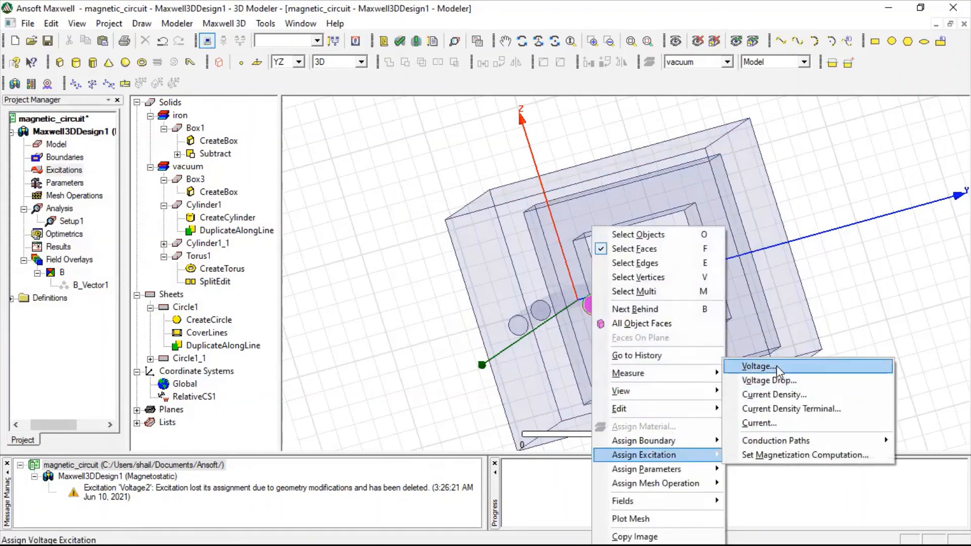
pyautogui.click(758, 367)
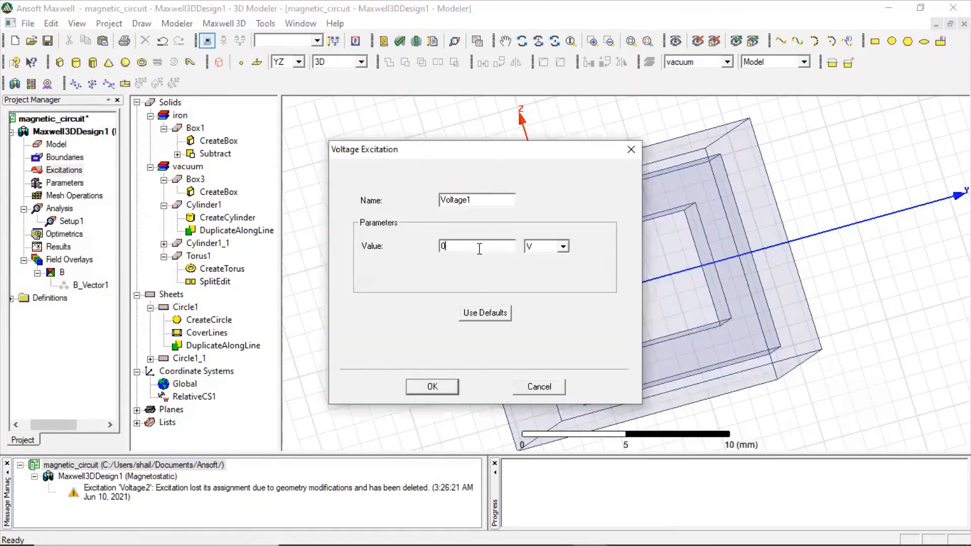
pyautogui.write('10')
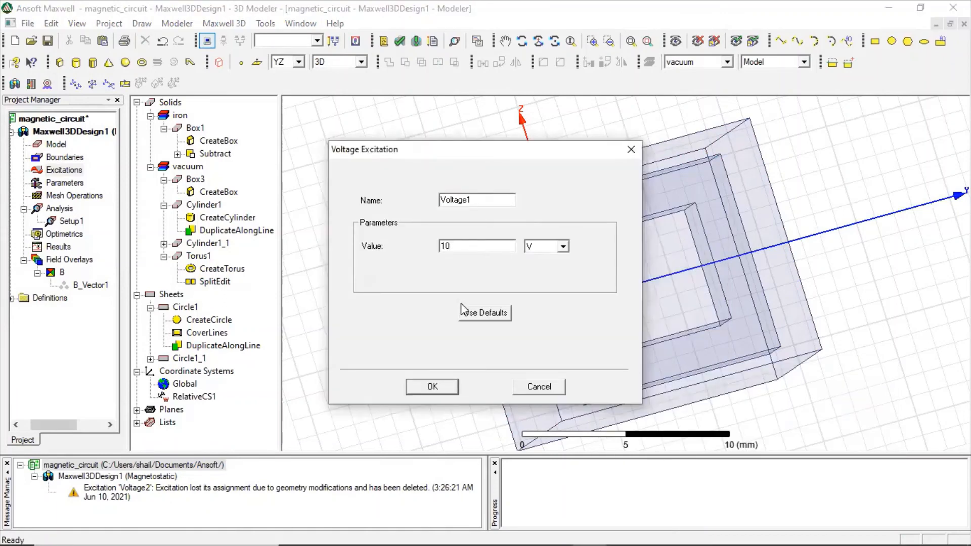
pyautogui.click(432, 386)
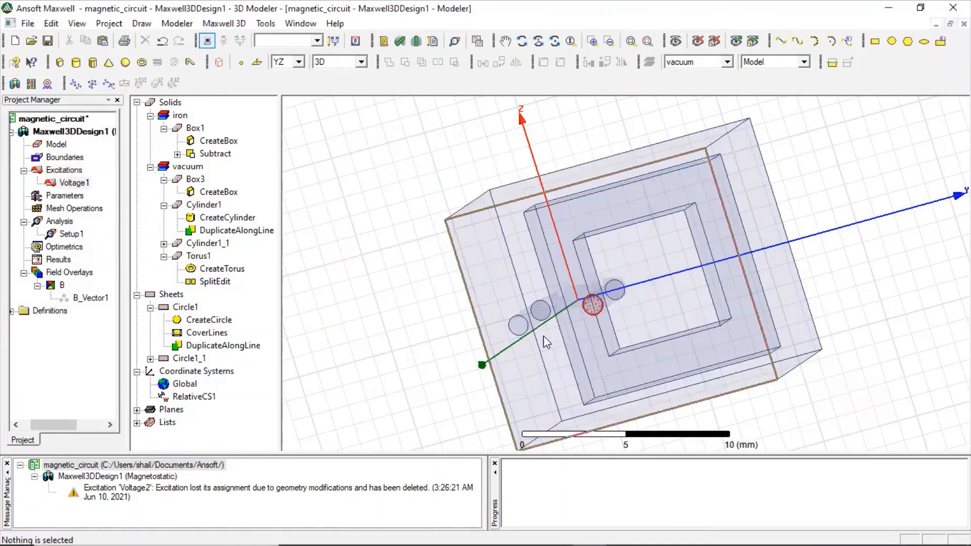
# Assign a 0 V voltage excitation to the other terminal cylinder's end face
pyautogui.rightClick(517, 324)
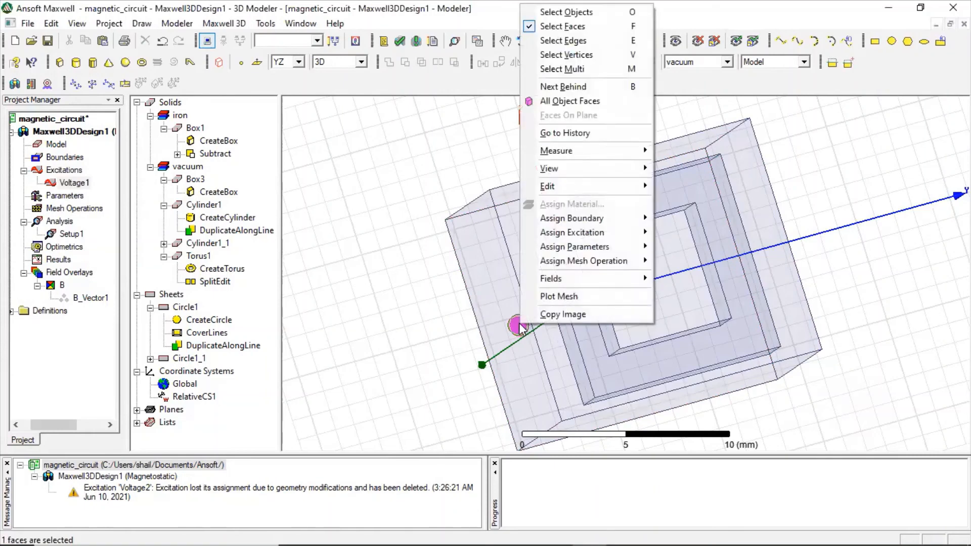
pyautogui.moveTo(571, 233)
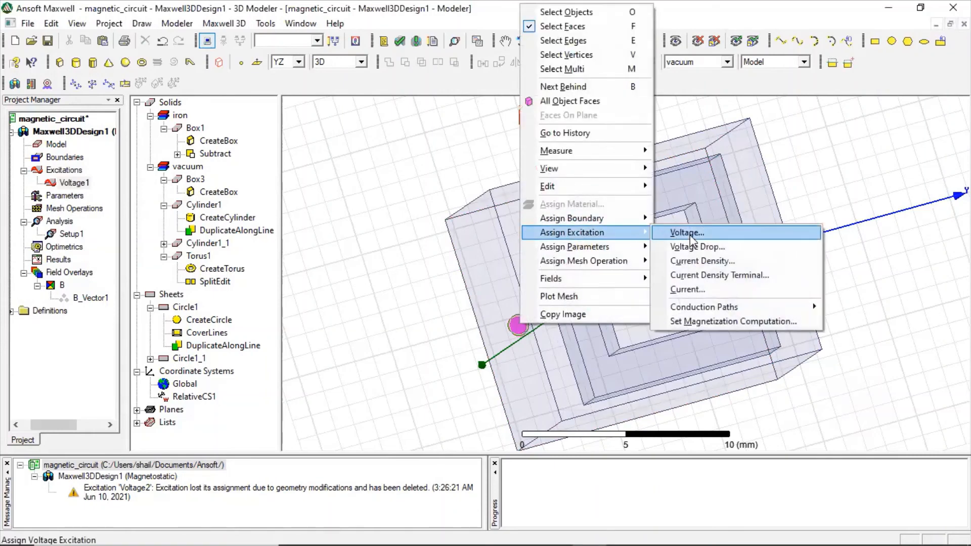
pyautogui.click(686, 233)
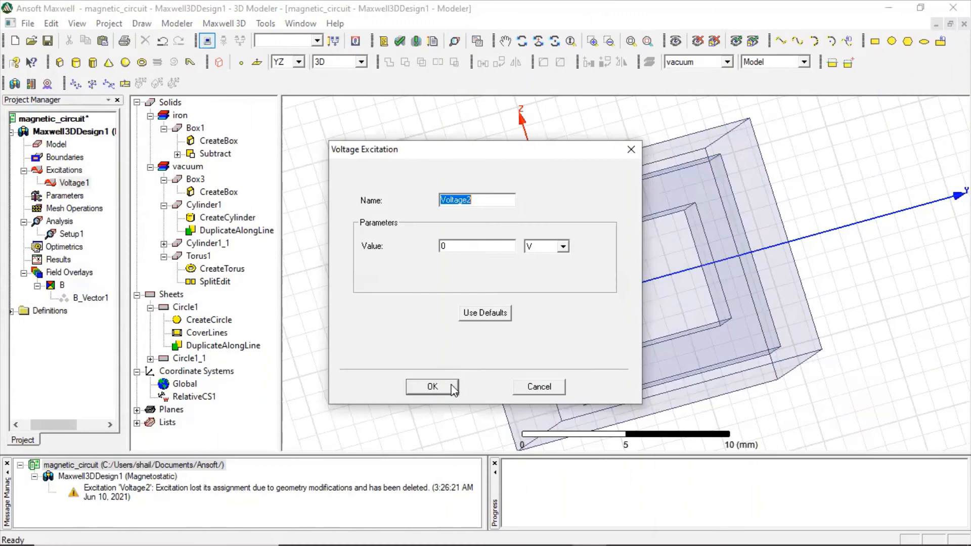
pyautogui.click(432, 386)
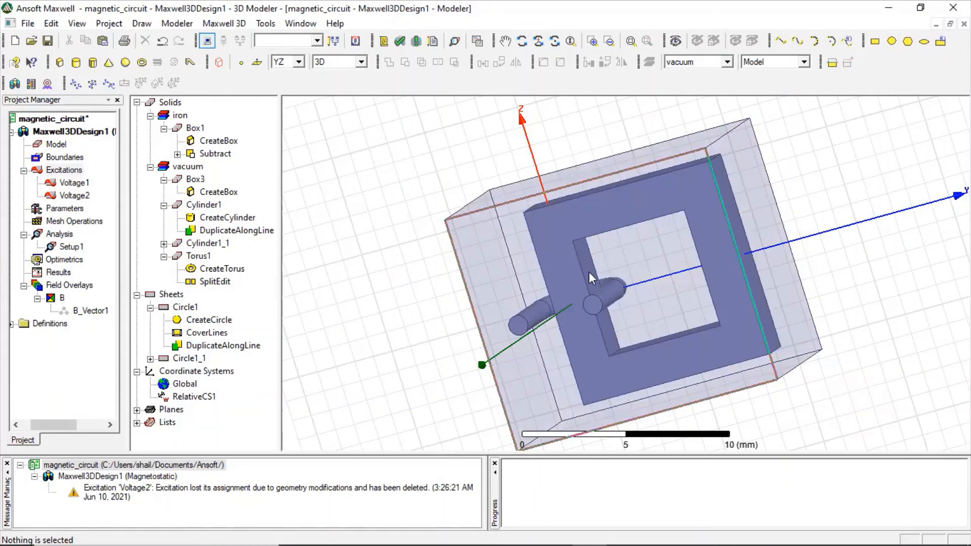
pyautogui.moveTo(613, 296)
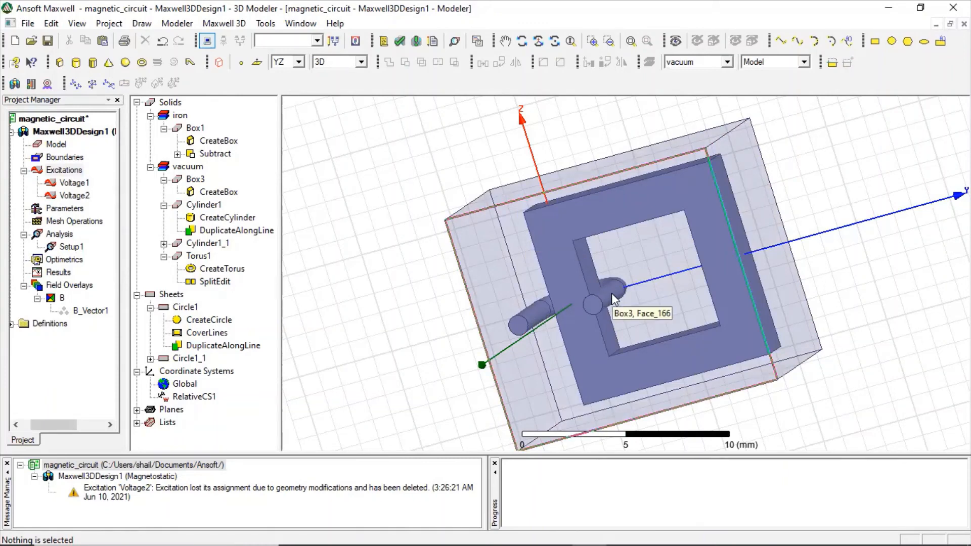
# Unite Cylinder1, Cylinder1_1 and Torus1 into one curved conductor solid
pyautogui.click(204, 204)
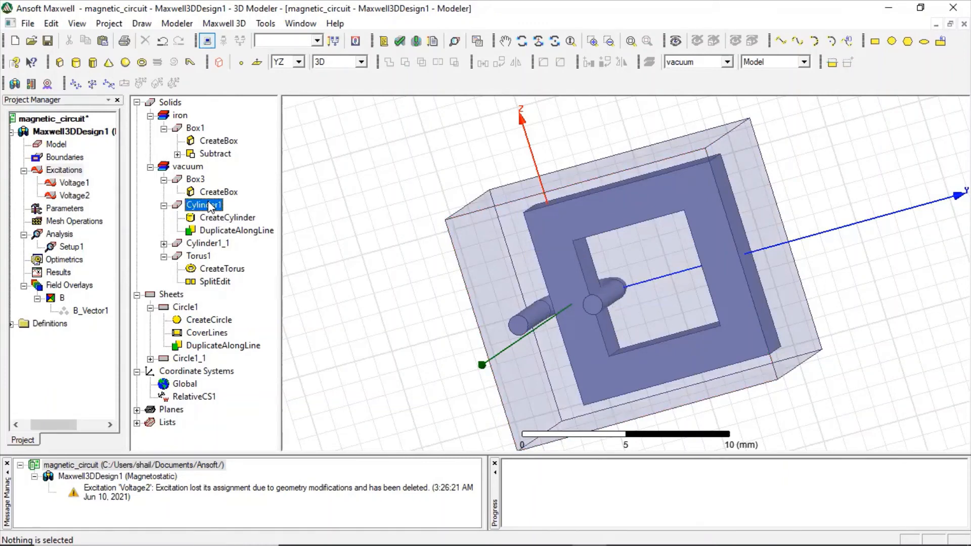
pyautogui.click(203, 205)
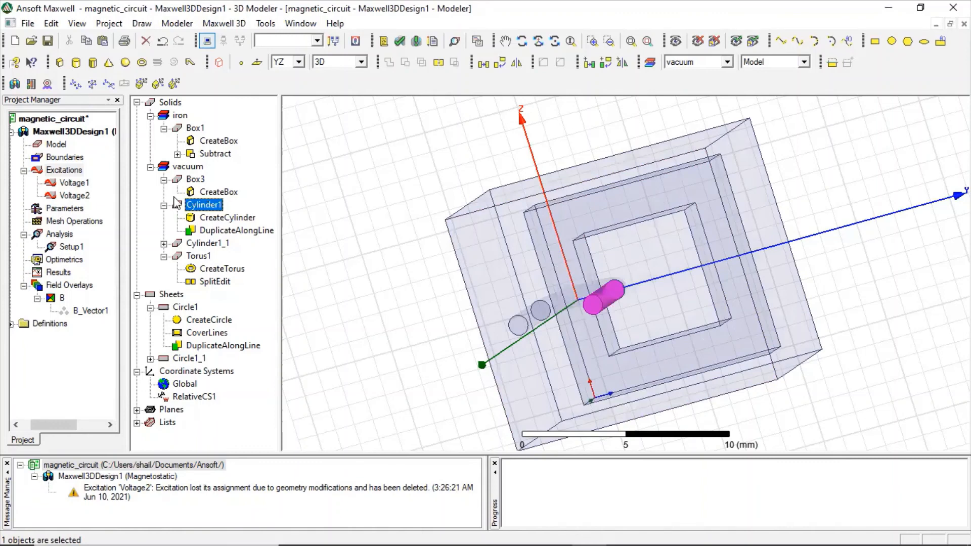
pyautogui.click(209, 243)
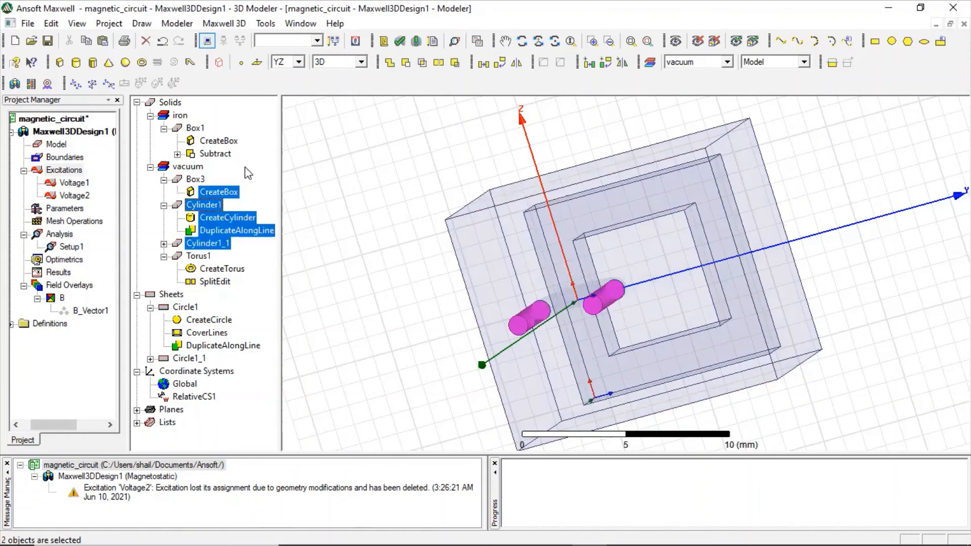
pyautogui.click(203, 204)
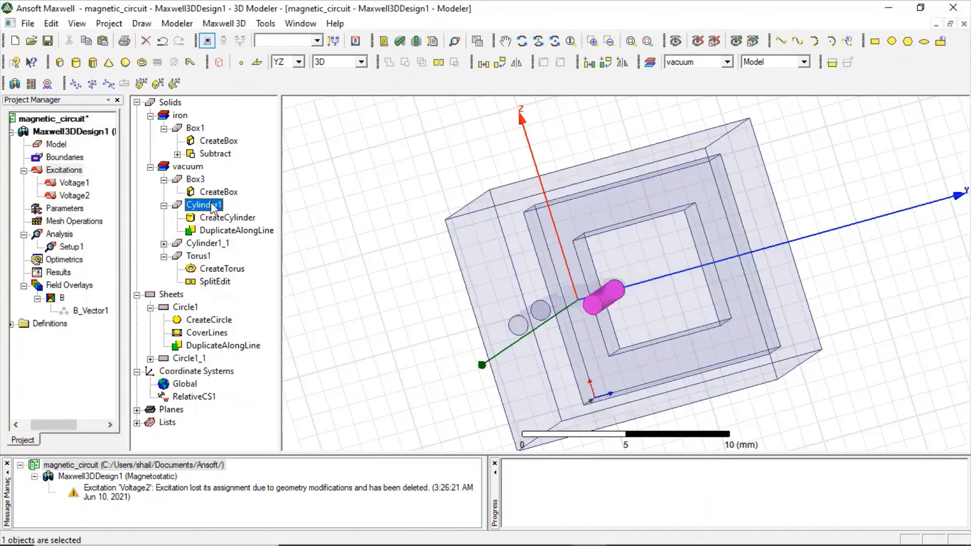
pyautogui.moveTo(214, 246)
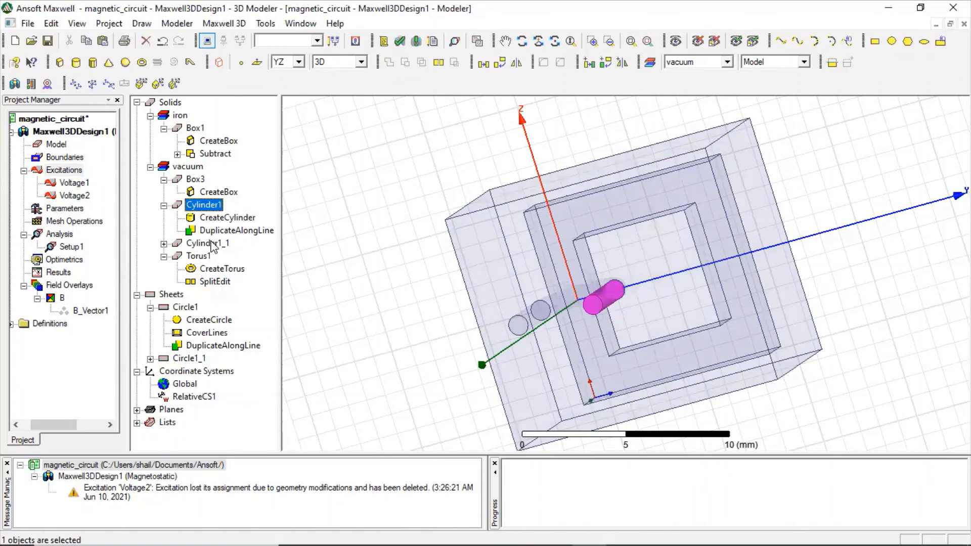
pyautogui.click(209, 243)
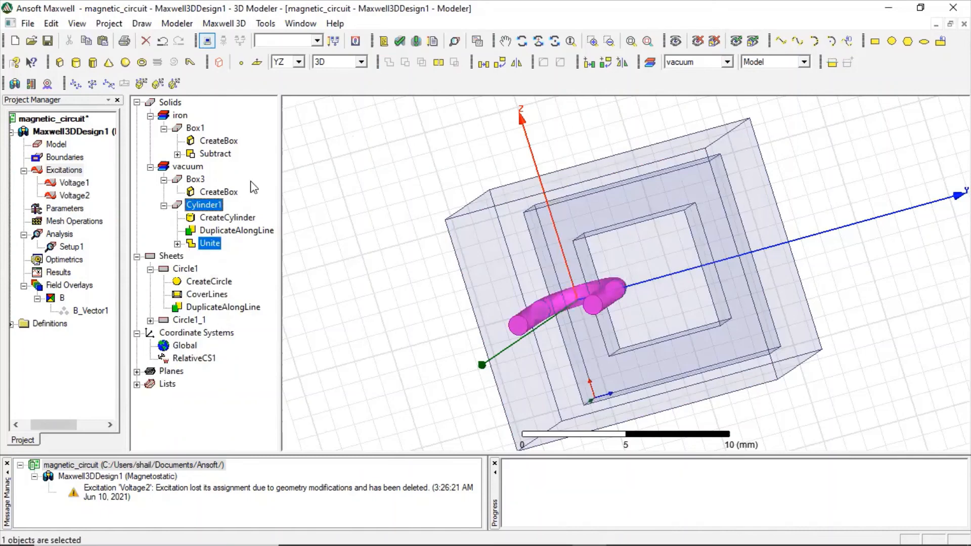
pyautogui.rightClick(204, 205)
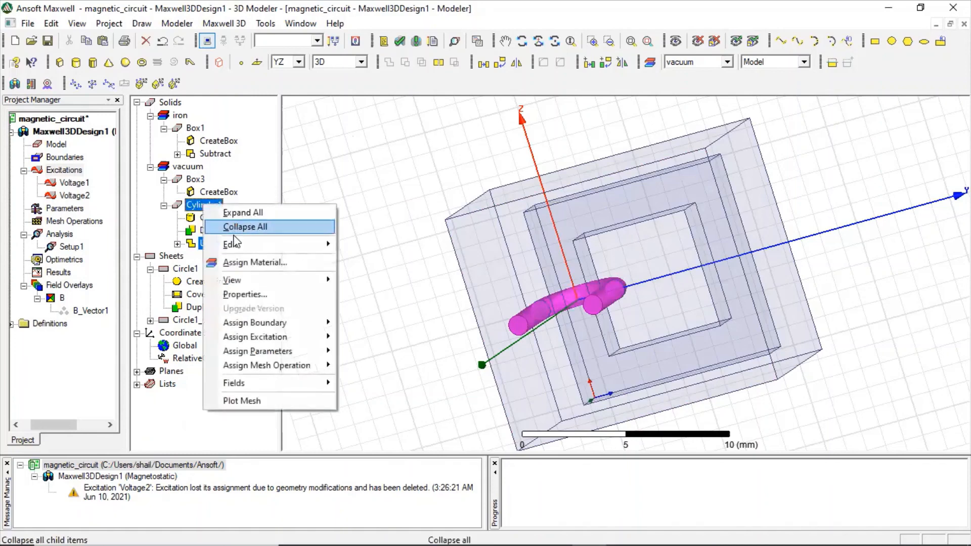
# Assign copper to the united conductor Cylinder1, searching 'c' in the material list
pyautogui.click(254, 262)
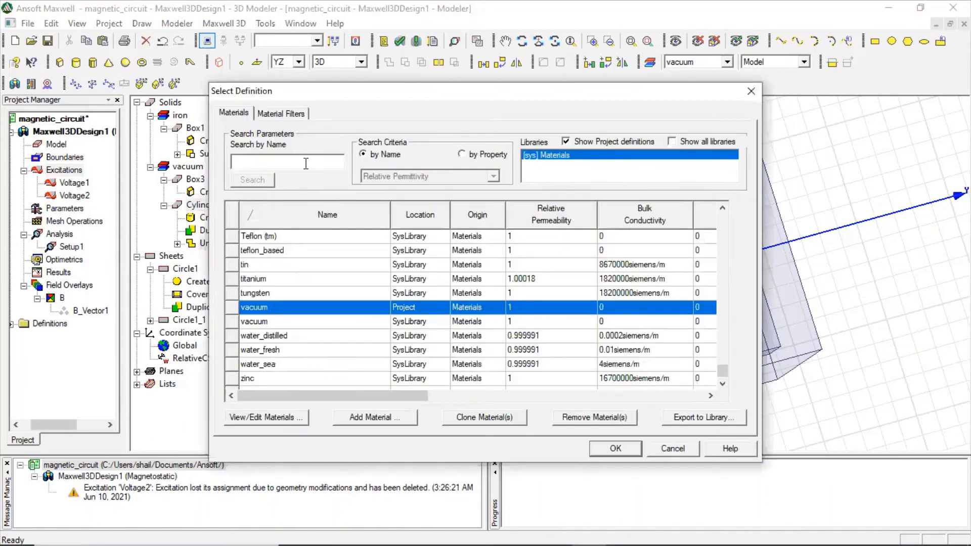
pyautogui.write('c')
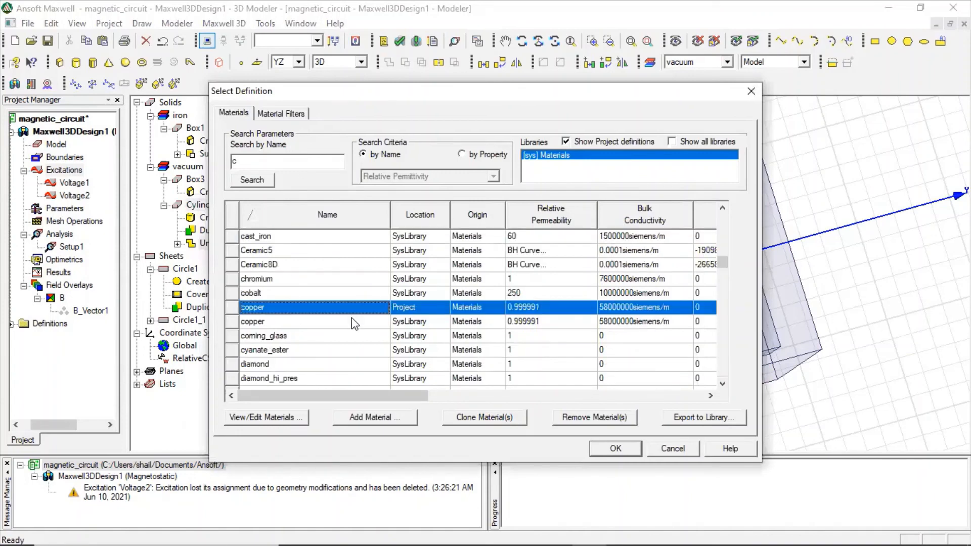
pyautogui.click(614, 448)
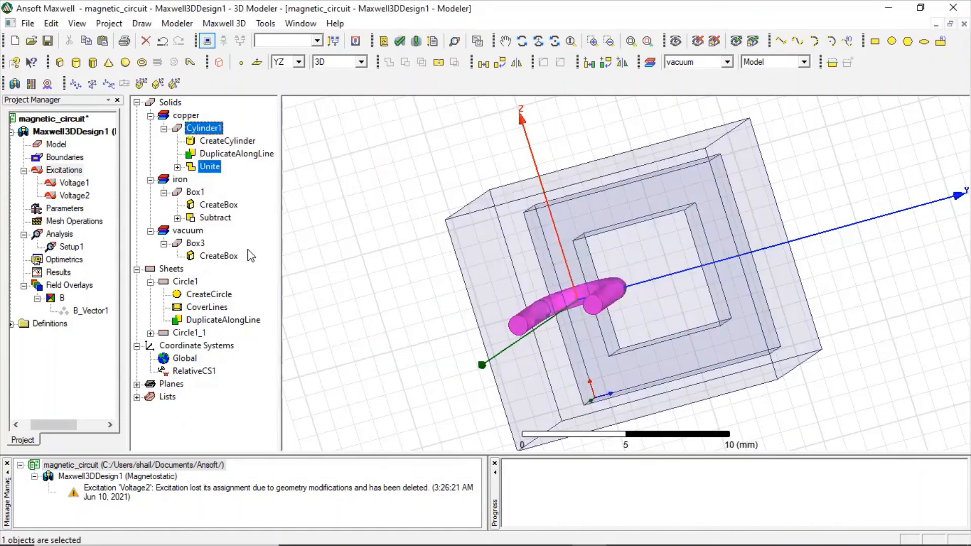
pyautogui.click(74, 184)
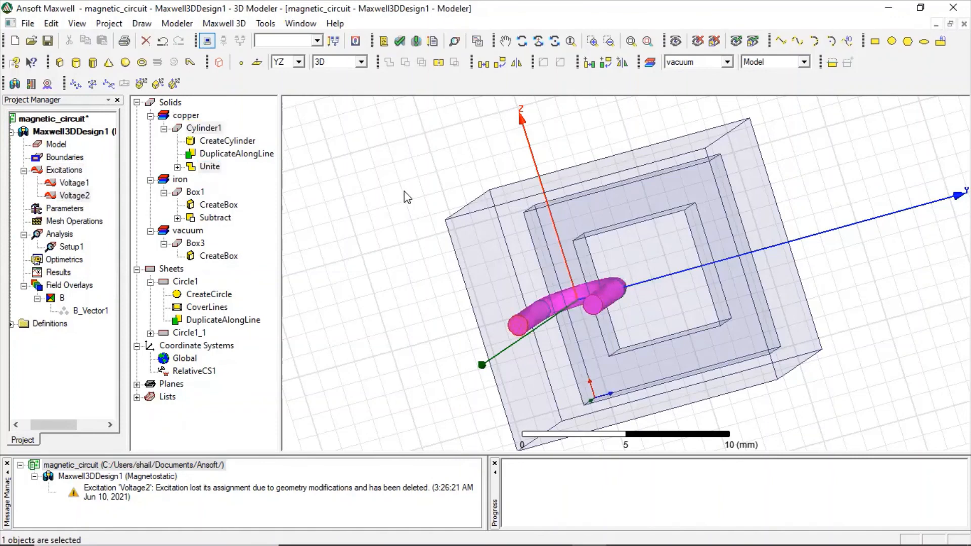
# Run the validation check, pass every category, and close the report
pyautogui.click(400, 41)
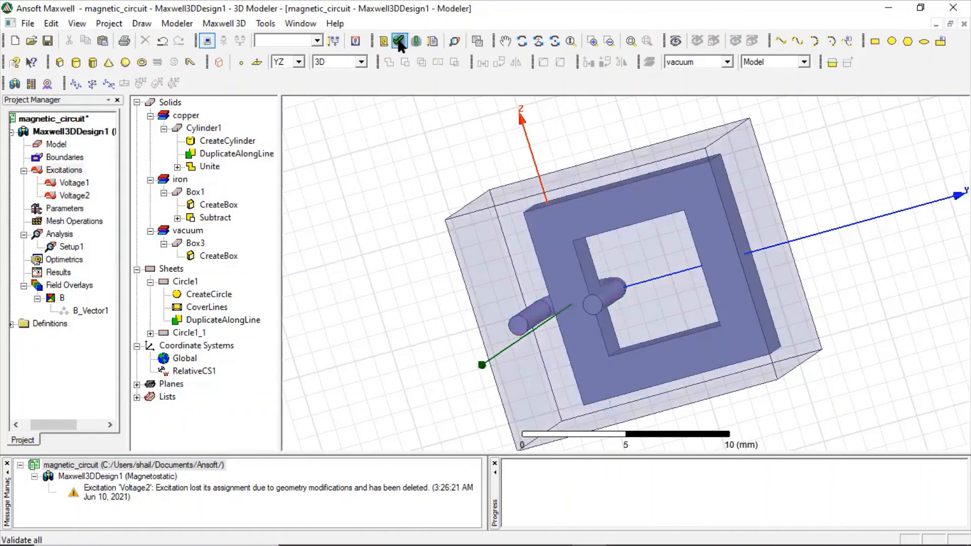
pyautogui.click(398, 40)
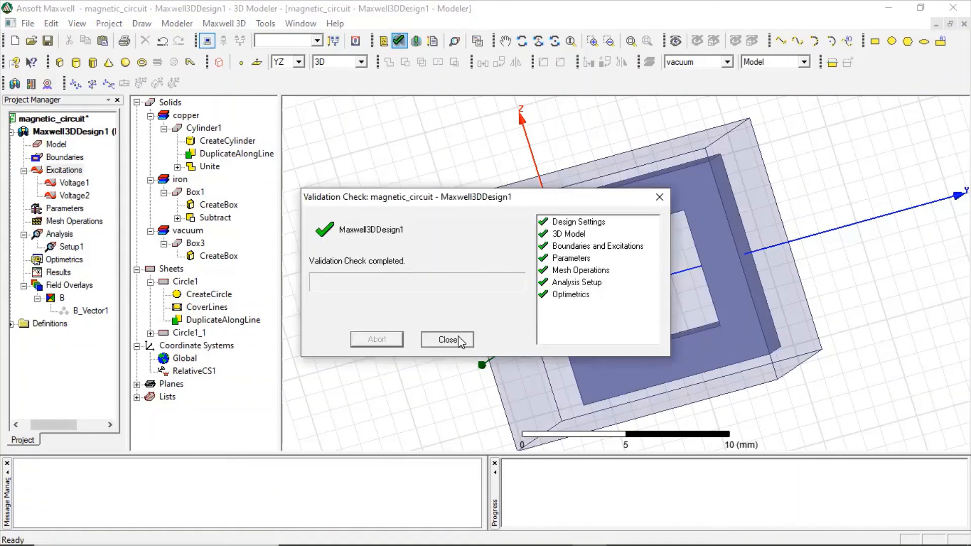
pyautogui.click(448, 340)
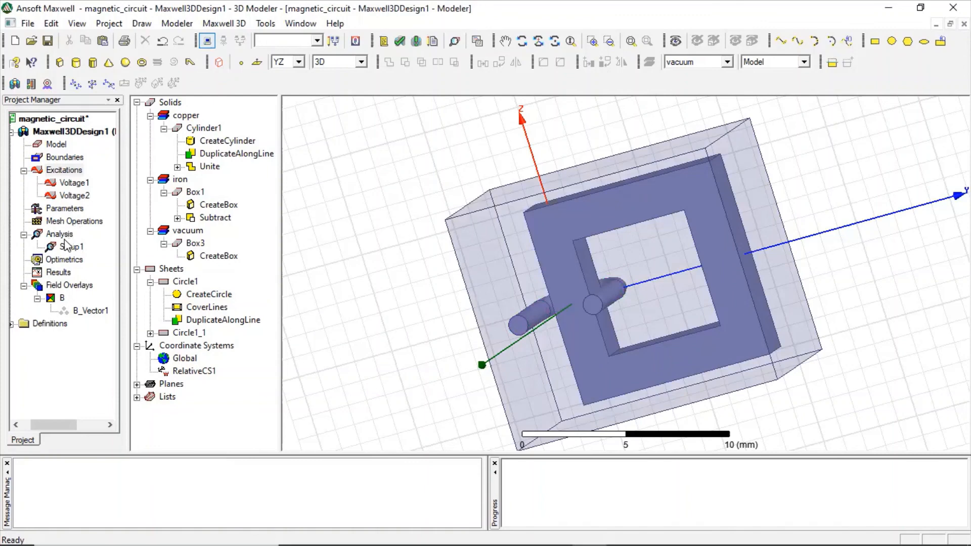
# Analyze Setup1 from the Project Manager to start solving the design
pyautogui.rightClick(72, 246)
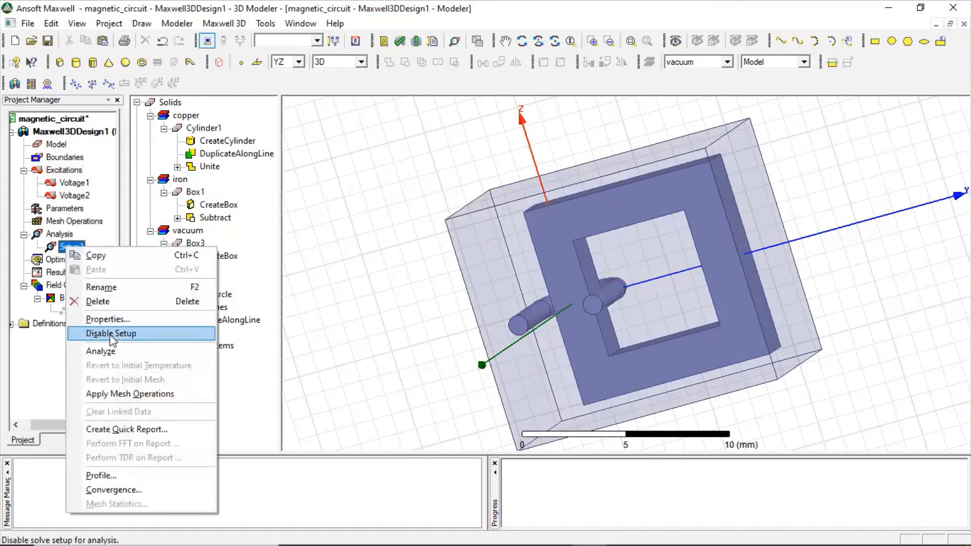
pyautogui.click(110, 333)
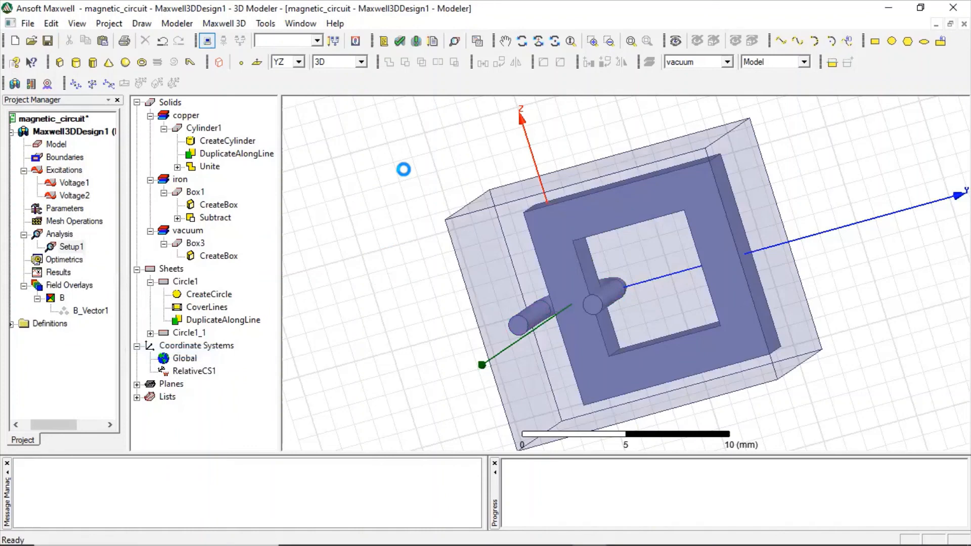
pyautogui.moveTo(412, 172)
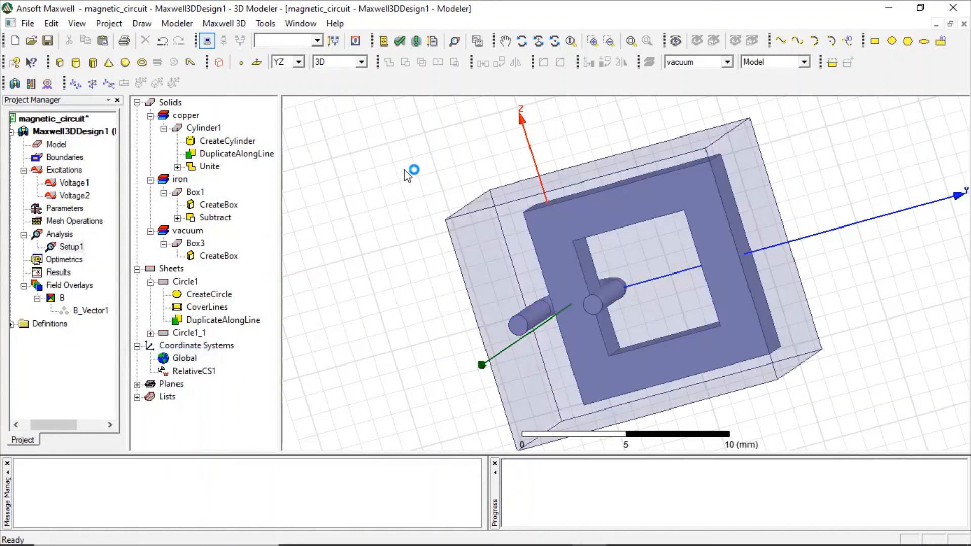